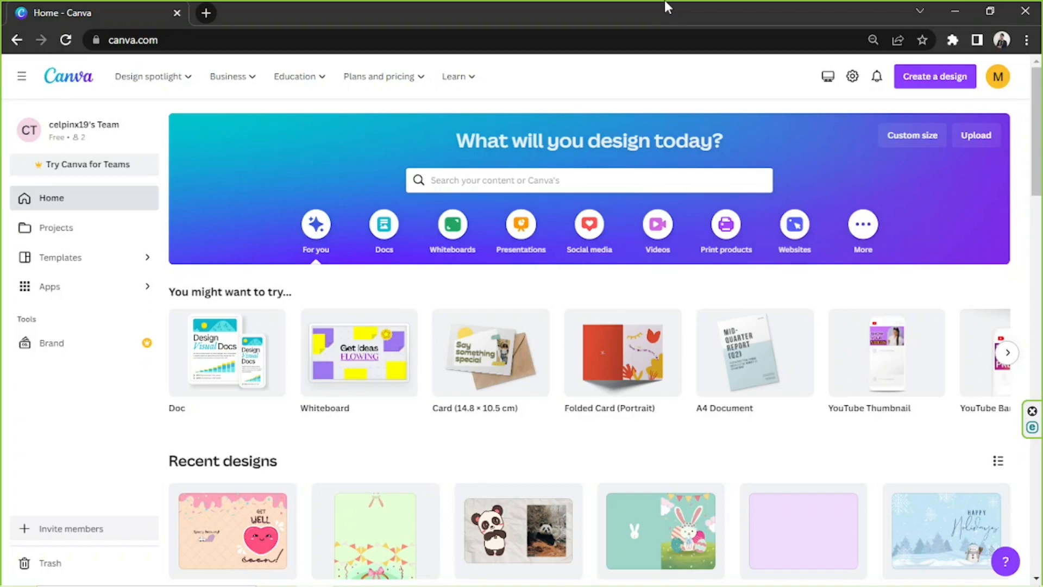
mouse_move(601, 138)
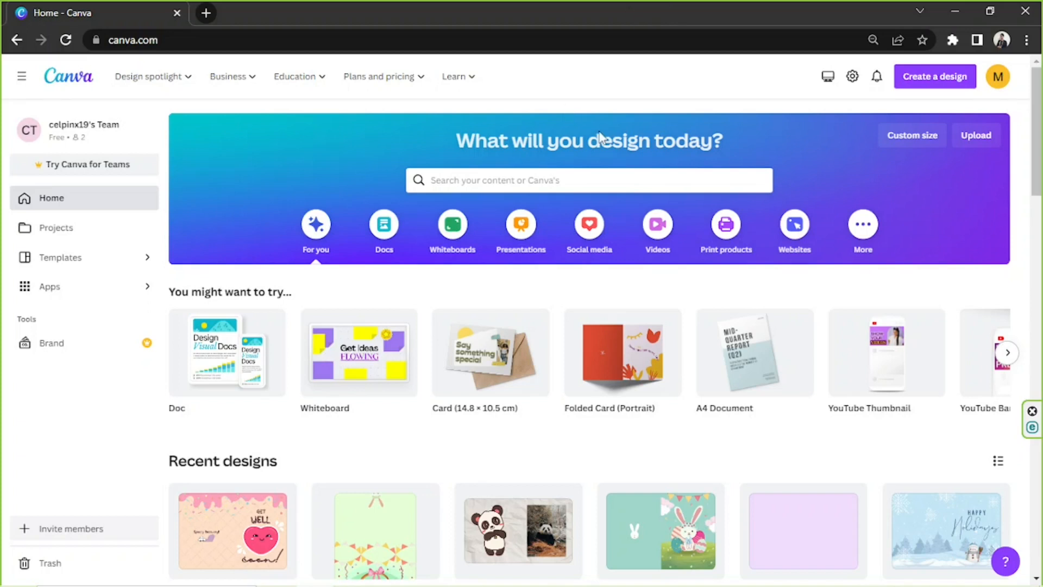
mouse_move(452, 222)
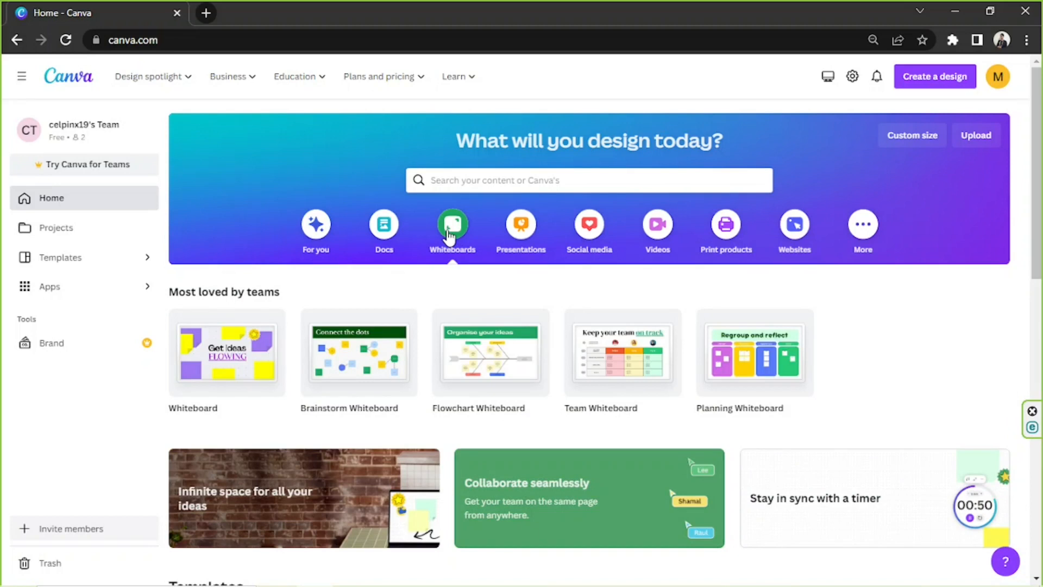
mouse_move(452, 243)
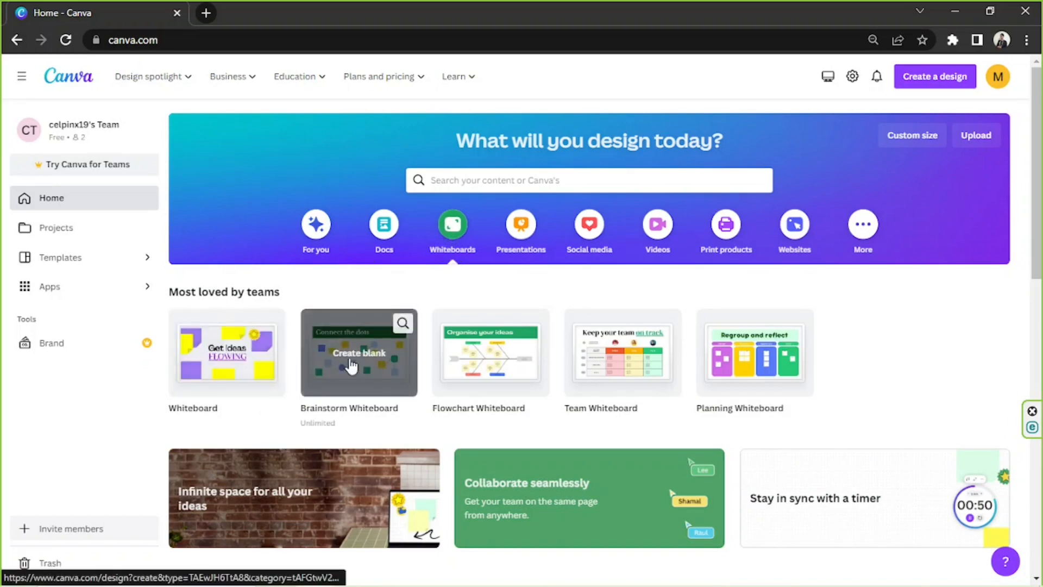
mouse_move(613, 388)
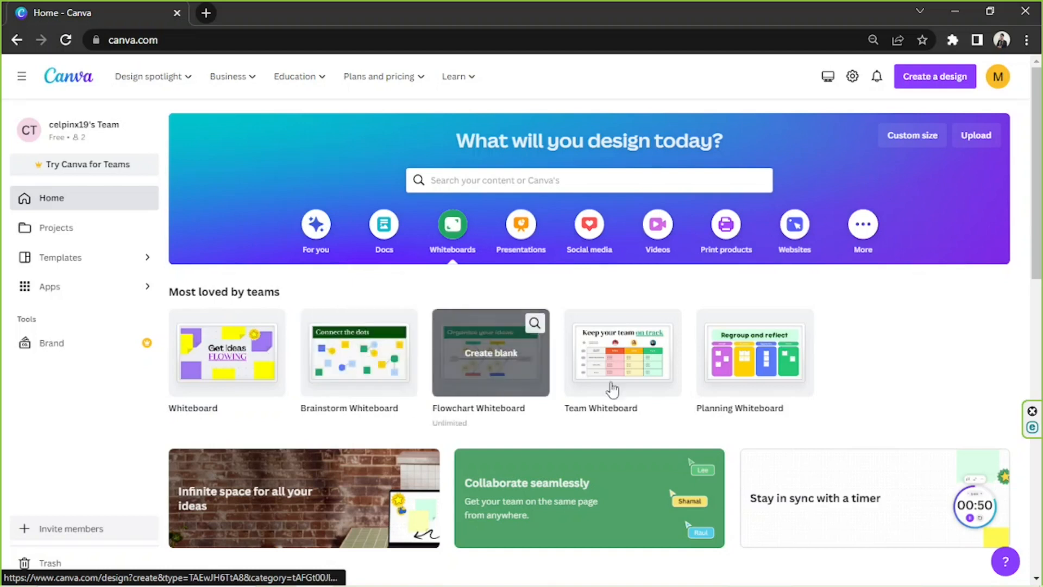
mouse_move(741, 363)
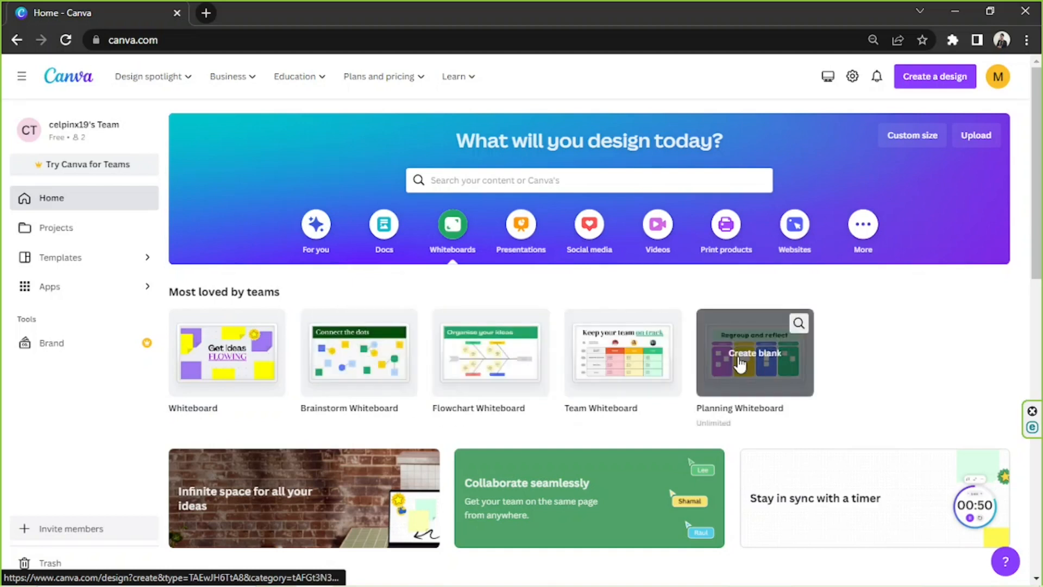
scroll(down, 3)
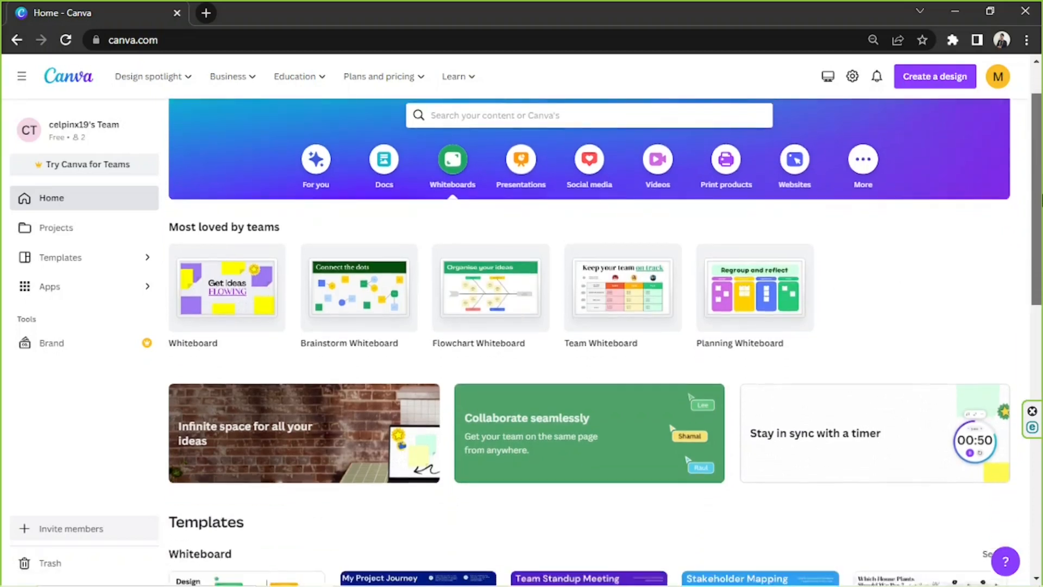
scroll(down, 3)
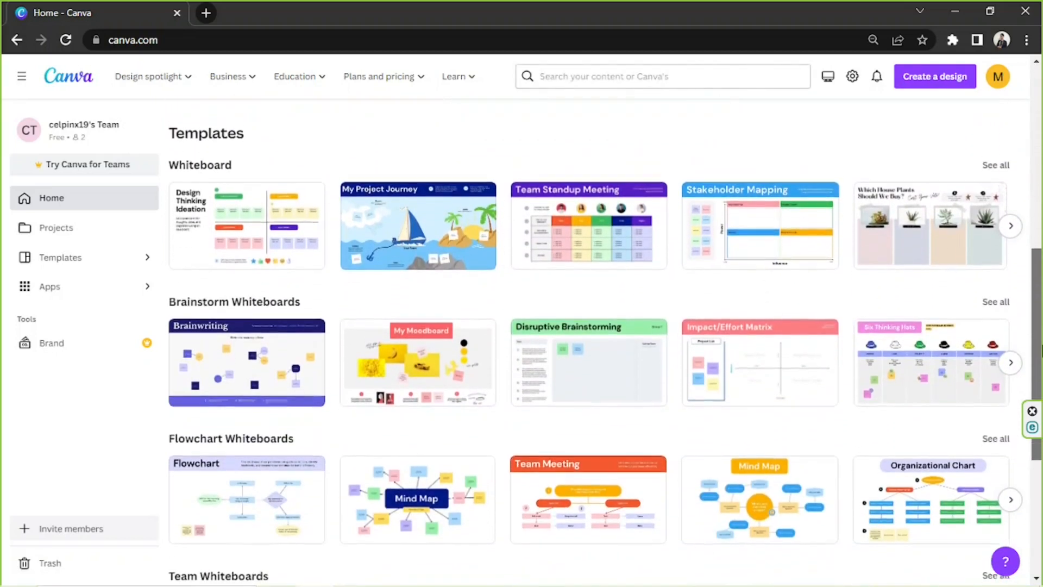
scroll(down, 3)
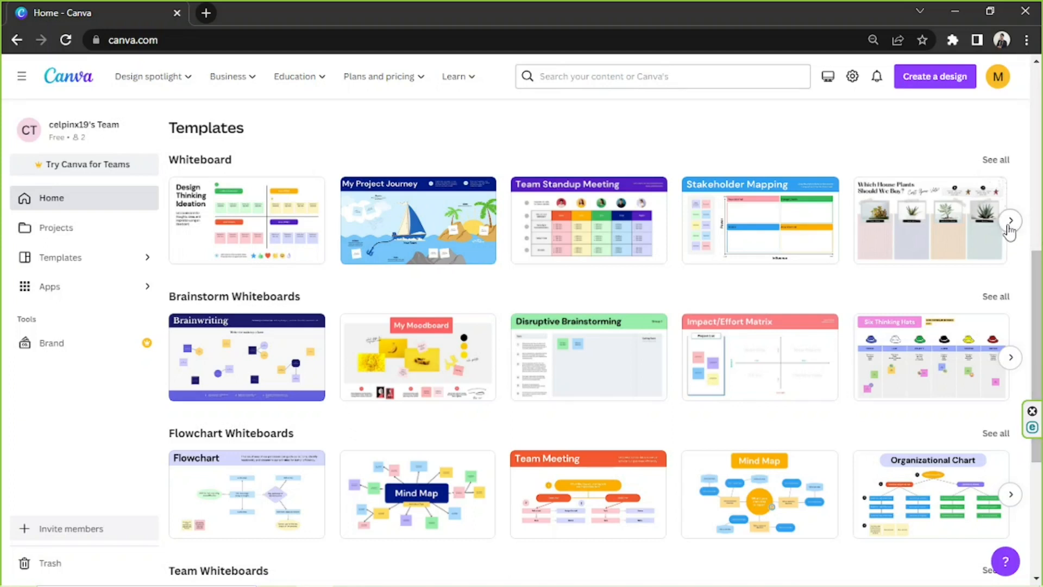
click(1009, 220)
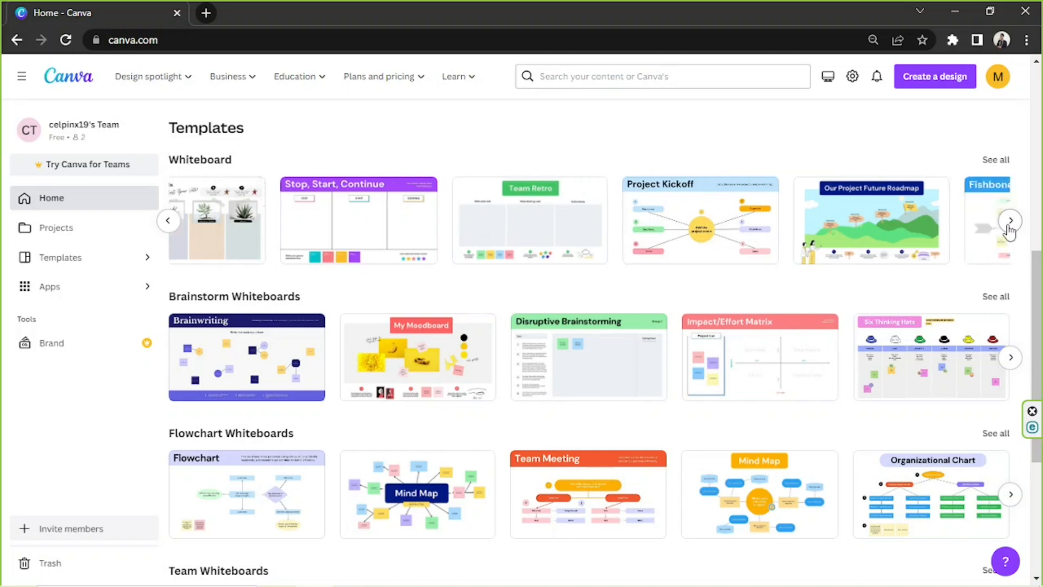
click(1010, 220)
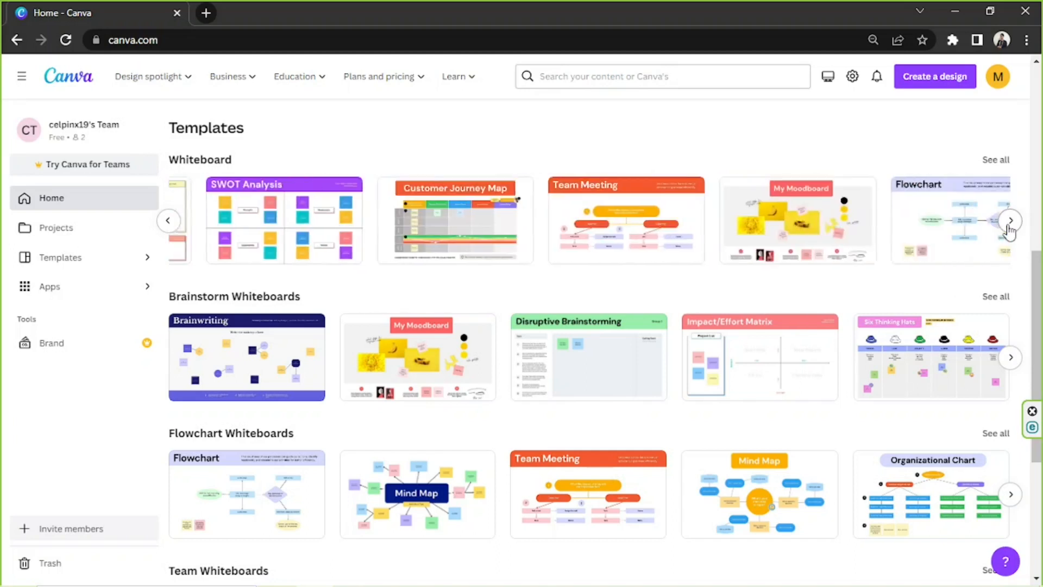
click(1011, 220)
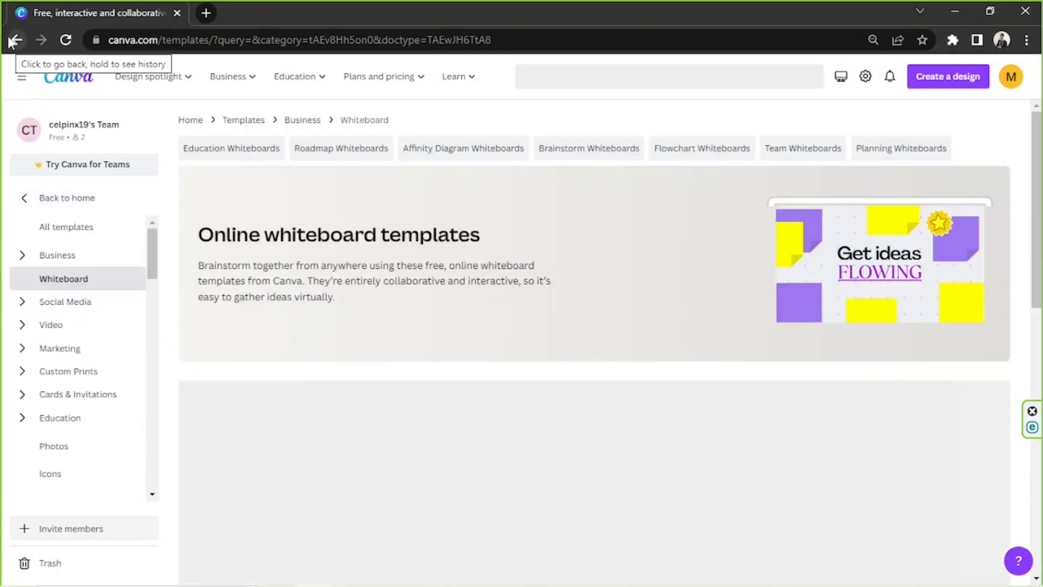
scroll(down, 3)
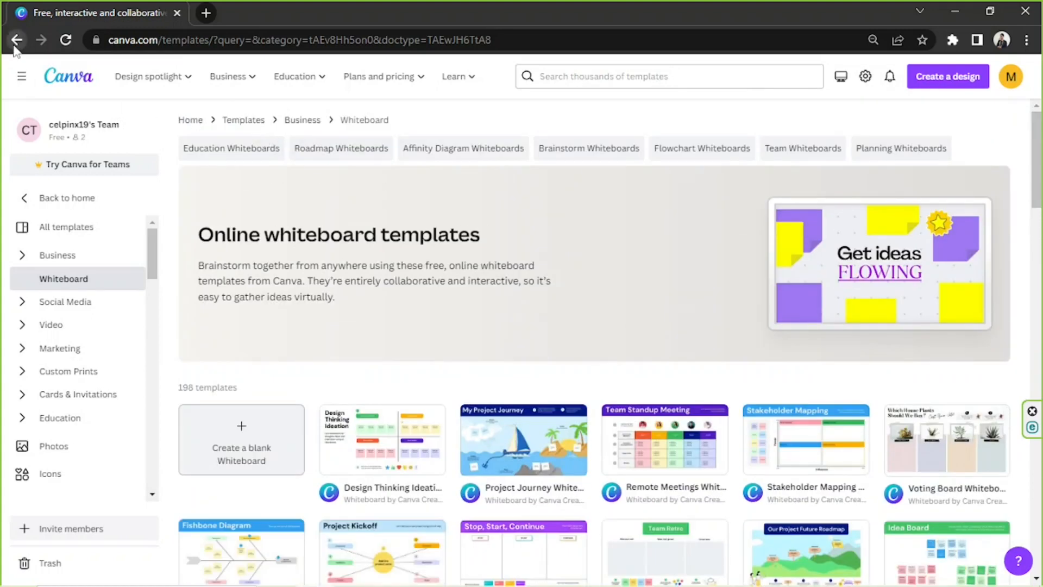
click(16, 40)
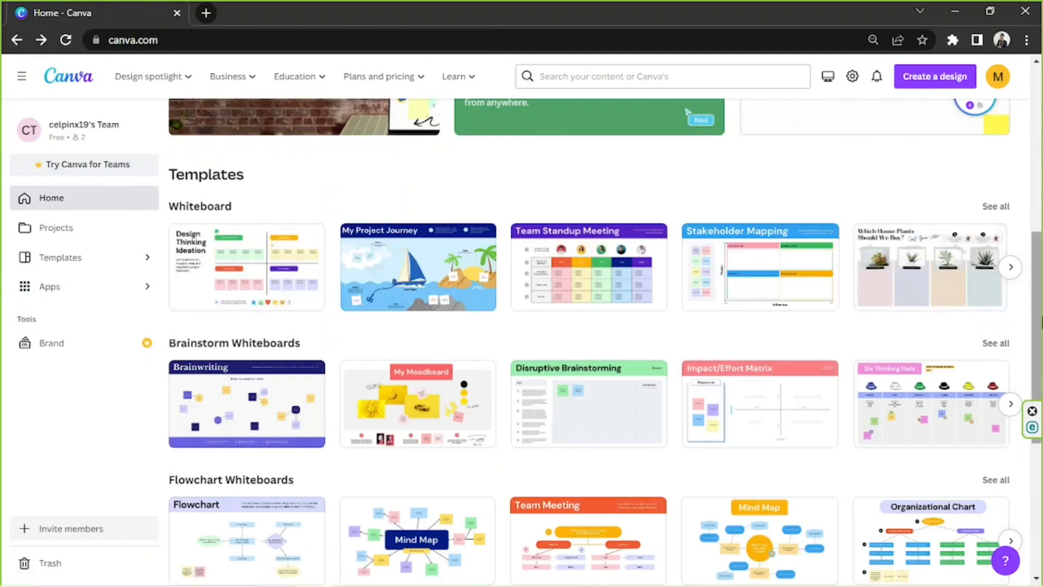
scroll(down, 3)
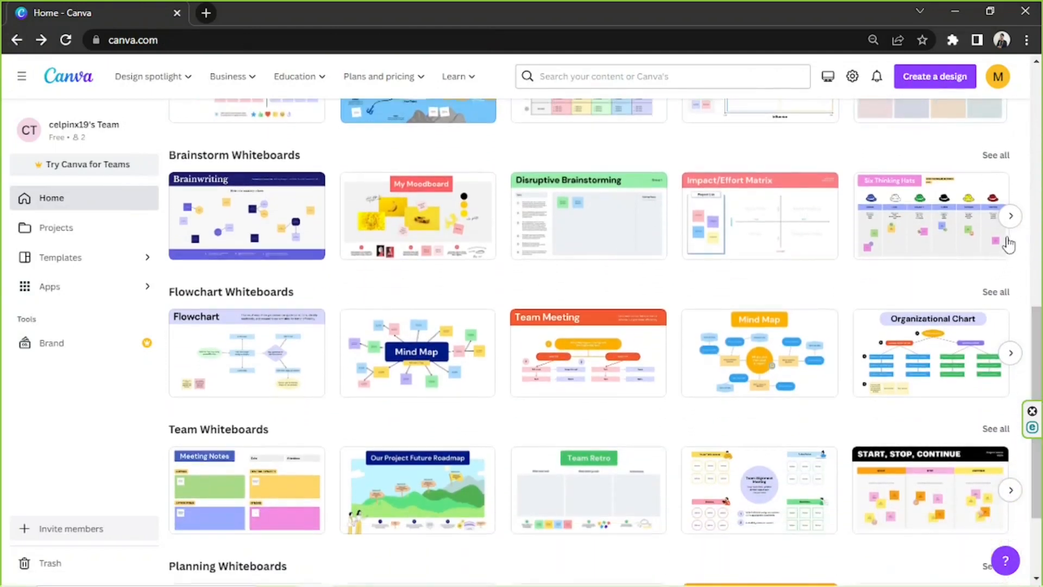
click(1010, 216)
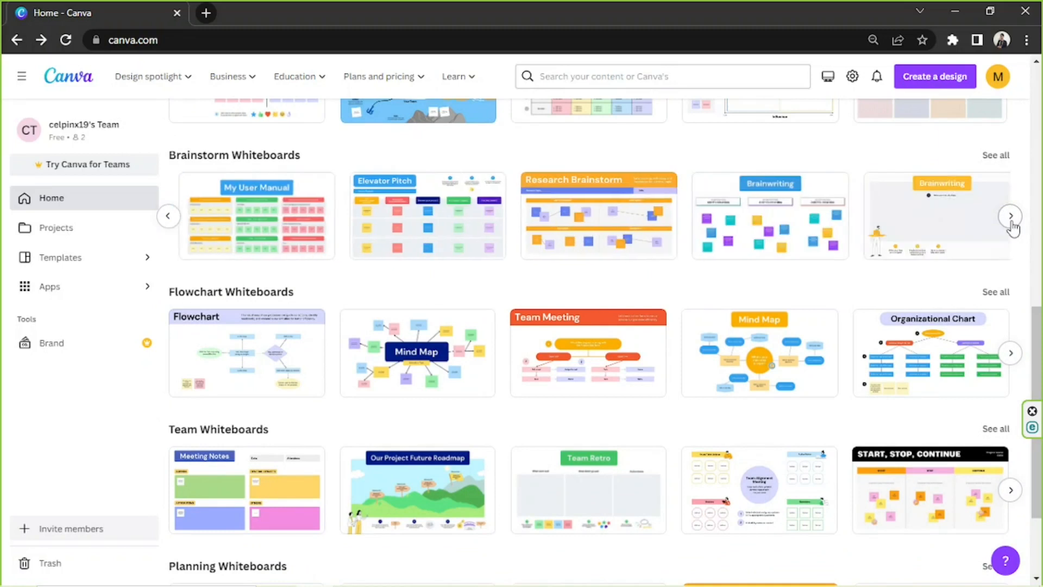
click(1011, 216)
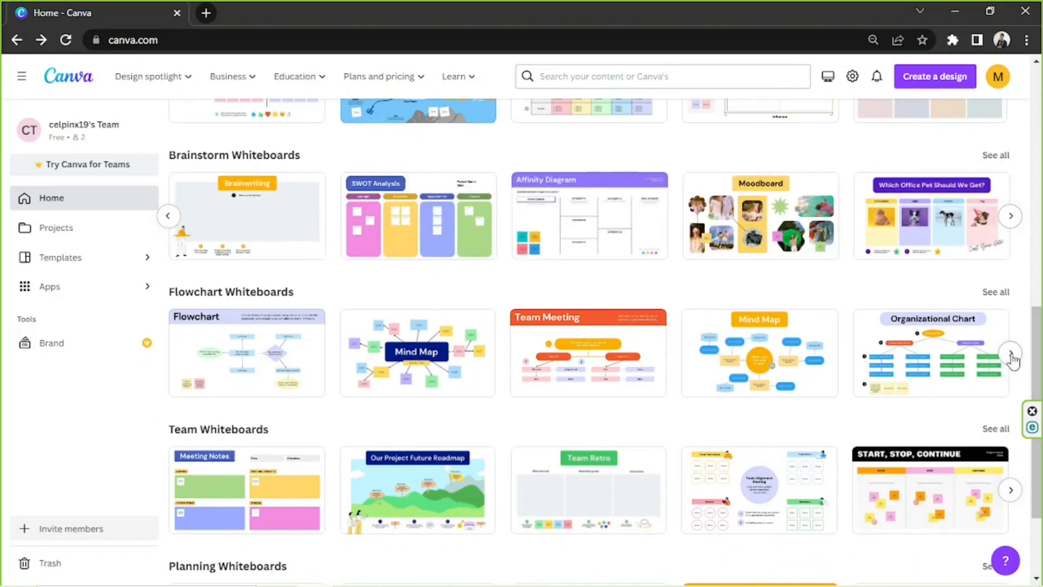
click(1010, 355)
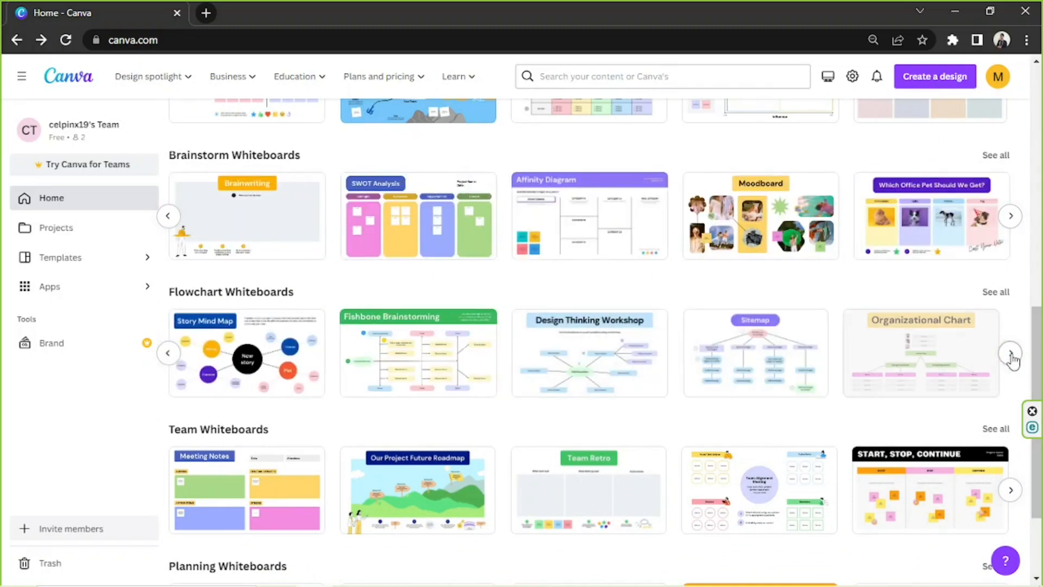
click(1011, 353)
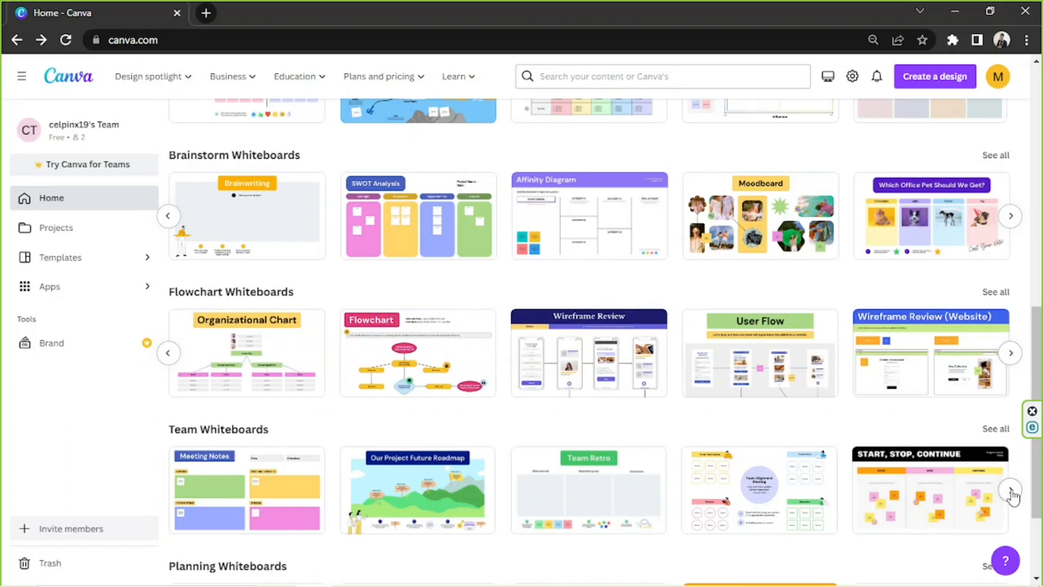
click(1010, 490)
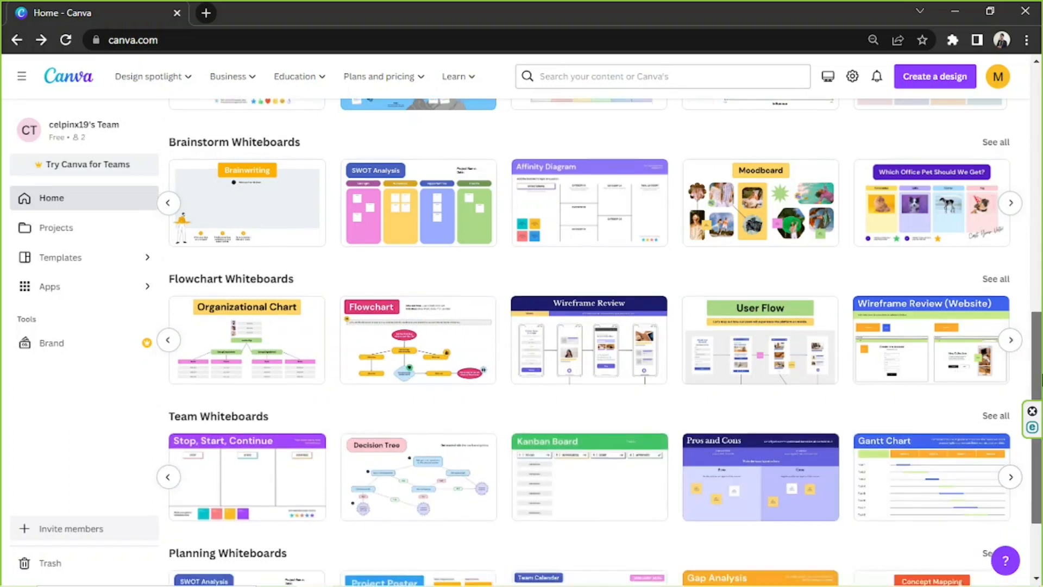
scroll(down, 3)
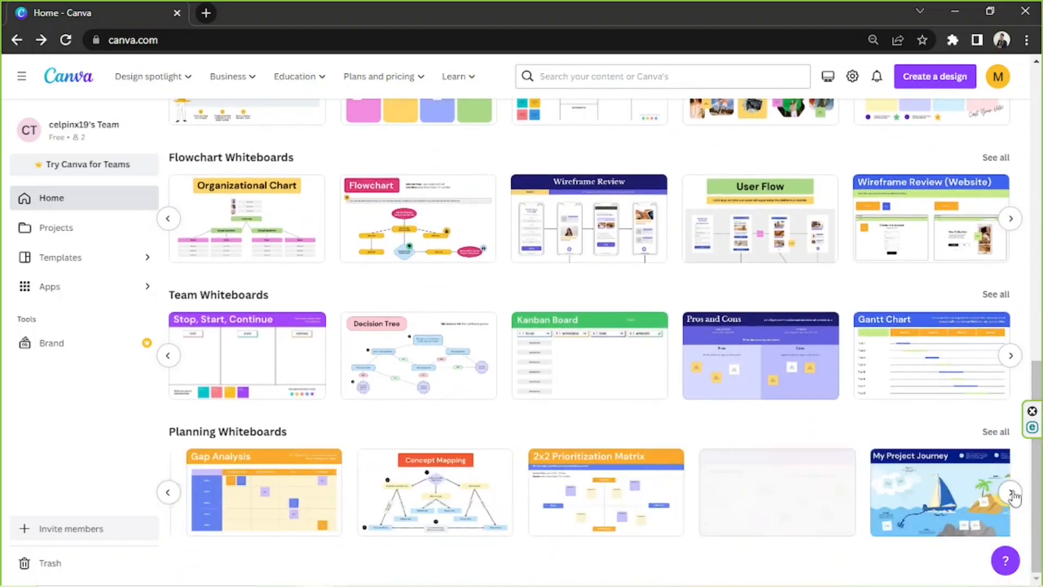
click(1010, 491)
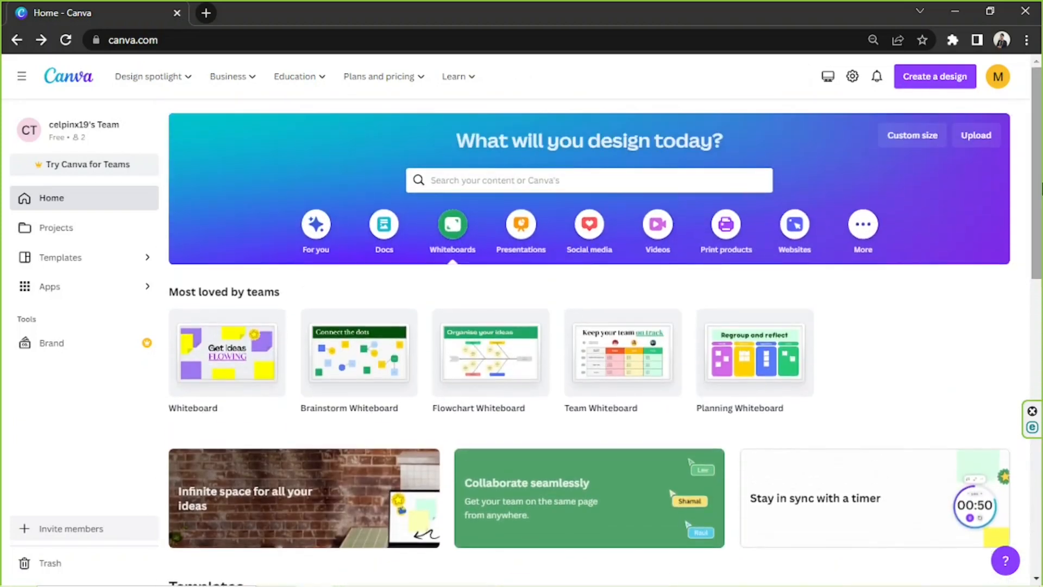
mouse_move(358, 353)
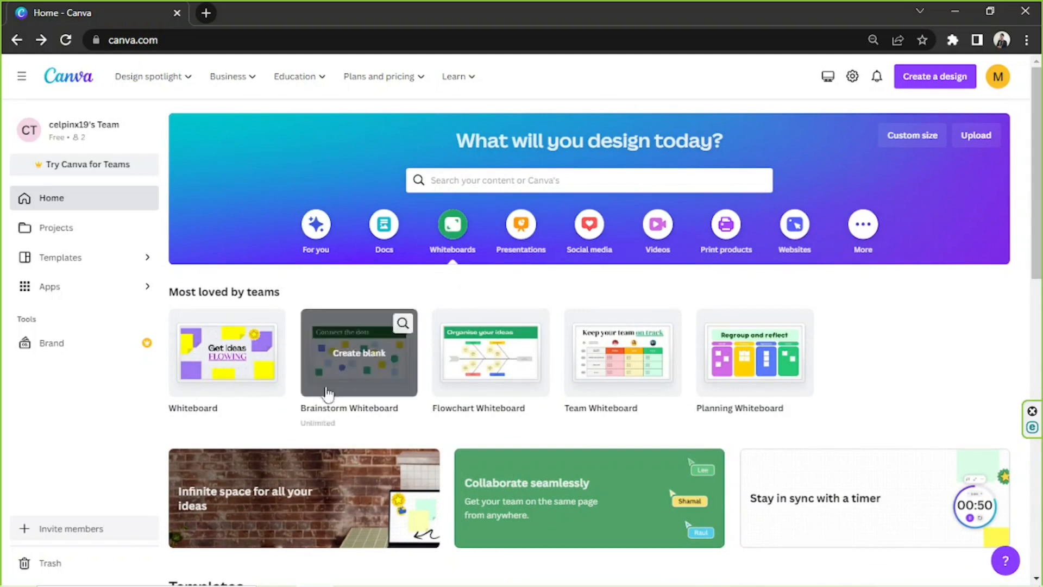
mouse_move(226, 353)
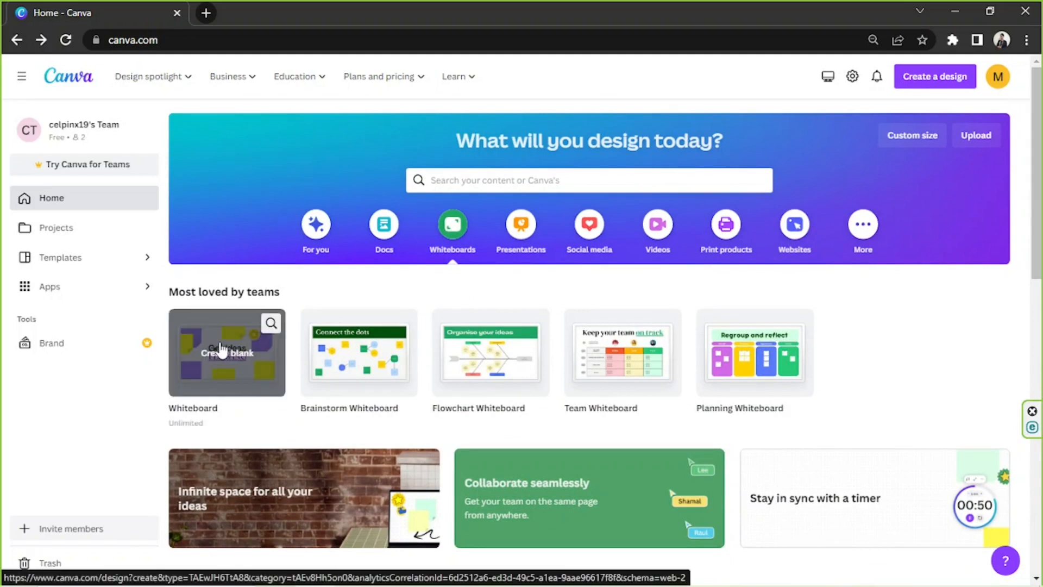
- Create a blank whiteboard design from the Most loved by teams section
click(226, 352)
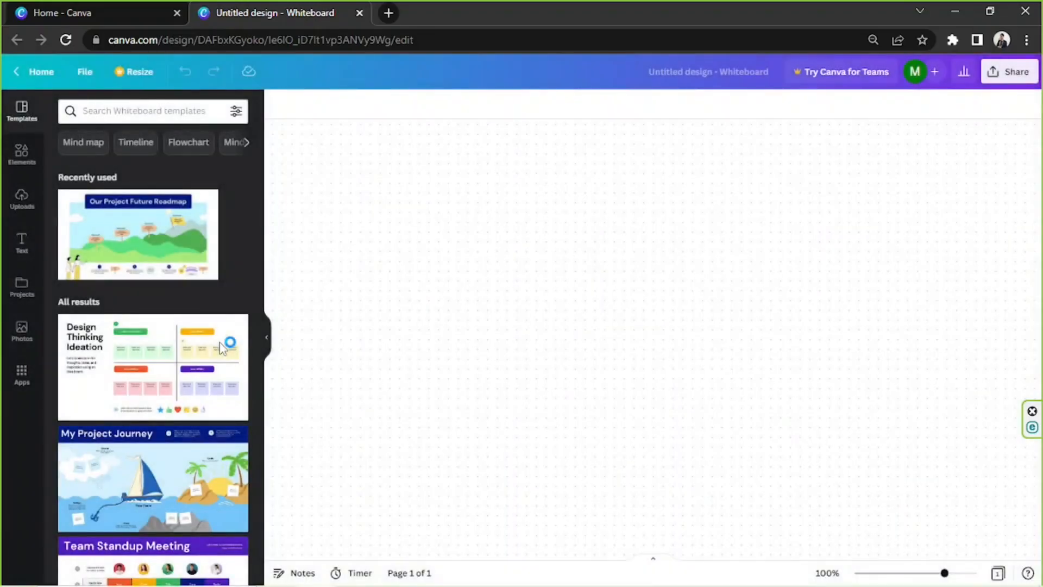
mouse_move(625, 515)
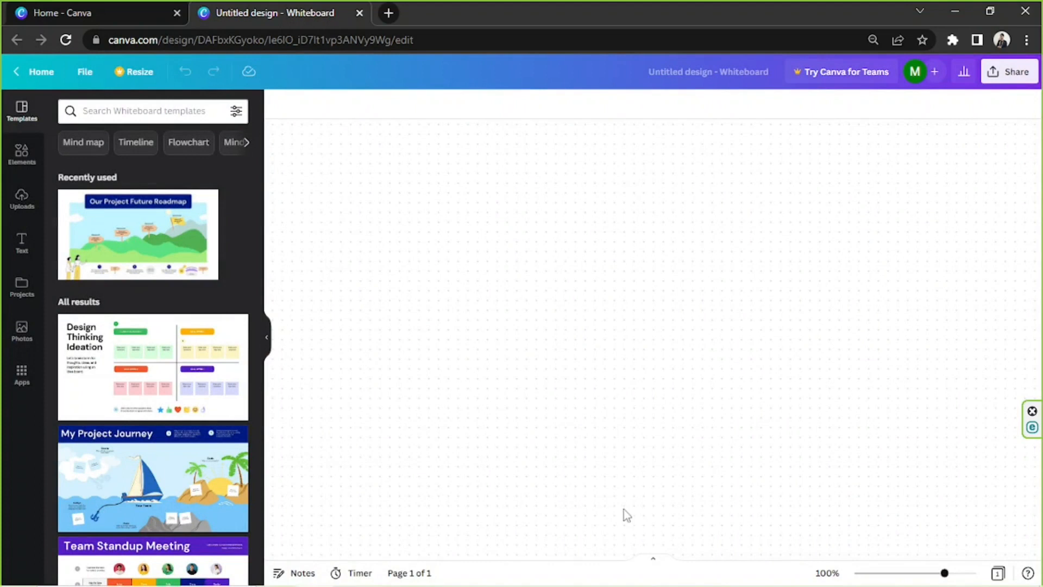
mouse_move(526, 235)
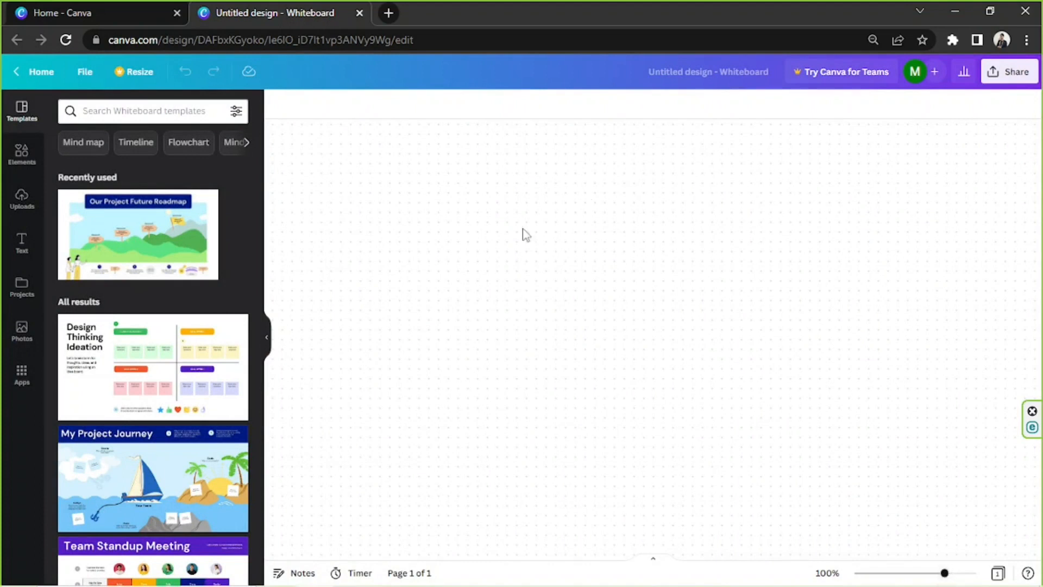
mouse_move(635, 347)
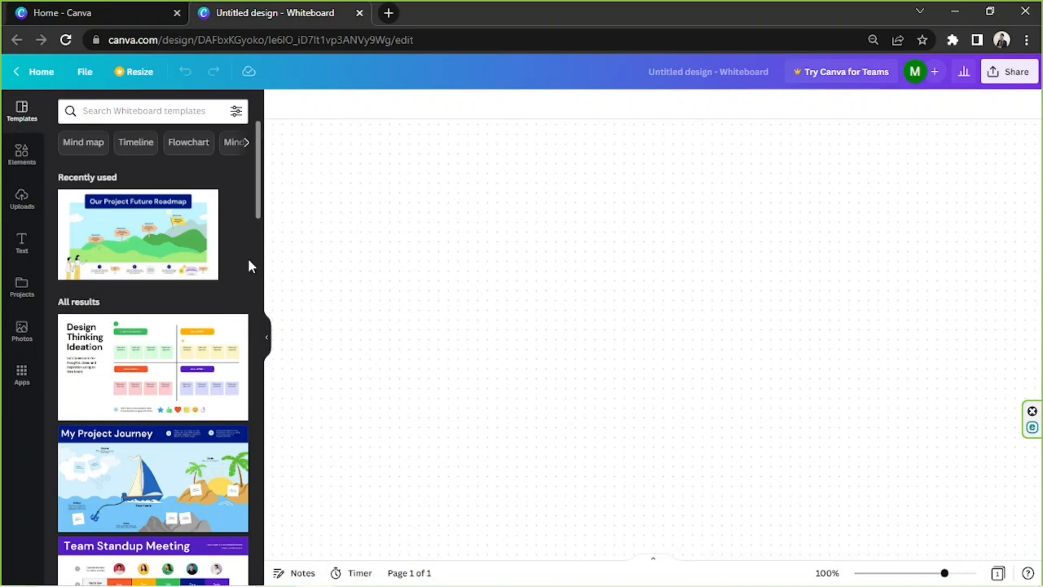
- Browse the whiteboard templates, then close the panel to show the blank dotted board
scroll(down, 3)
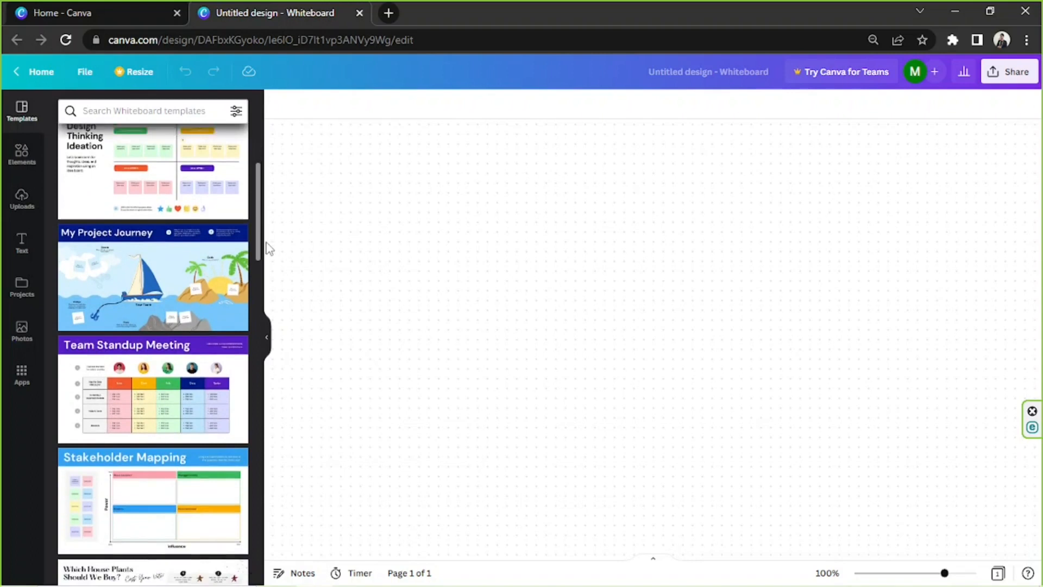
scroll(down, 3)
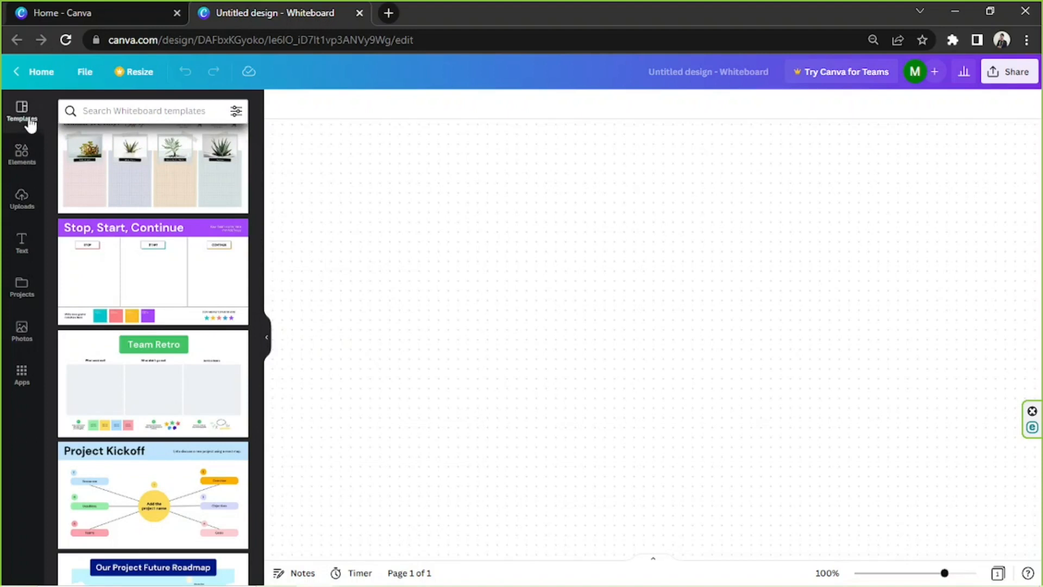
mouse_move(21, 113)
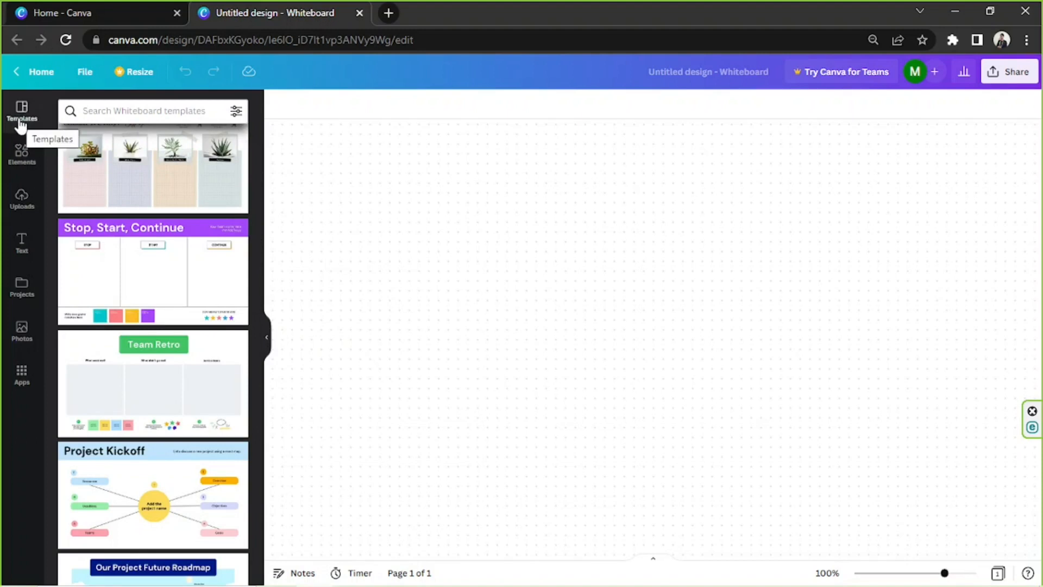
click(21, 110)
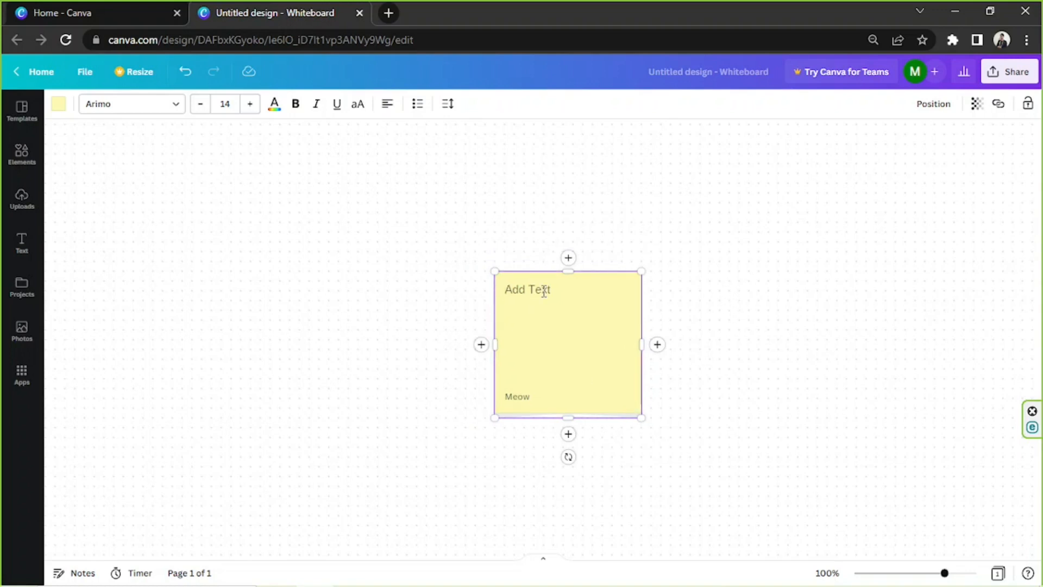
- Type 'Deadline: Next Week' and 'Person A: Task A' into the yellow sticky note
text(Deadline: Next Week)
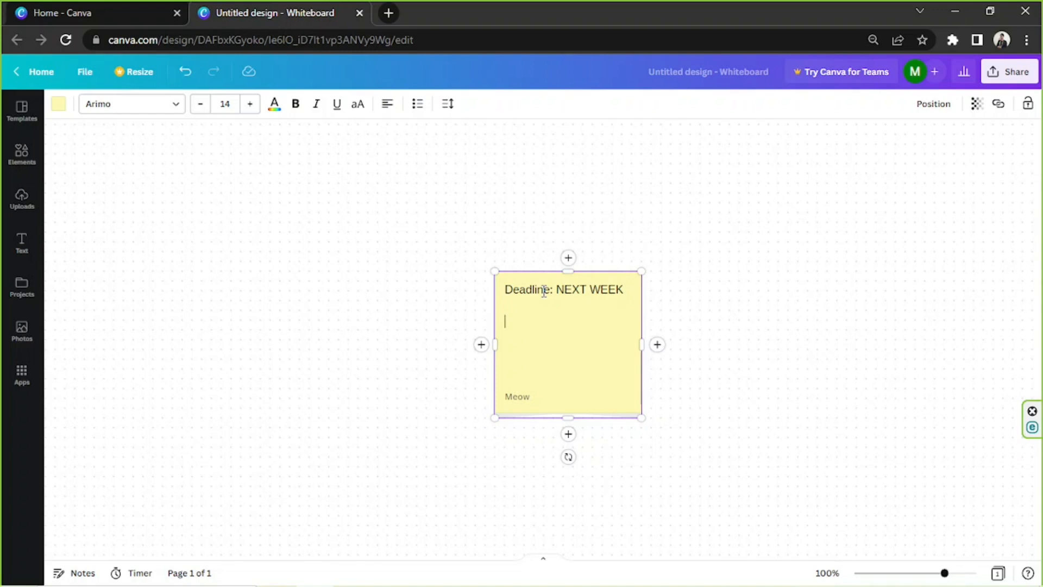
text(B)
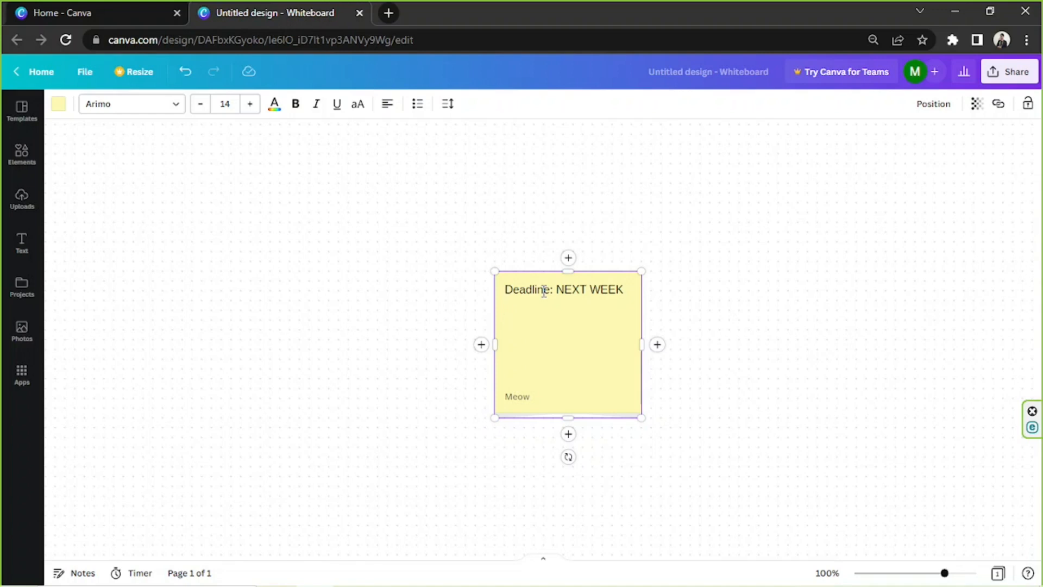
text(Person A: T)
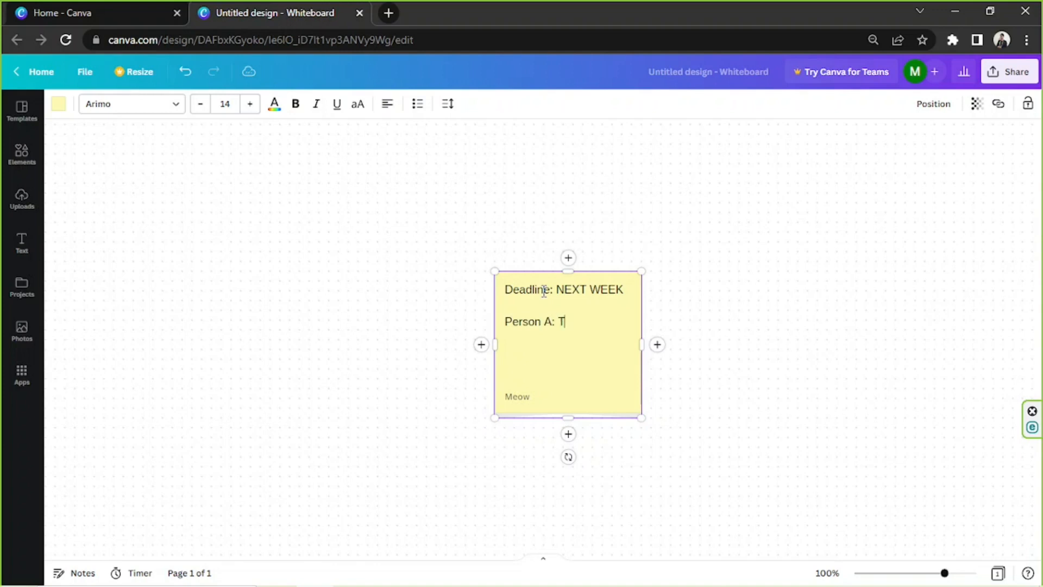
text(ask A)
text(Person B: Task B)
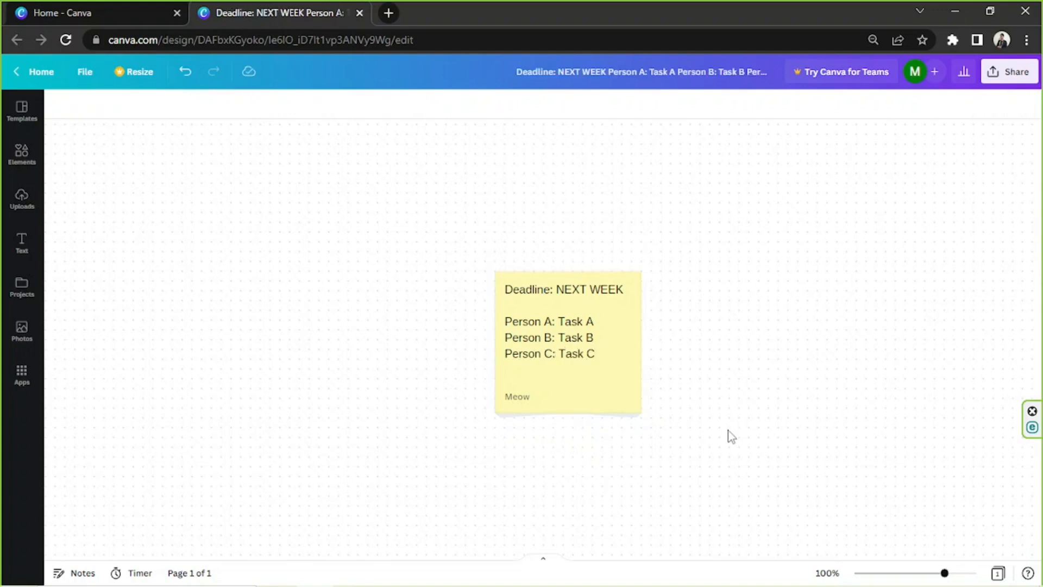
mouse_move(714, 401)
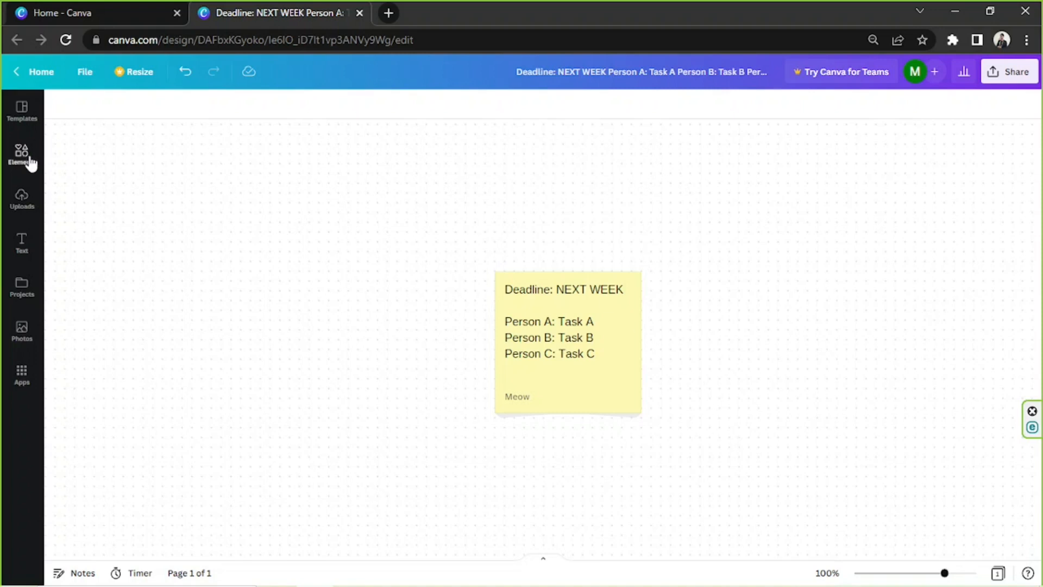
- Search Elements for 'pin' and place a small pushpin on the note's top-left corner
click(21, 155)
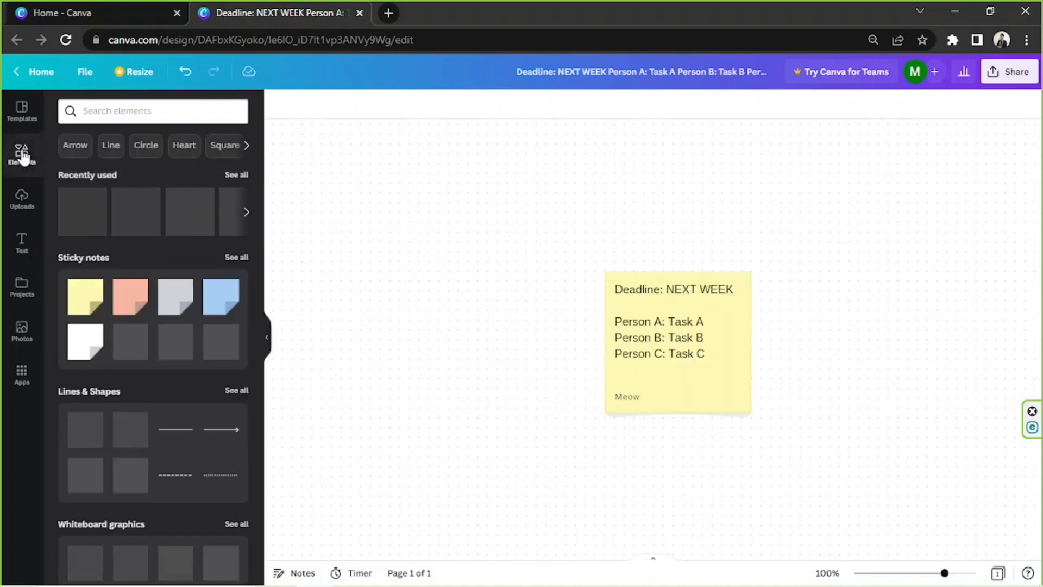
scroll(down, 3)
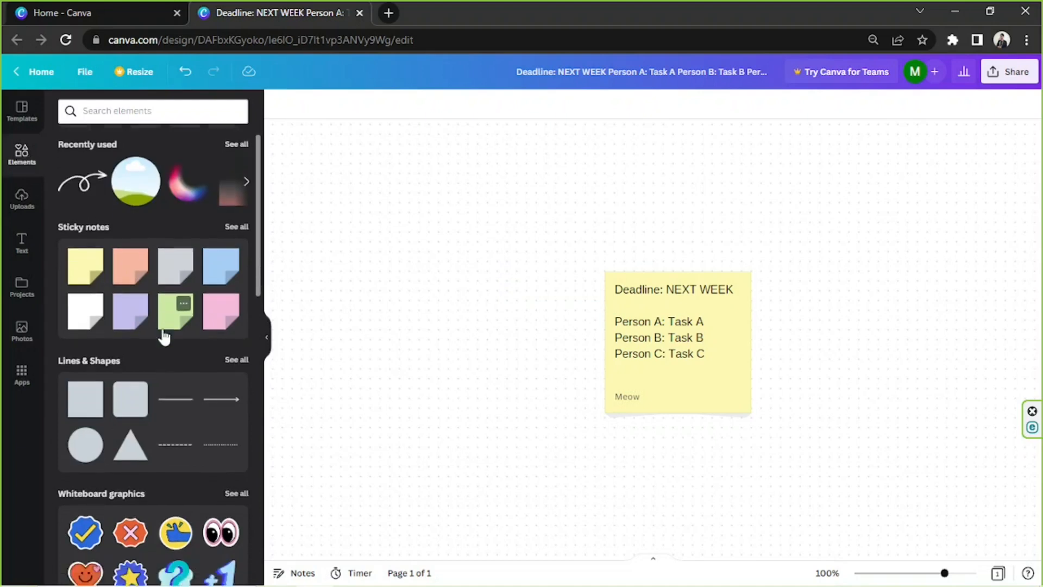
scroll(down, 3)
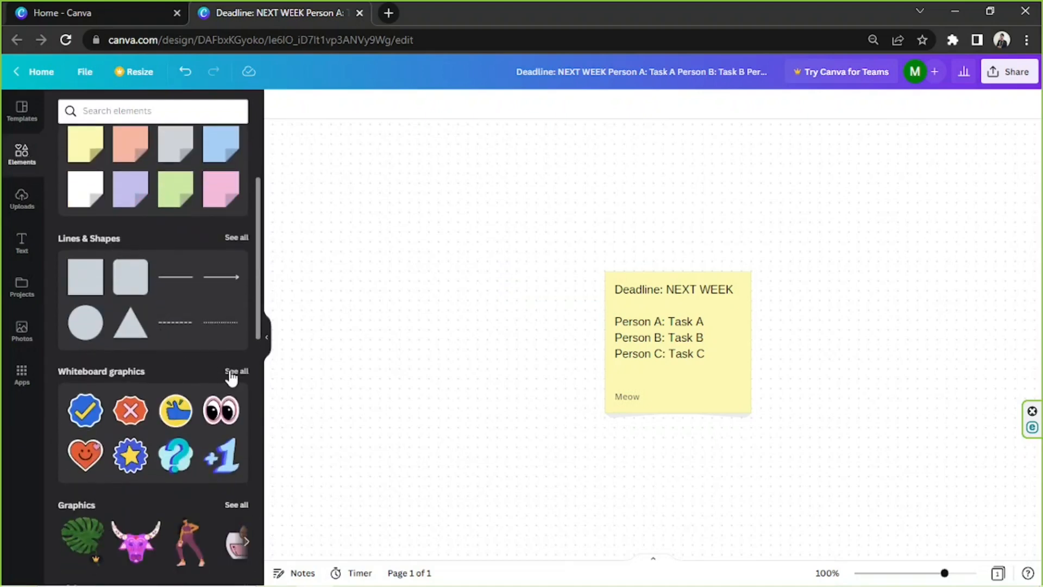
click(236, 371)
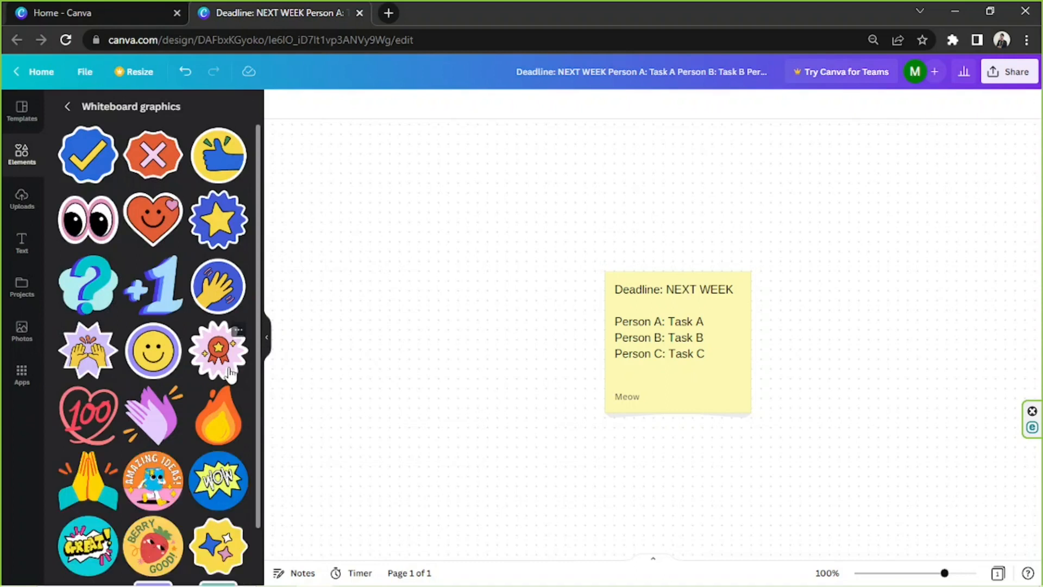
scroll(down, 3)
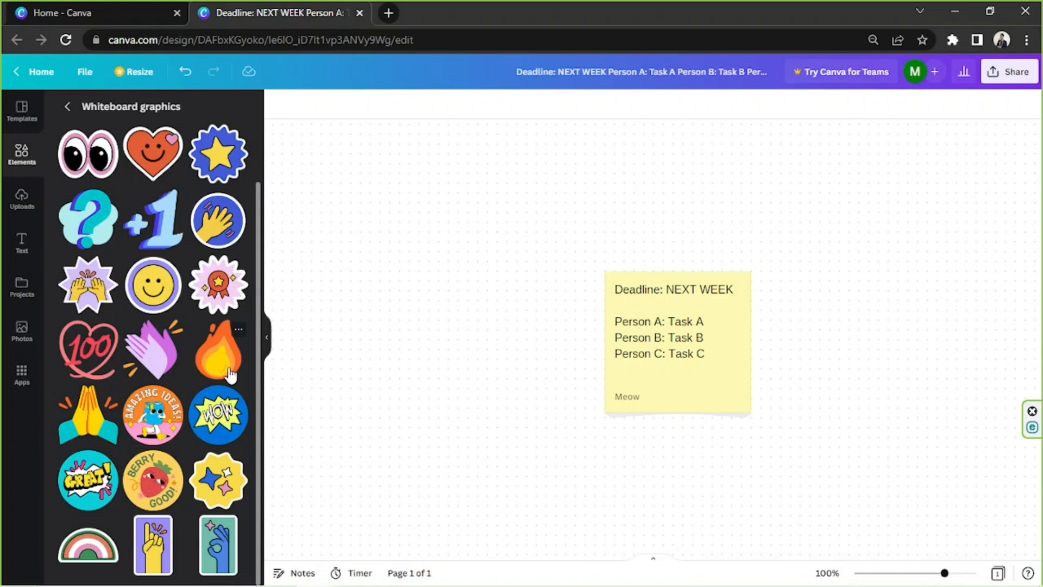
click(68, 107)
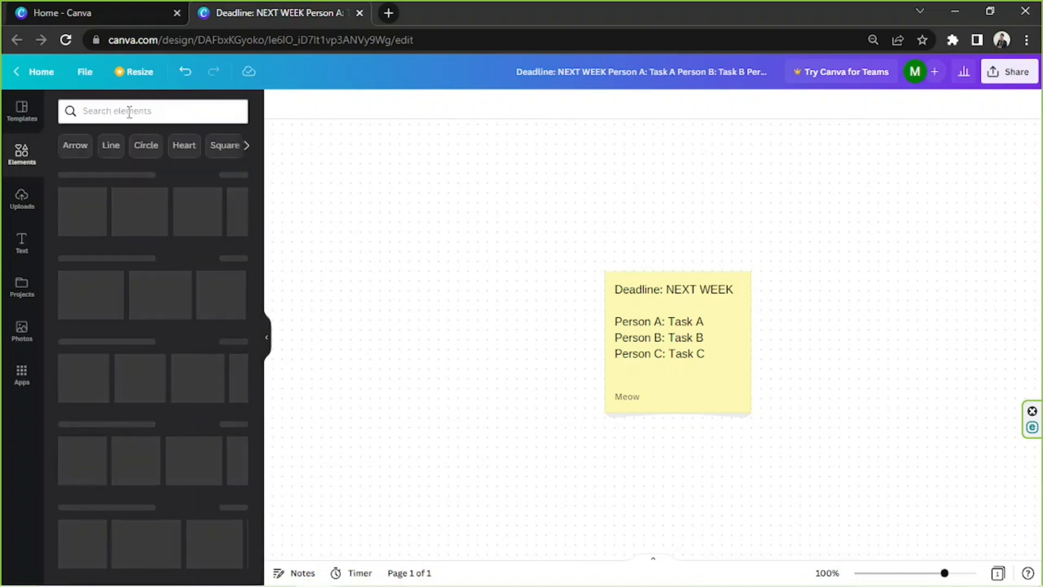
text(pin)
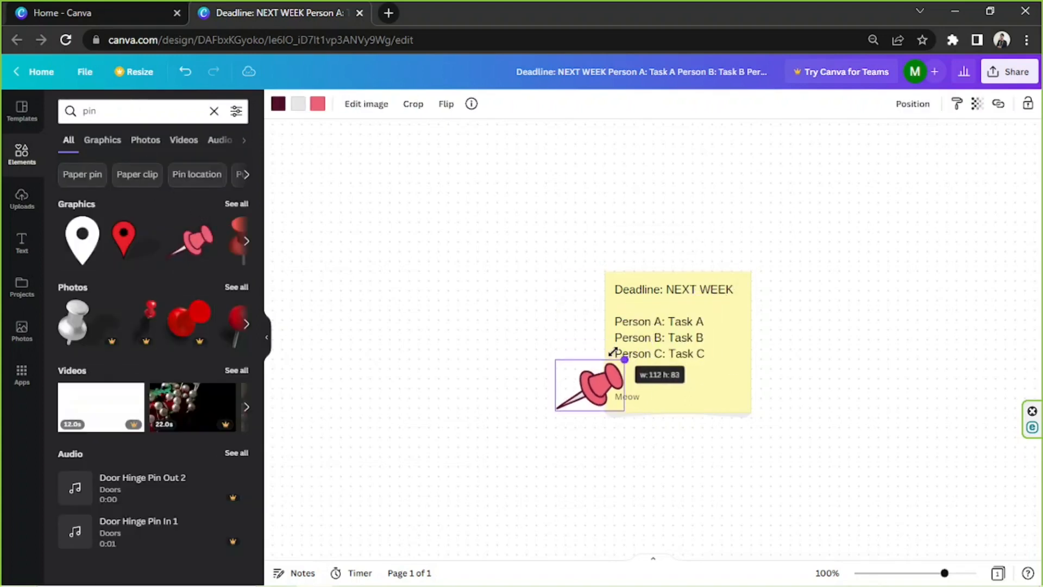
drag(589, 385, 637, 259)
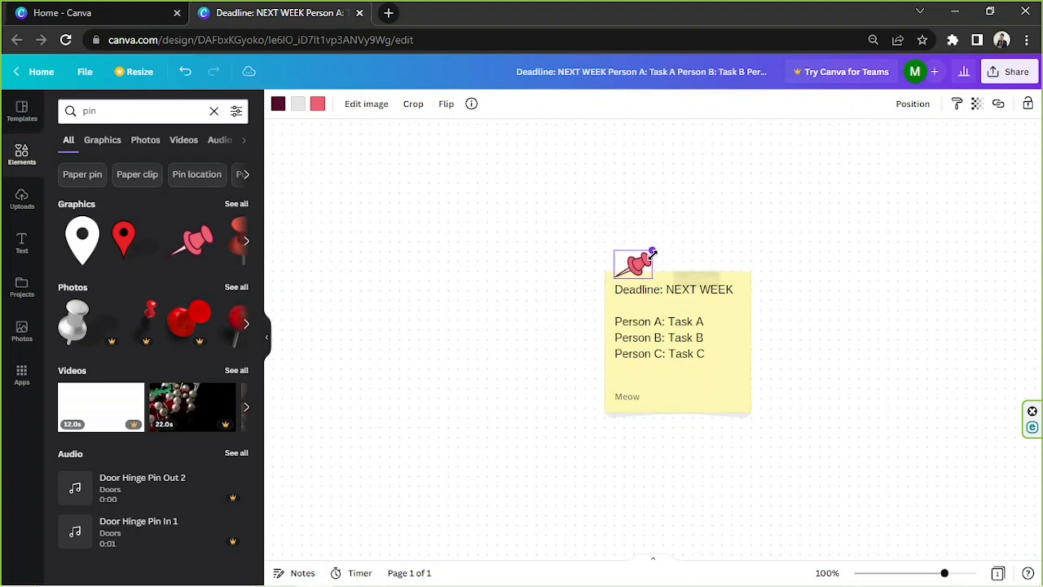
- Search Elements for 'animation' and filter the results to Graphics
click(631, 264)
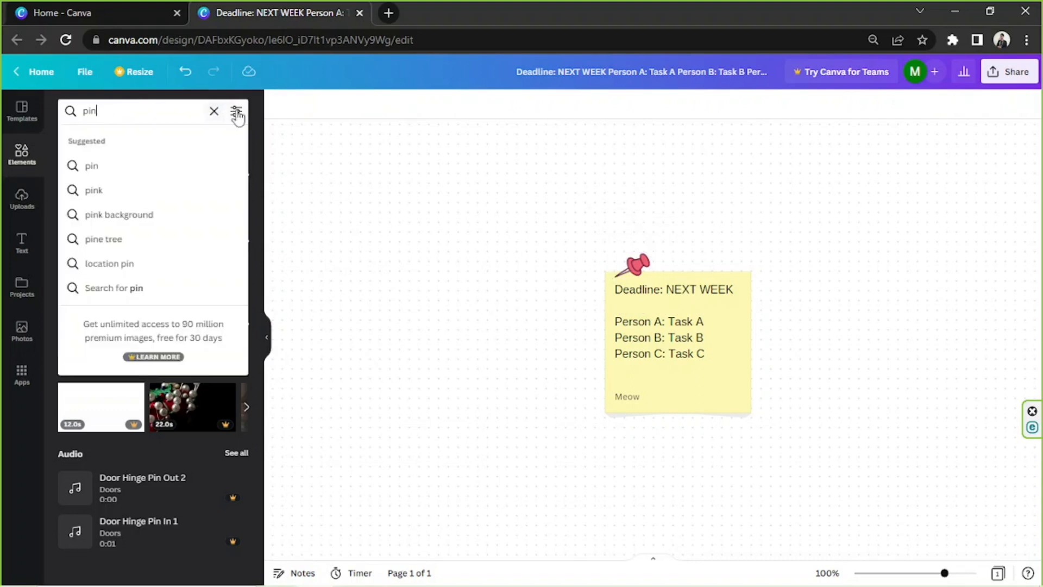
text(anim)
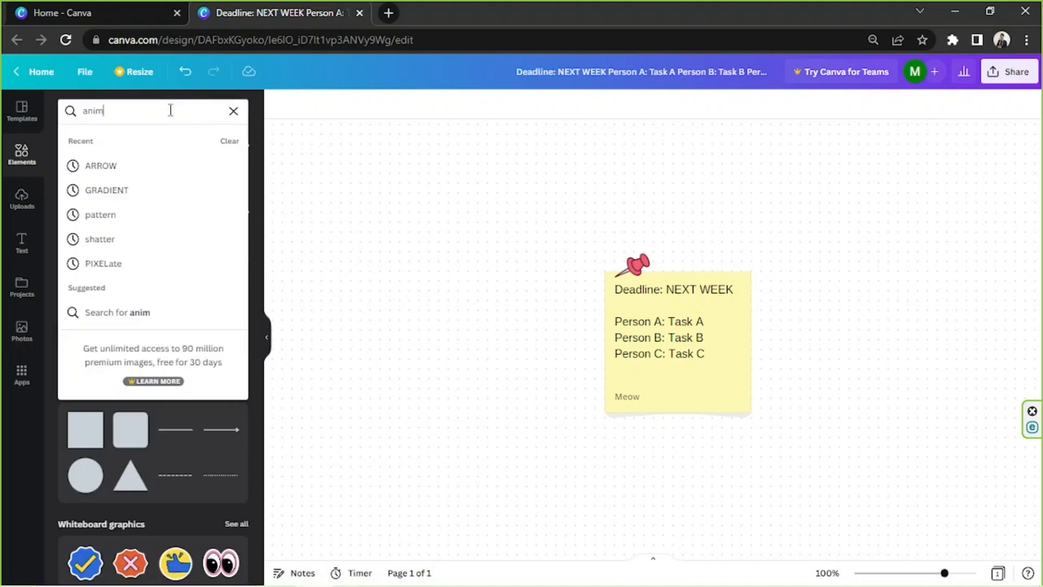
text(animation)
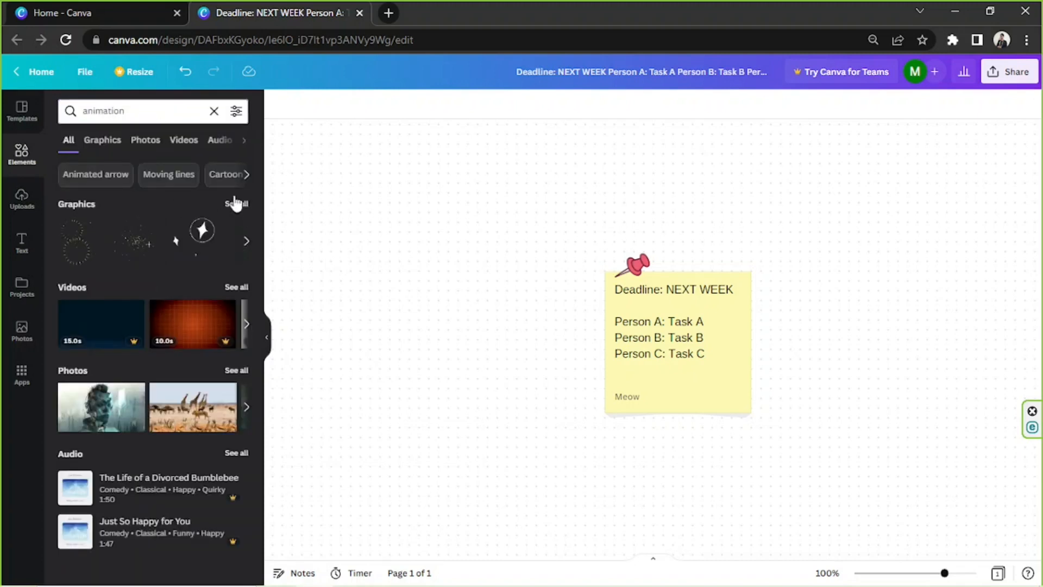
click(103, 140)
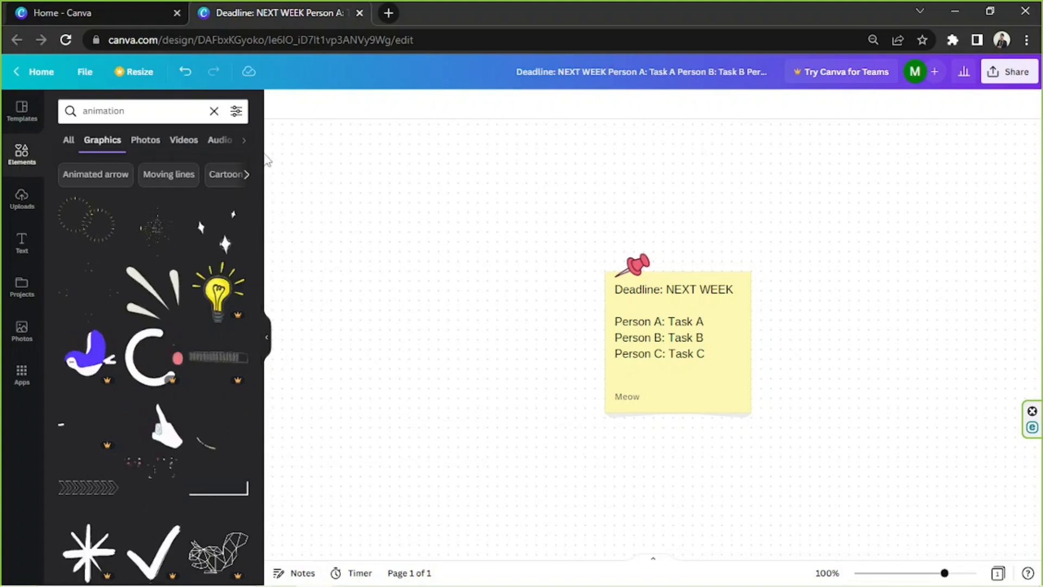
- Browse the animation graphics, including stars, sparkles and arrows, then select the sticky note
scroll(down, 3)
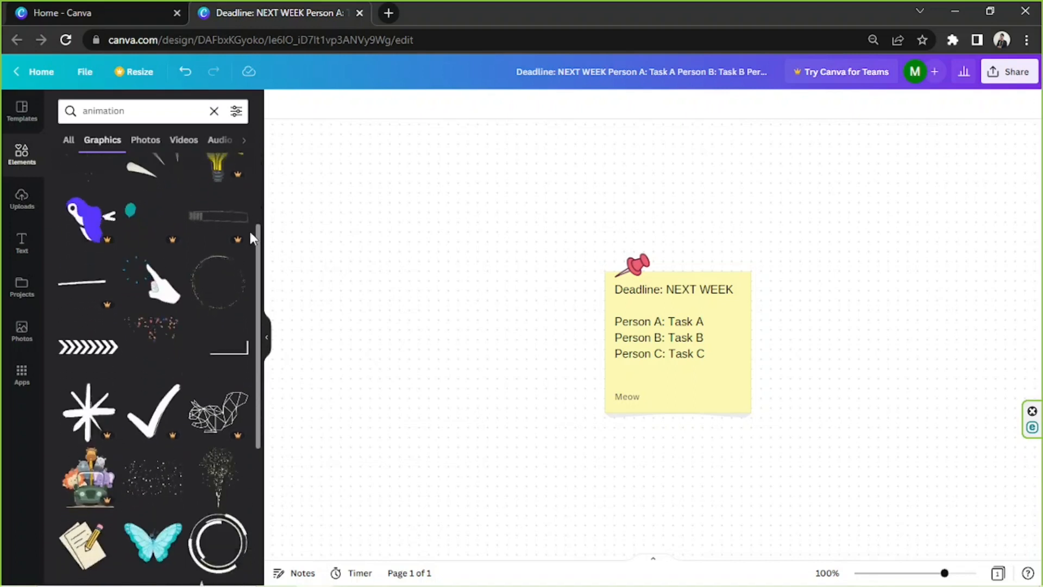
scroll(down, 3)
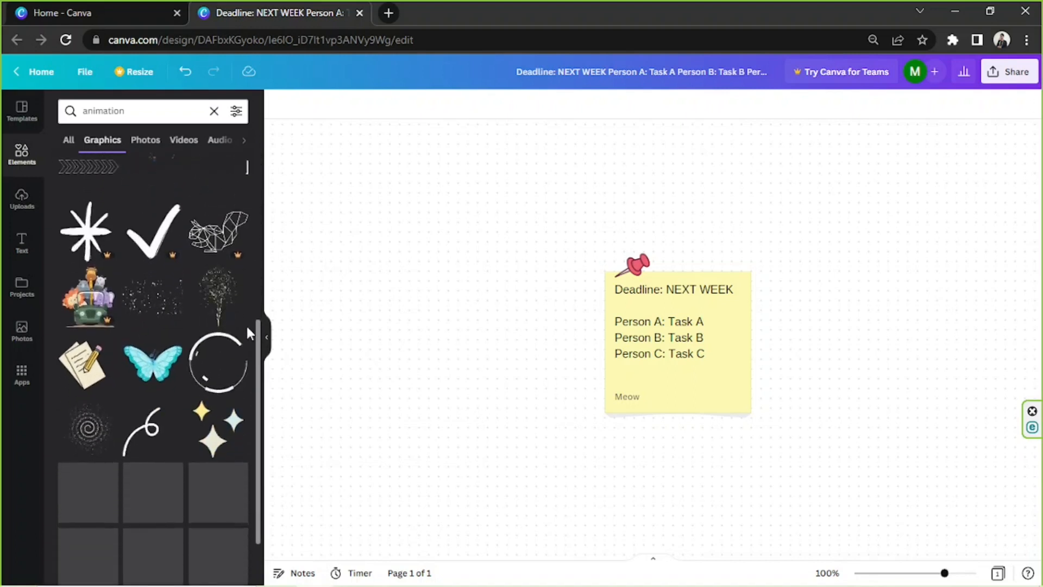
scroll(down, 3)
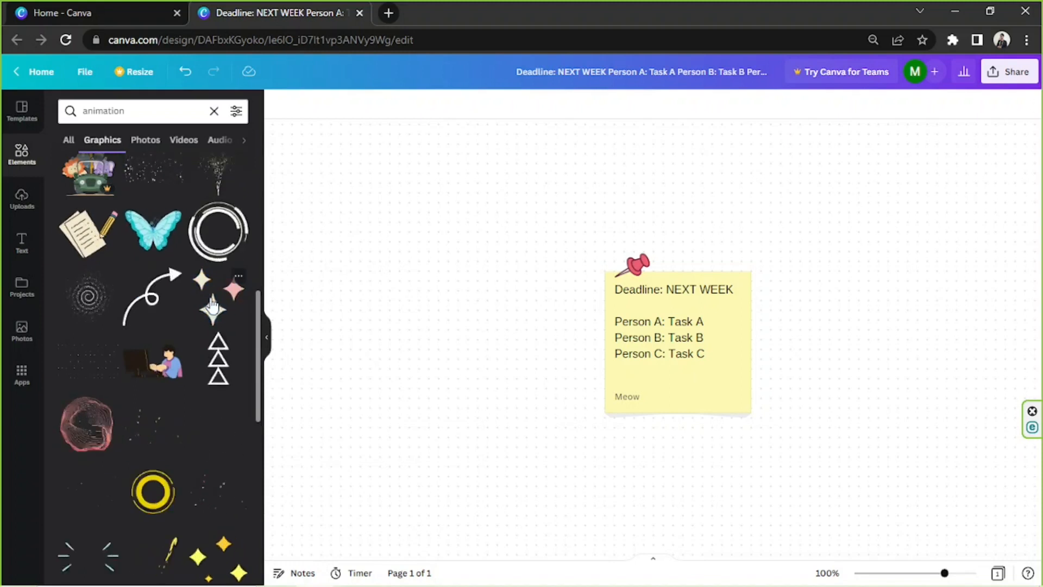
scroll(down, 3)
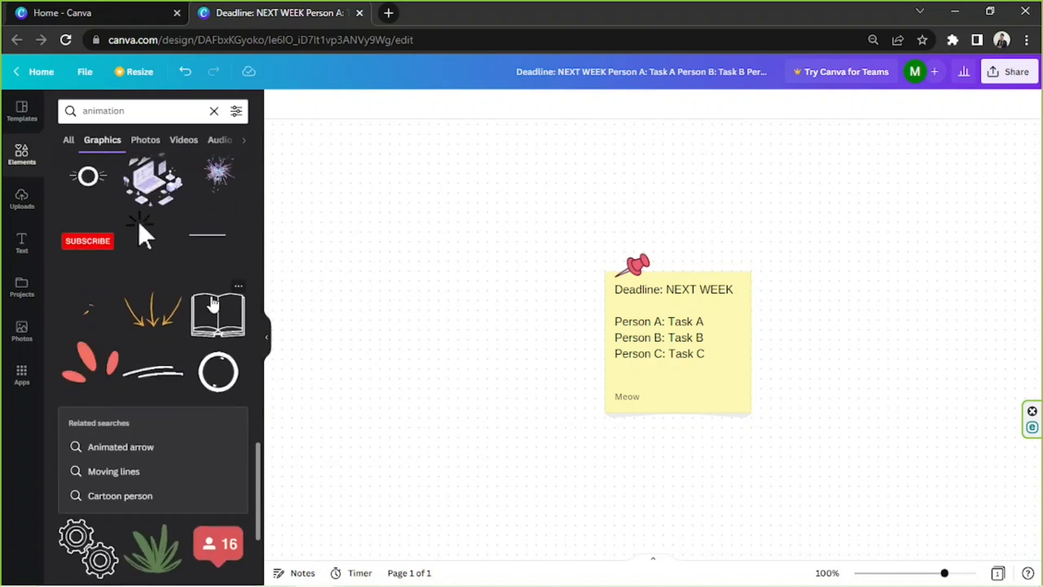
scroll(down, 3)
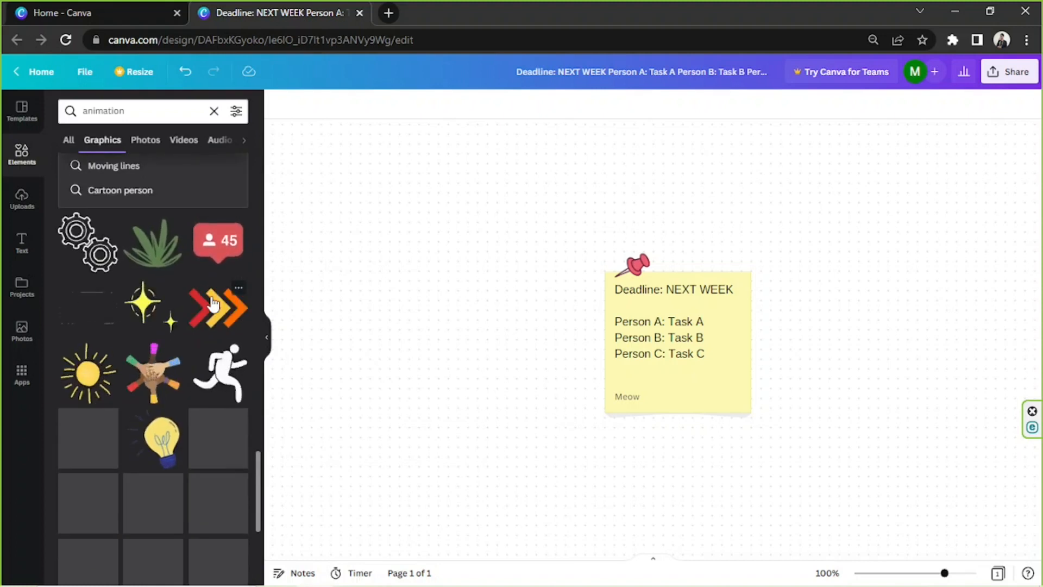
scroll(down, 3)
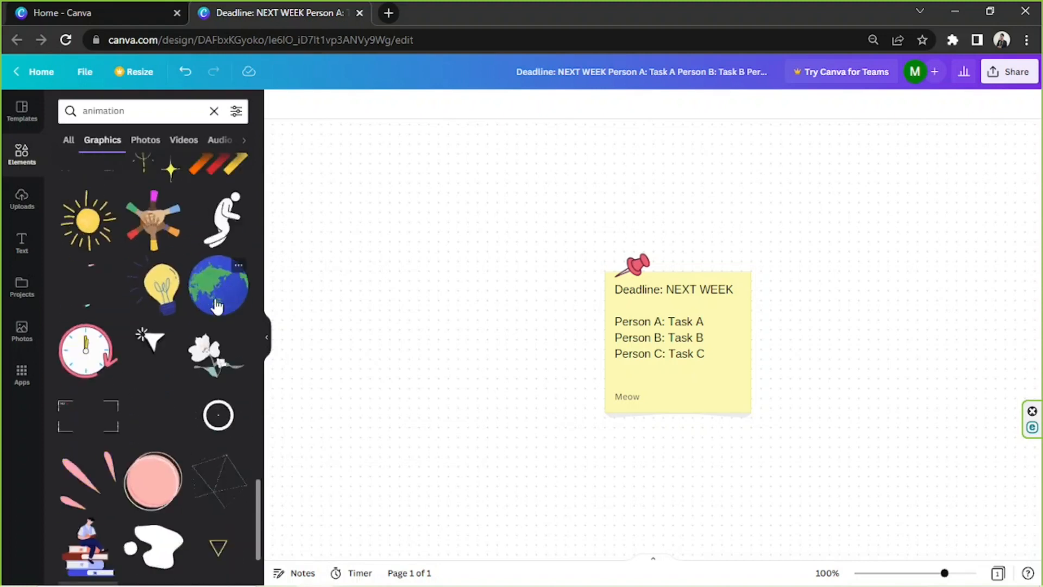
scroll(down, 3)
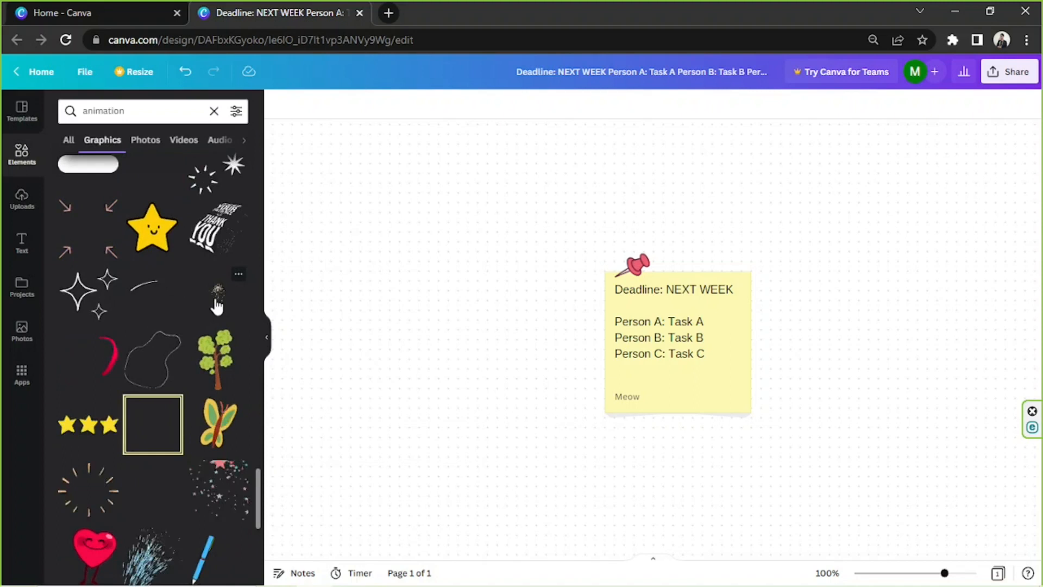
click(678, 306)
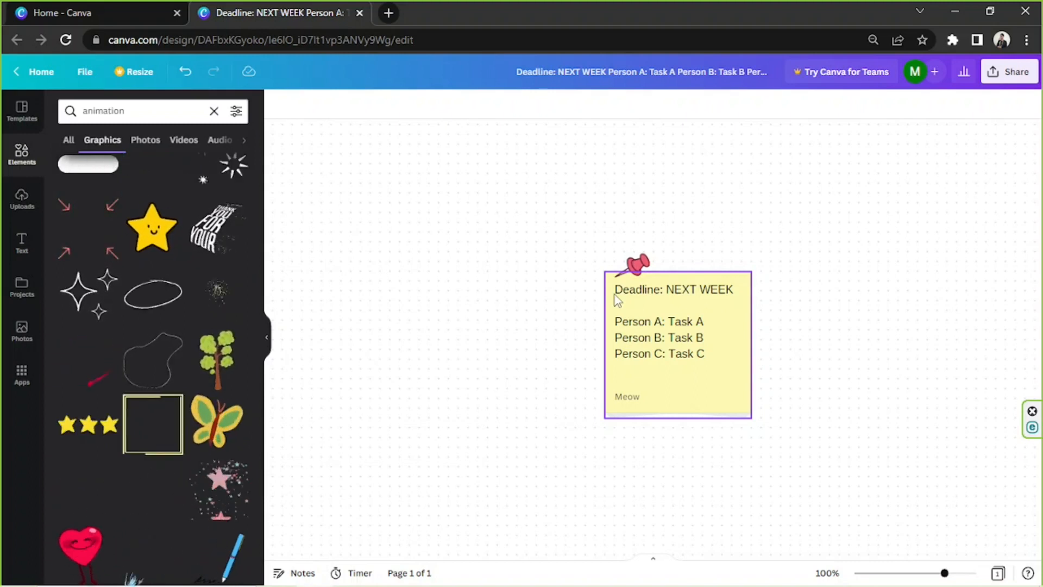
- Search Elements for 'alert' and show its graphics results
click(213, 110)
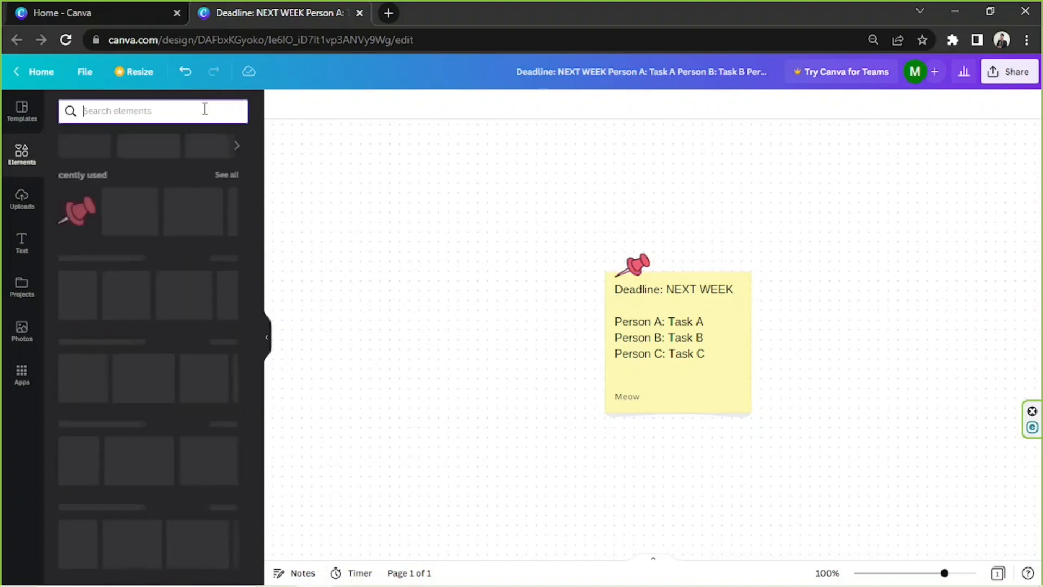
text(a)
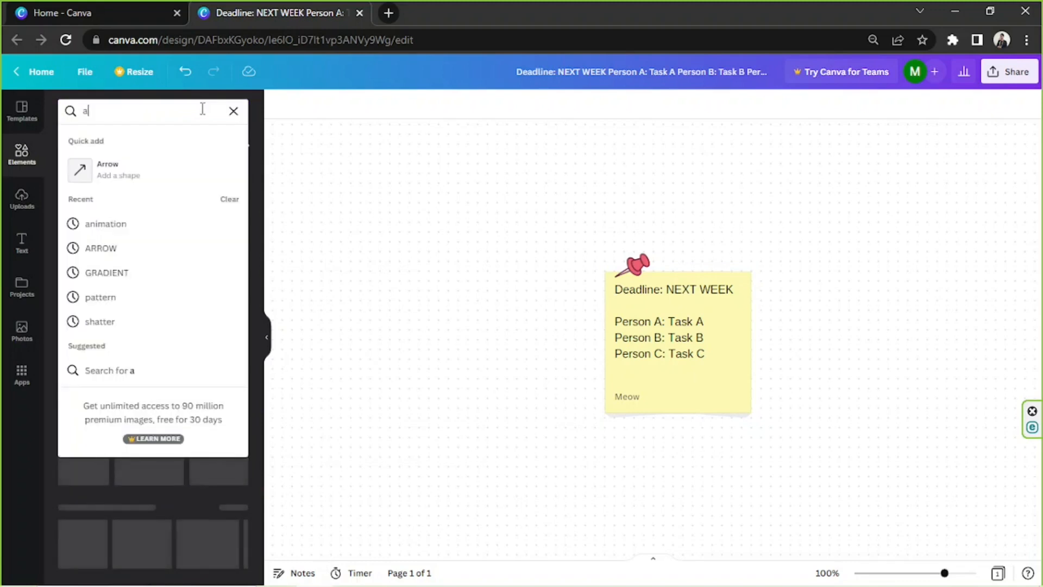
text(lert)
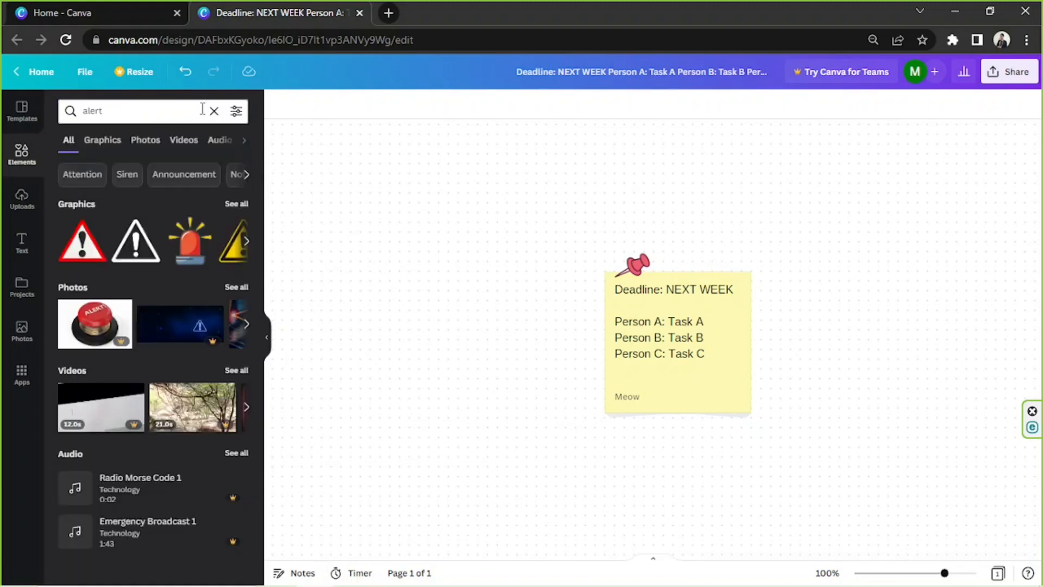
click(102, 140)
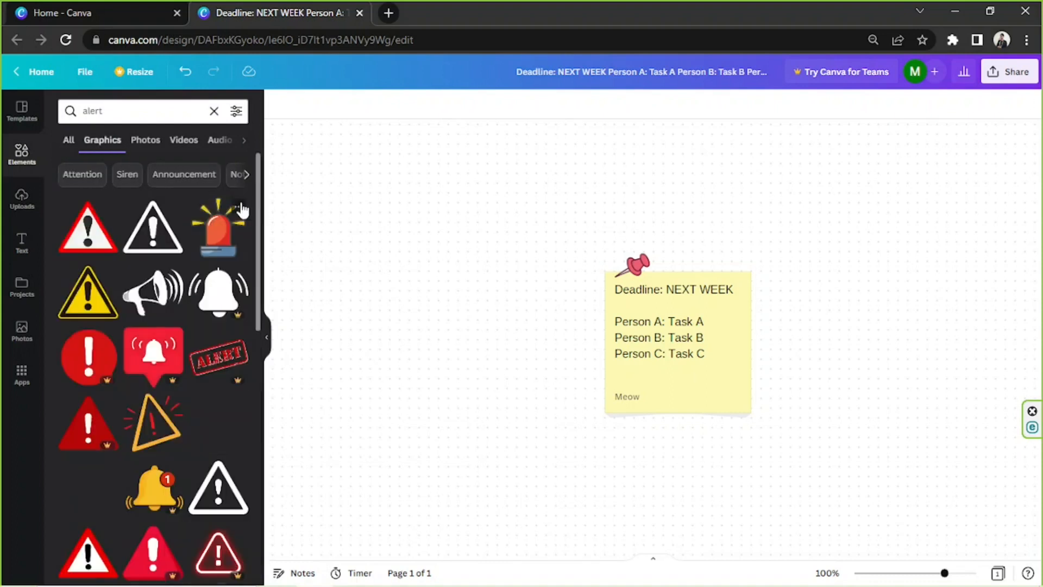
scroll(down, 3)
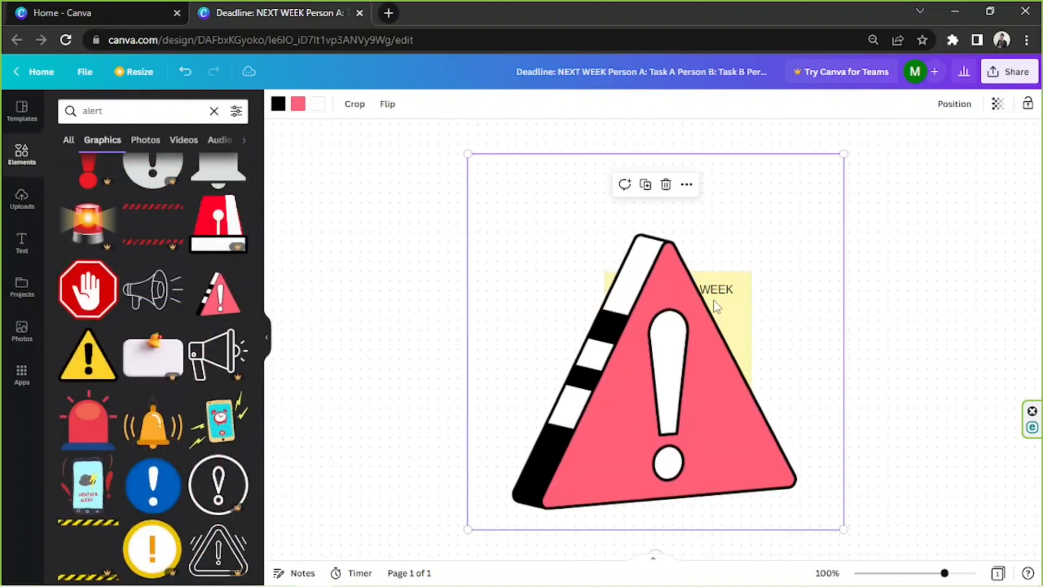
- Add the warning triangle, shrink it to about 203×203, and place it on the note's lower corner
drag(844, 528, 662, 348)
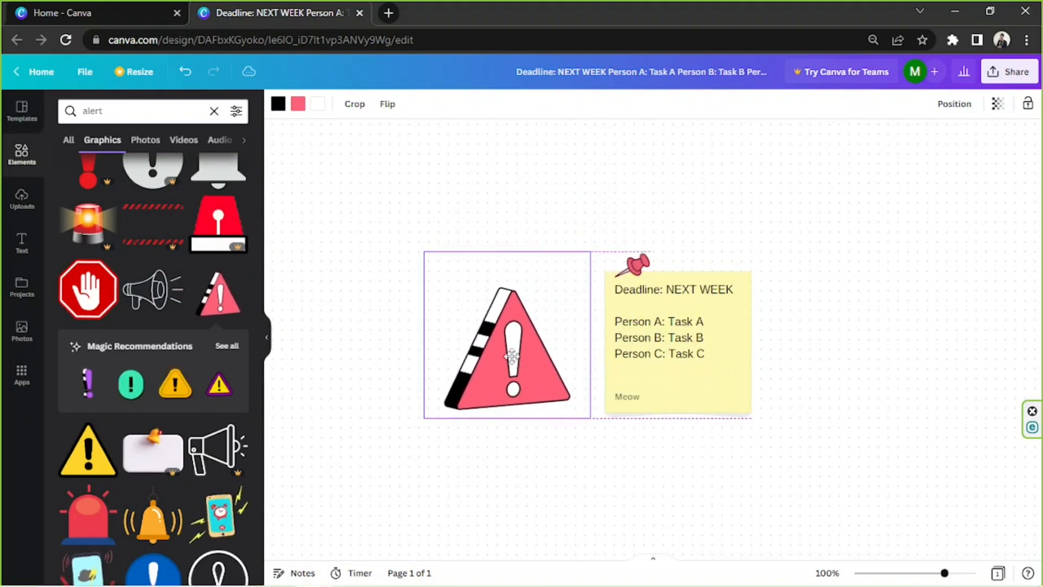
drag(507, 356, 531, 359)
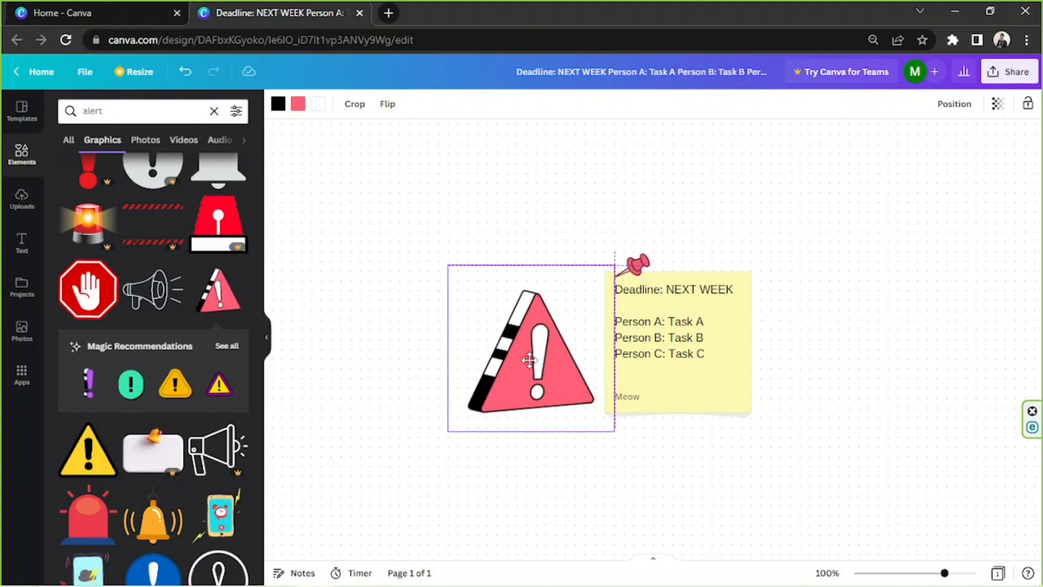
drag(616, 431, 570, 386)
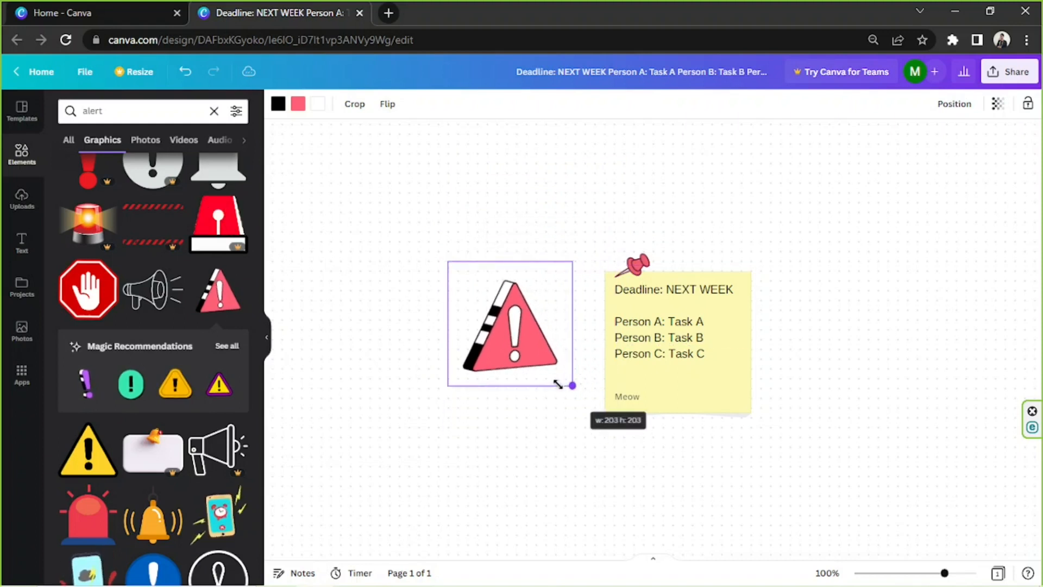
drag(511, 325, 745, 359)
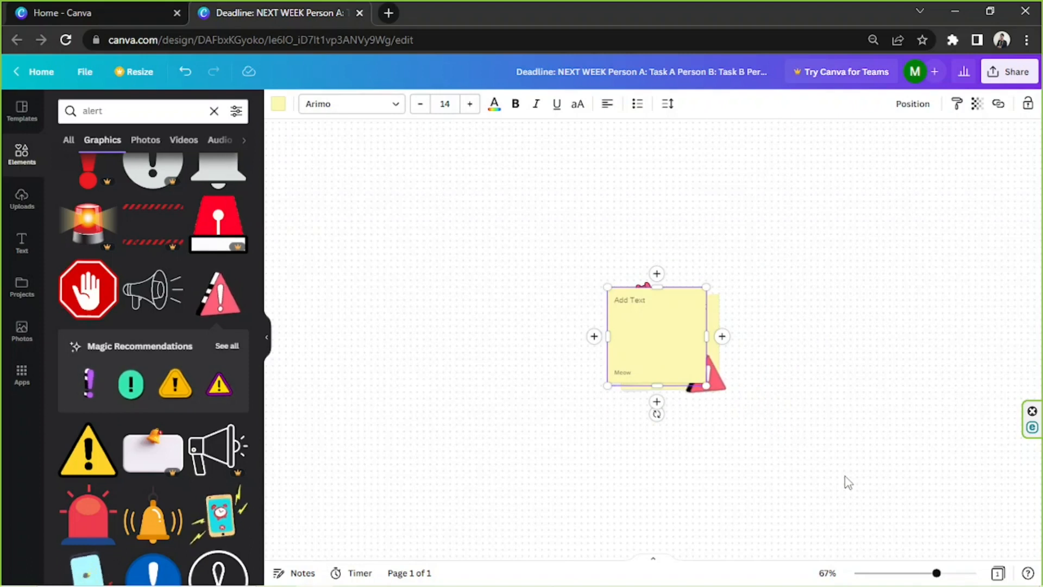
- Label the new sticky note 'Task A Breakdown' and give it a new colour
text(Task A Breakdown)
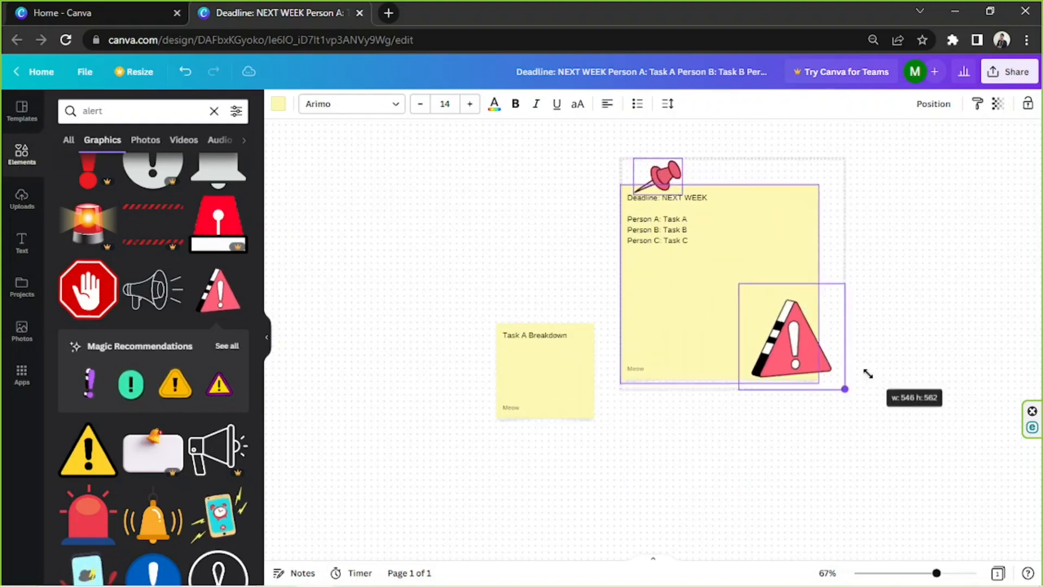
click(494, 103)
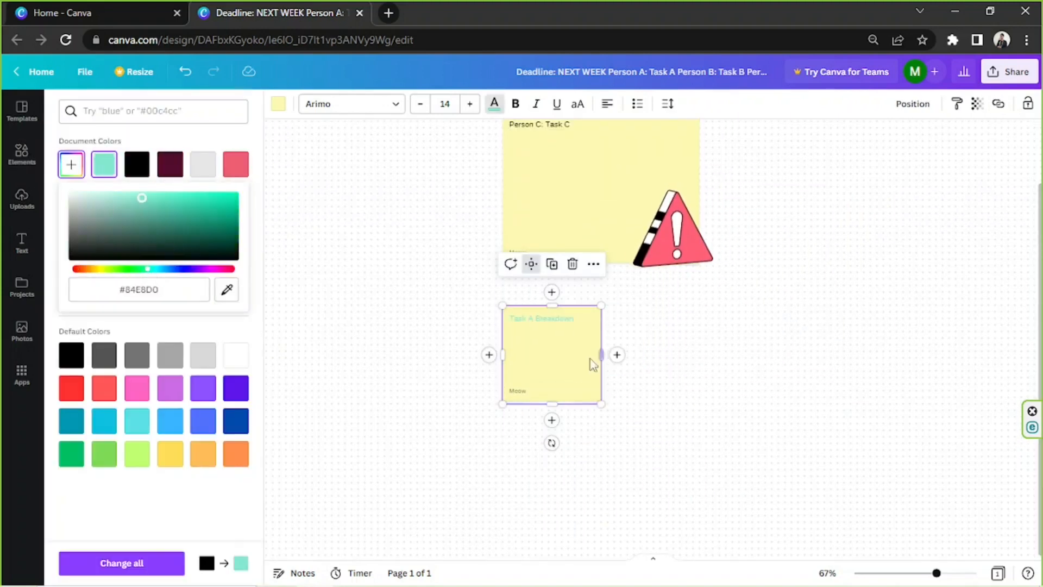
click(136, 453)
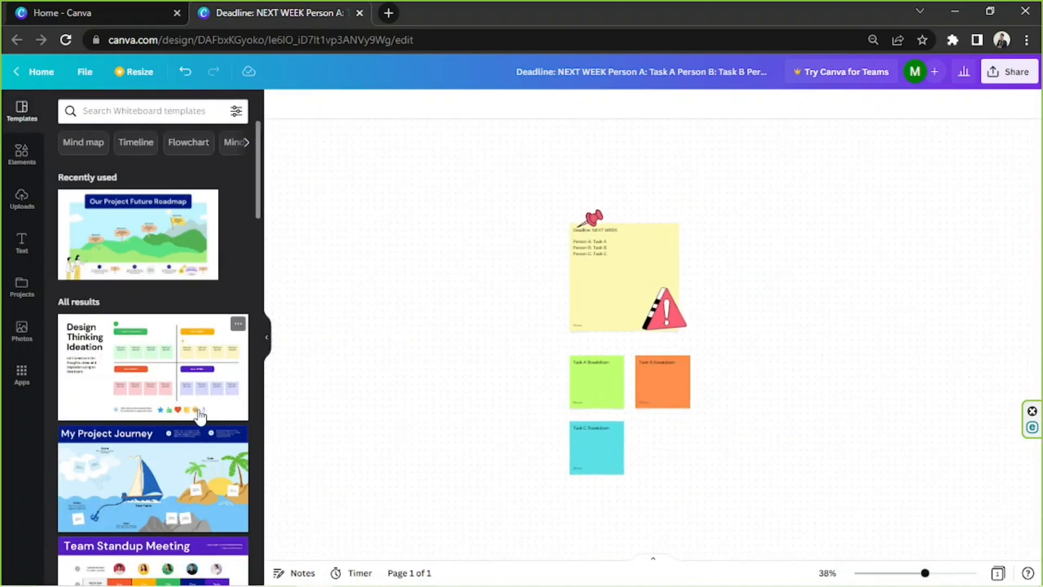
- Scroll through the Handwriting fonts for the 'Video Progress Tracker' title
scroll(down, 3)
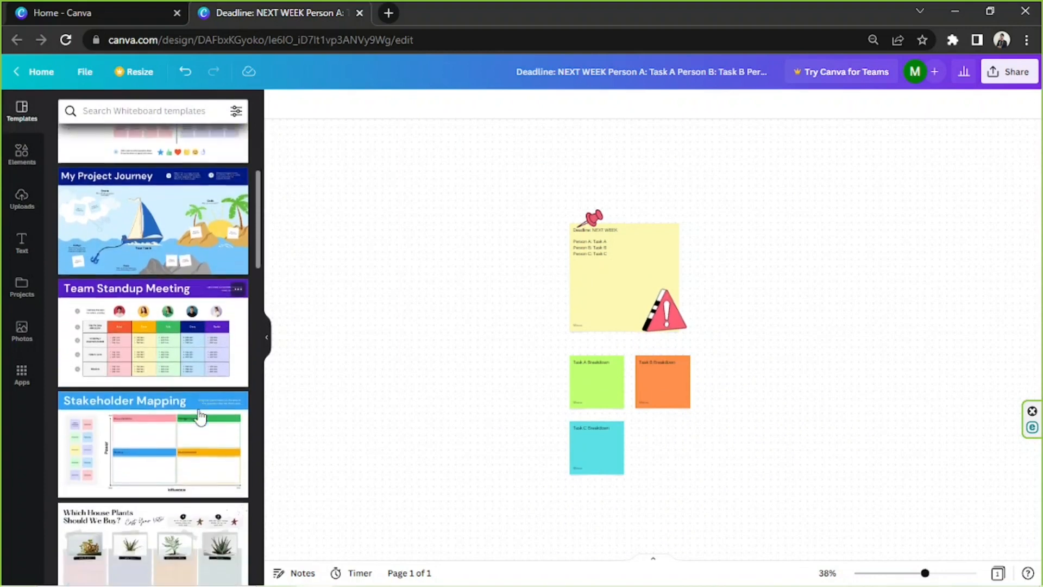
scroll(down, 3)
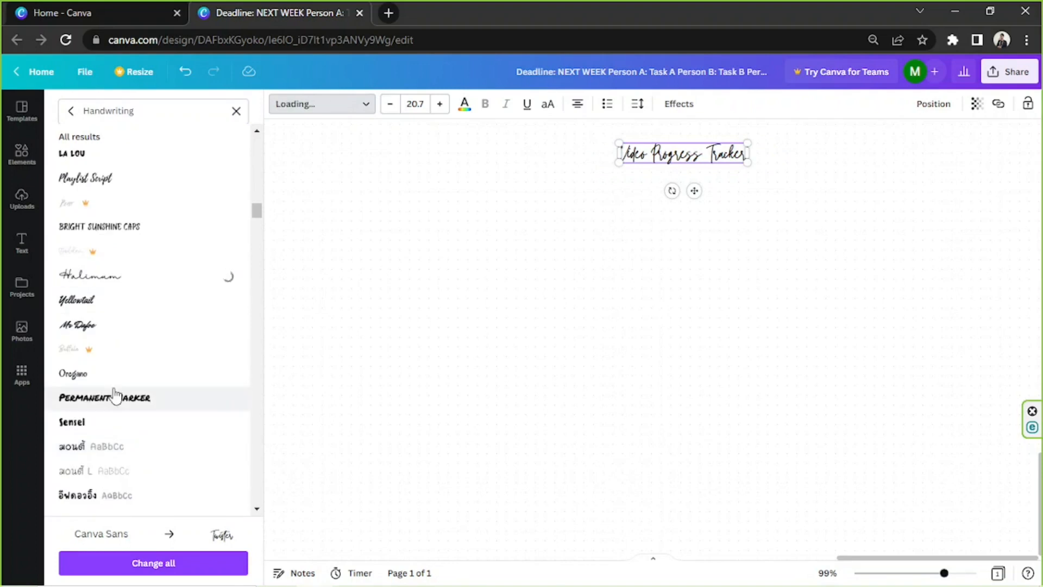
- Apply Permanent Marker to the title and browse 'doodle' graphics for a clapperboard
click(120, 288)
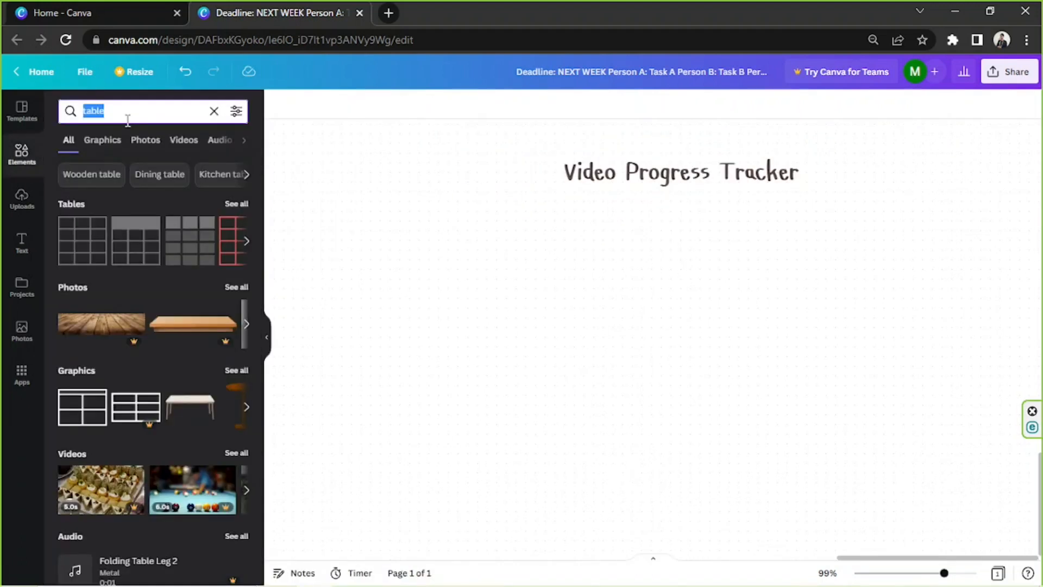
text(doodle)
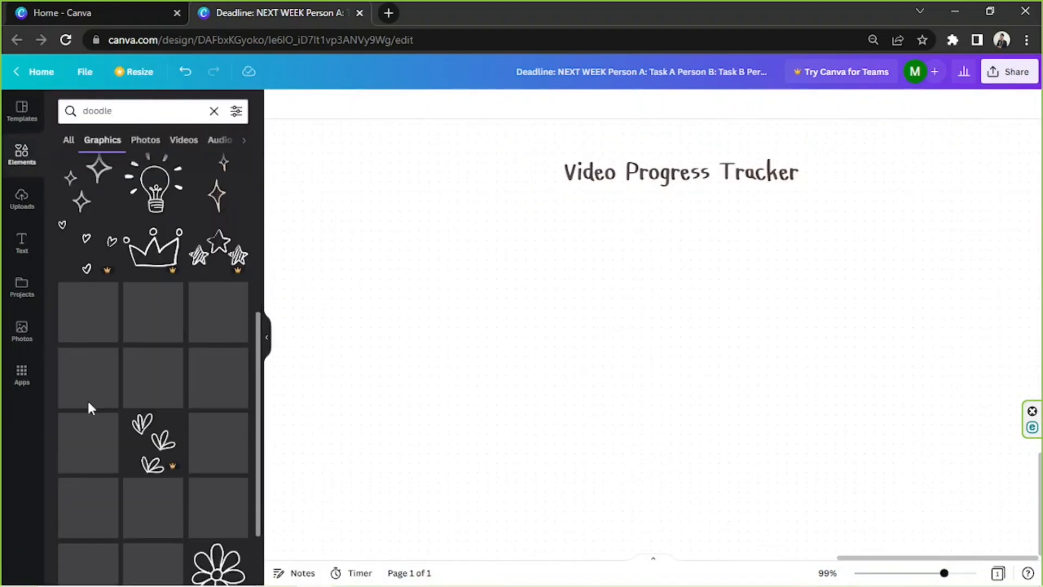
scroll(down, 3)
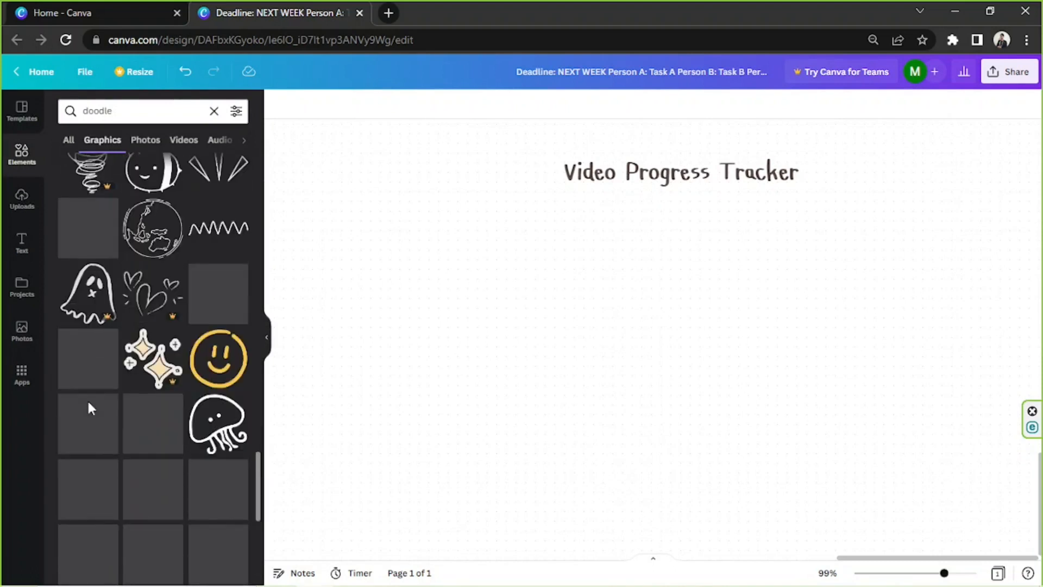
scroll(down, 3)
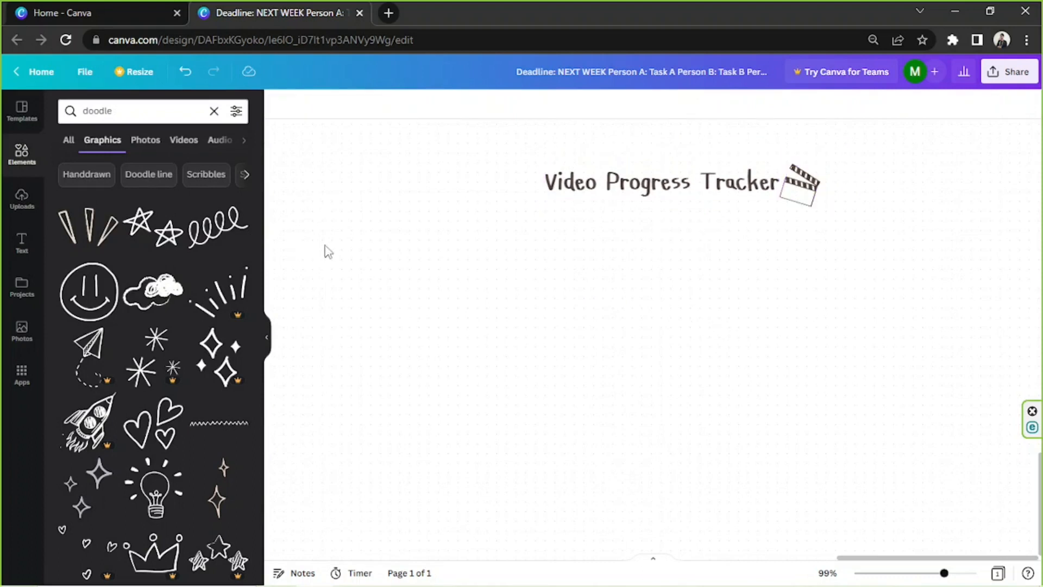
- Add a notepad headed 'People and Responsibilities' listing Persons A–D: Script, VO, Video, Thumbnails
text(notepad)
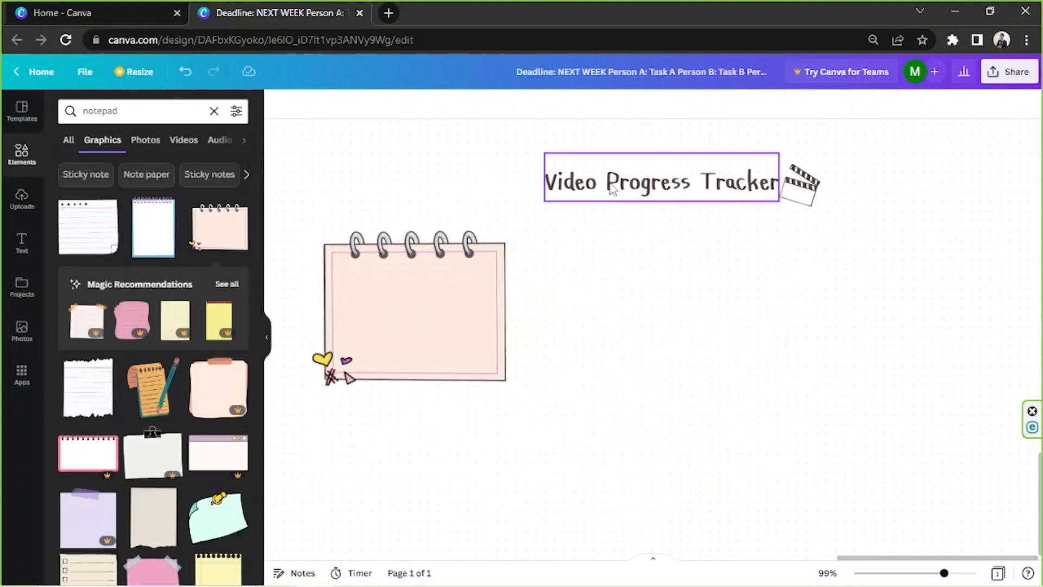
text(People and Responsibilities)
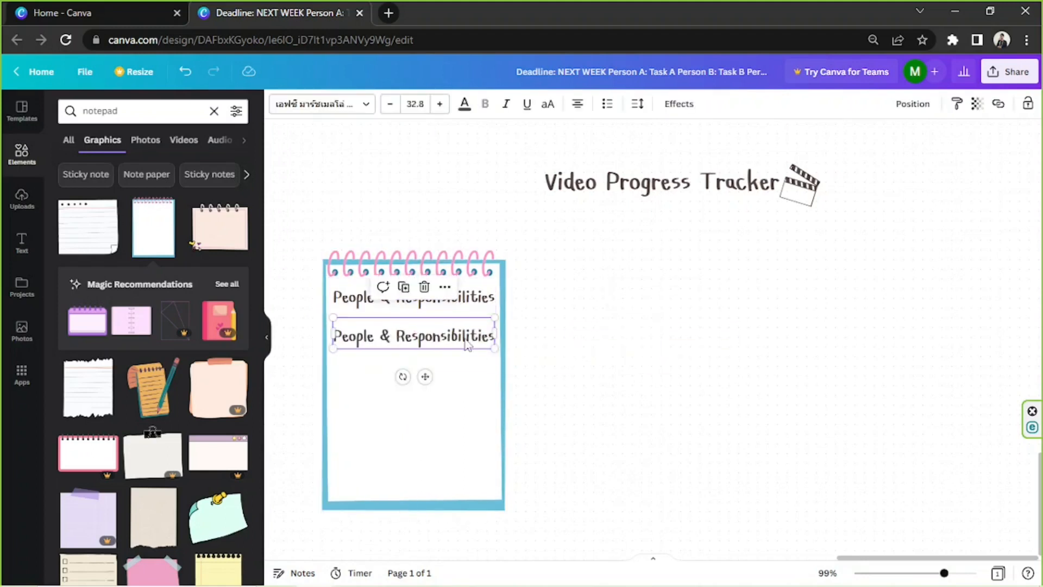
text(Person A - S)
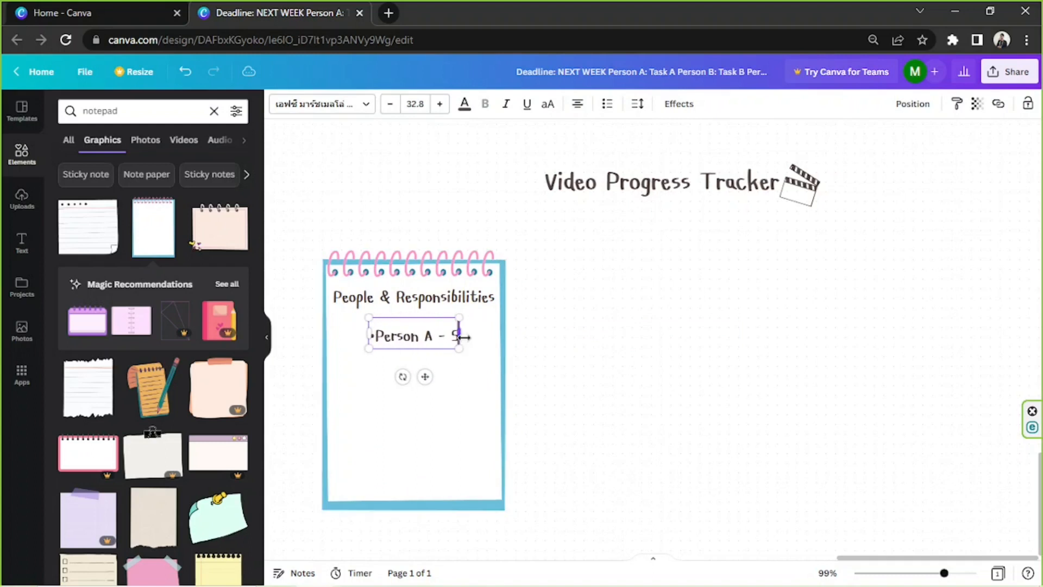
text(cript)
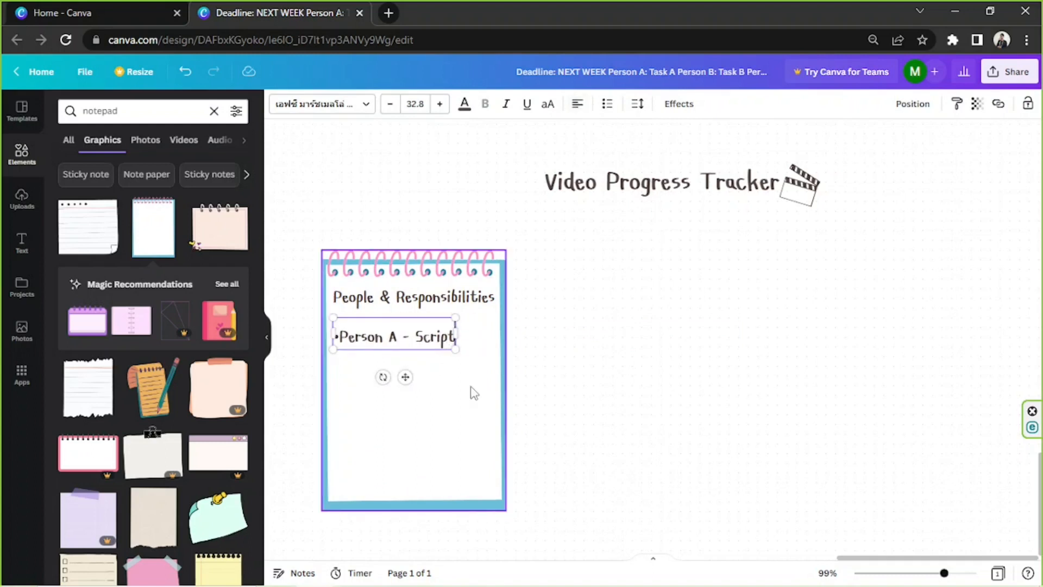
text(Person B - VO)
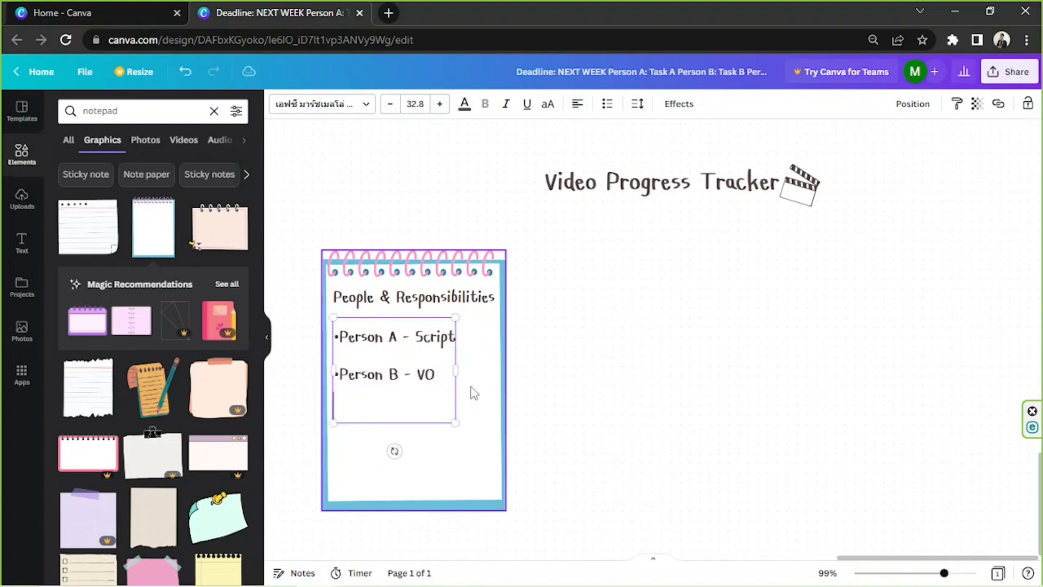
text(Person C - Video Editing)
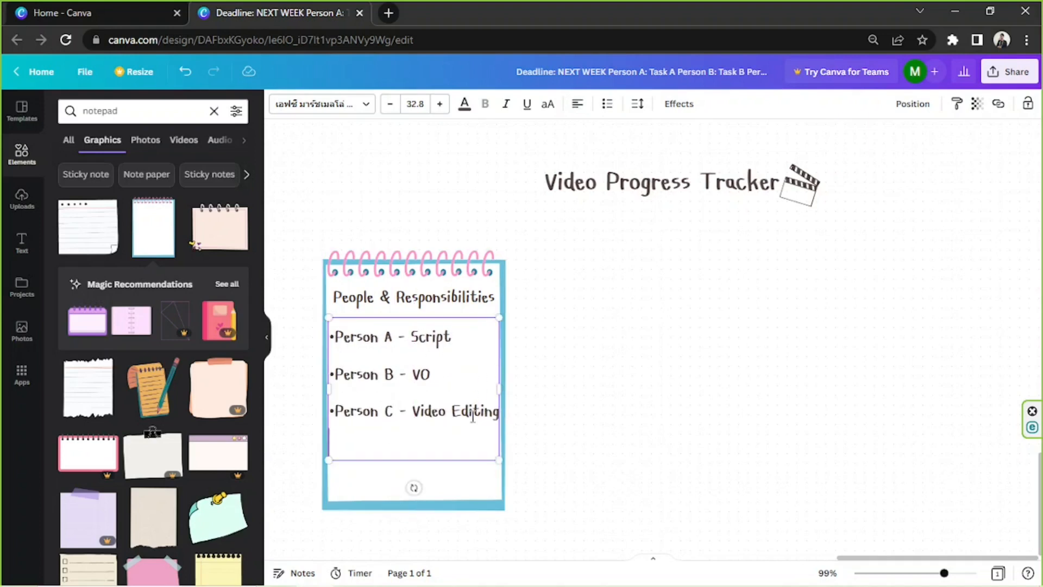
text(Person D - Thumbnails)
click(153, 111)
text(highlight)
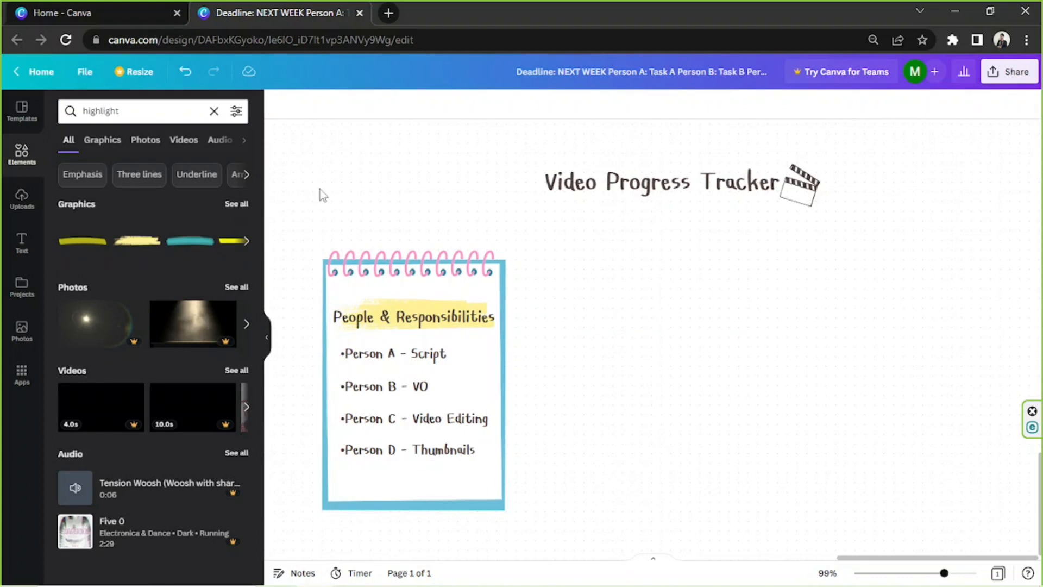
scroll(down, 3)
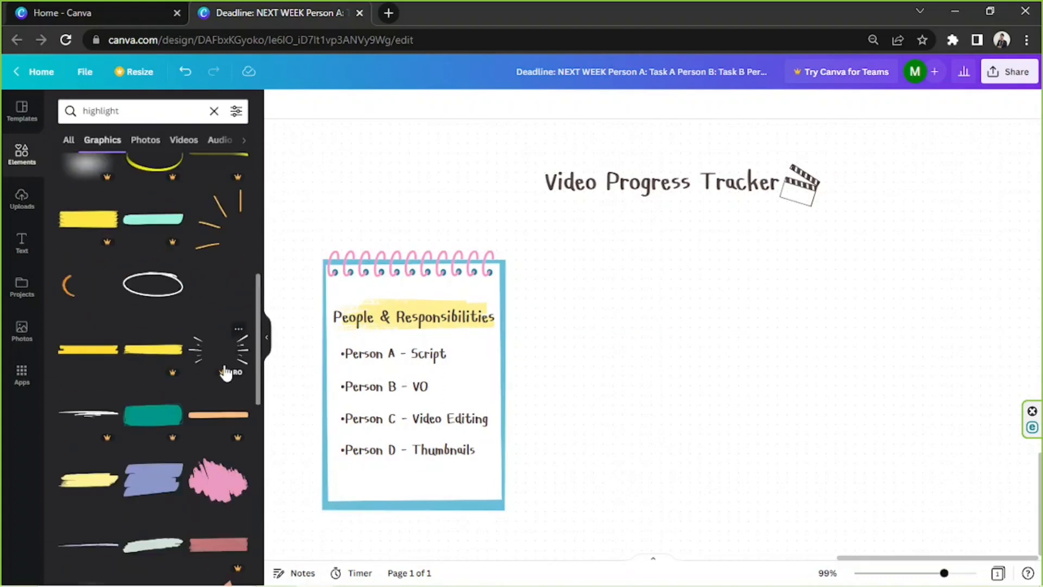
text(calendar)
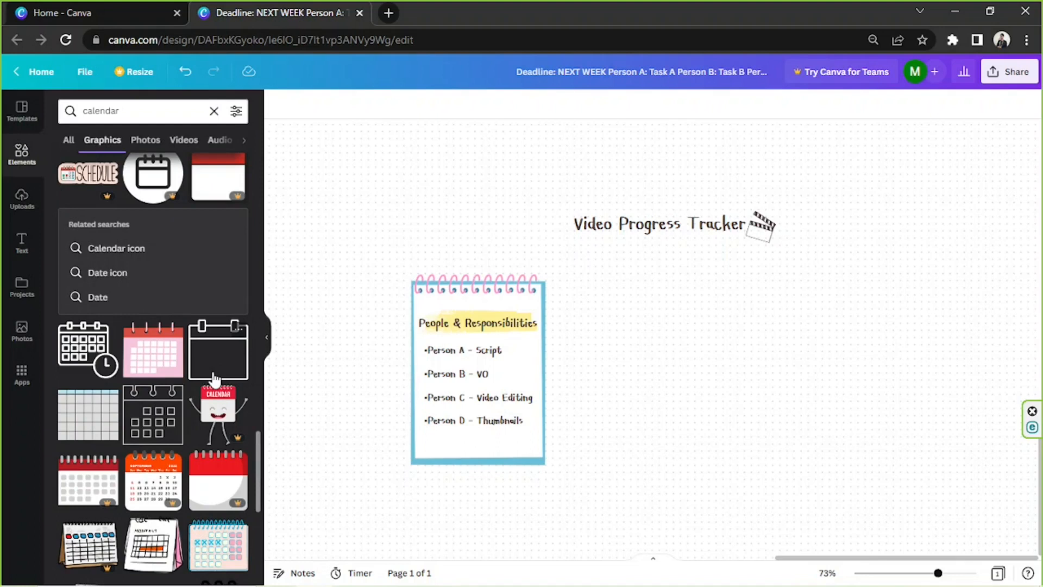
- Recolour the calendar's orange accents darker, then search graphics for 'exclamation'
scroll(down, 3)
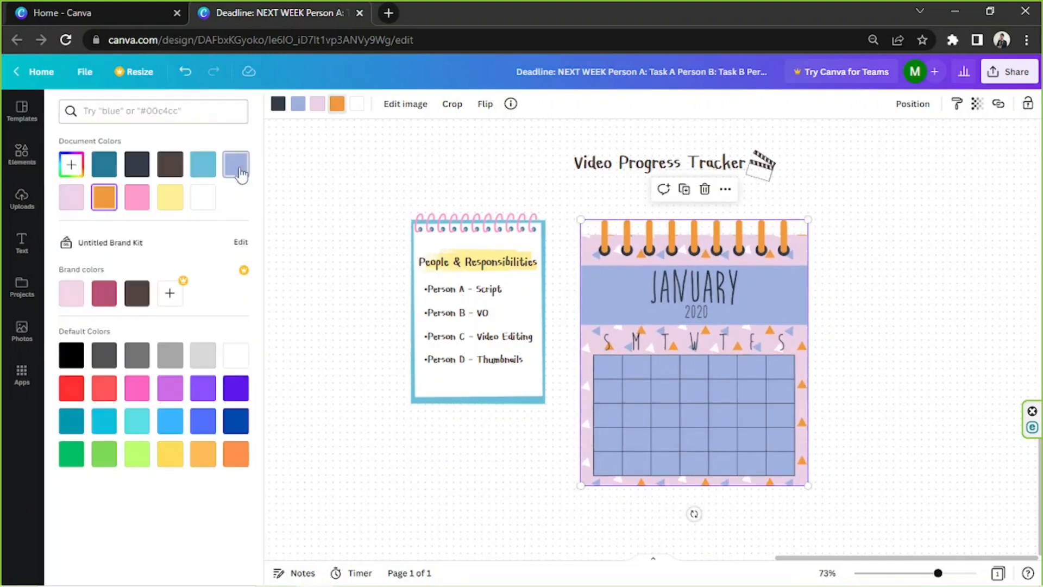
click(104, 355)
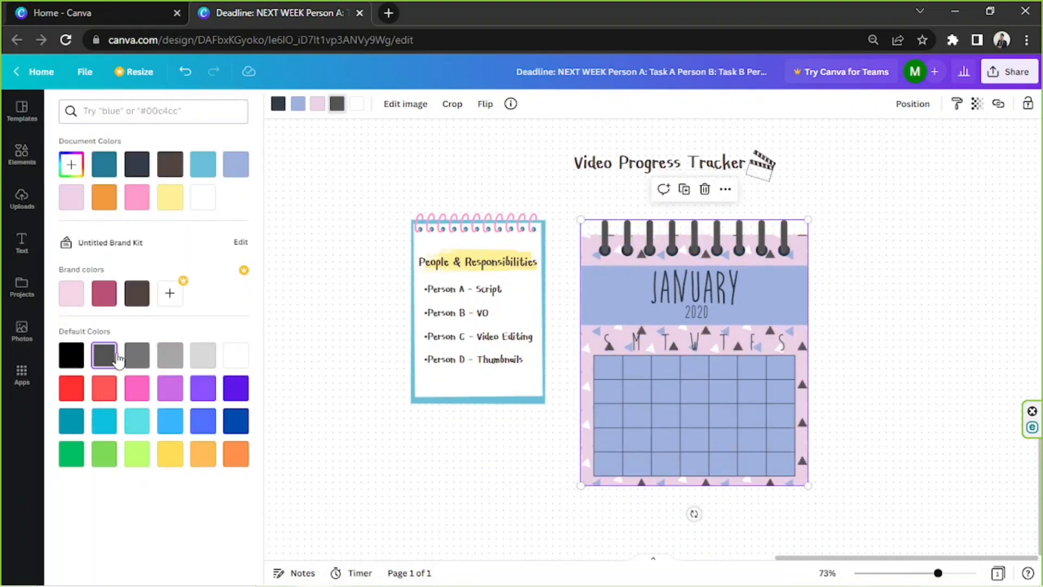
click(104, 293)
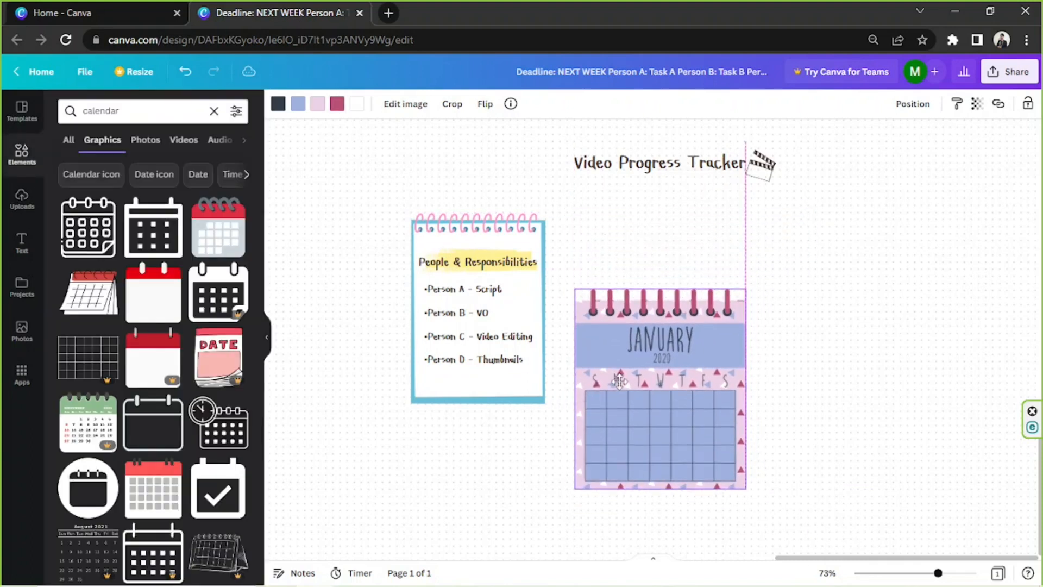
click(659, 386)
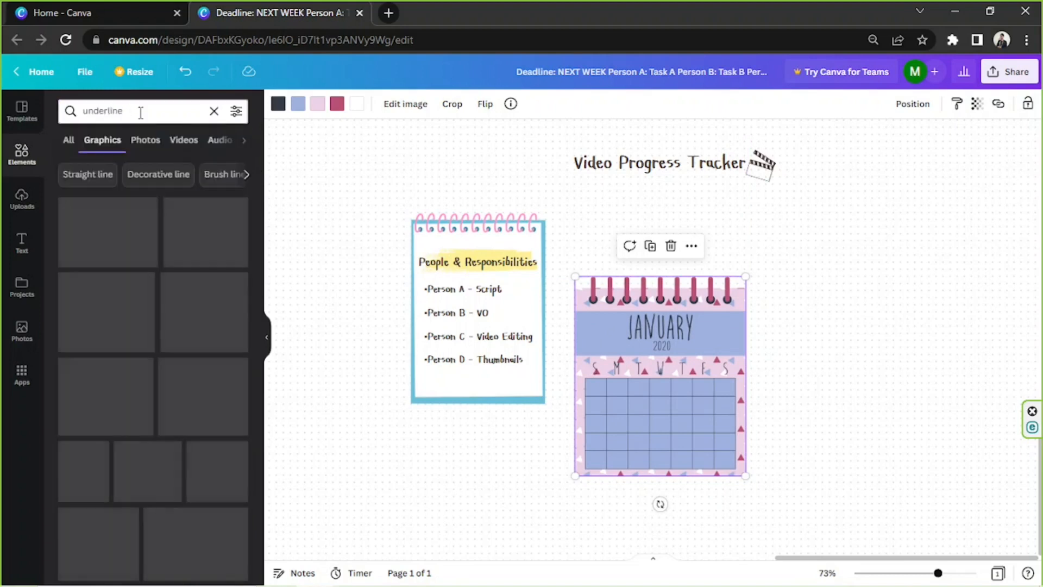
text(exclamation)
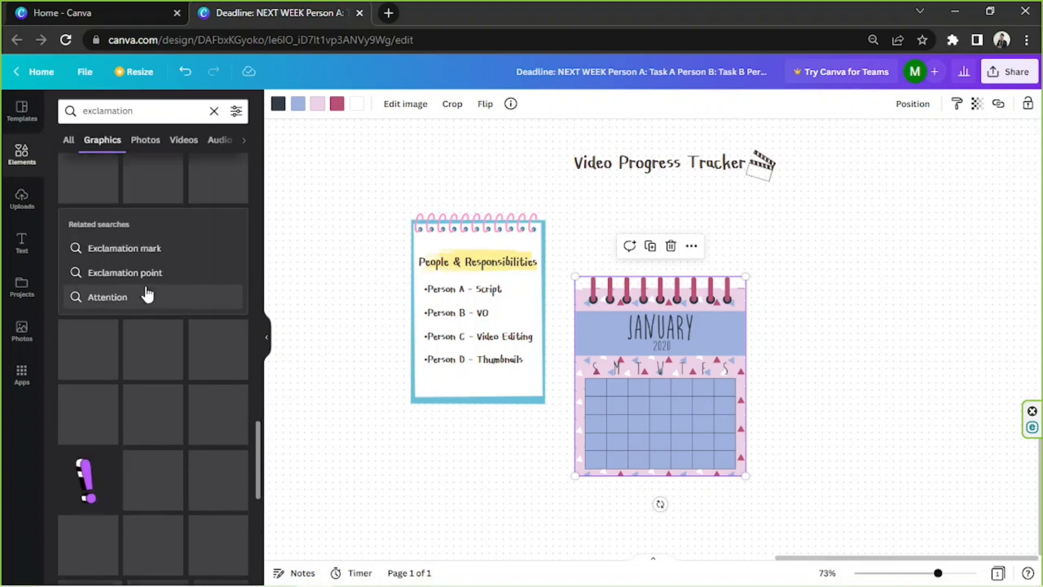
- Place the purple exclamation graphic above the calendar and browse 'arrow' and 'notepad' graphics
drag(85, 479, 584, 255)
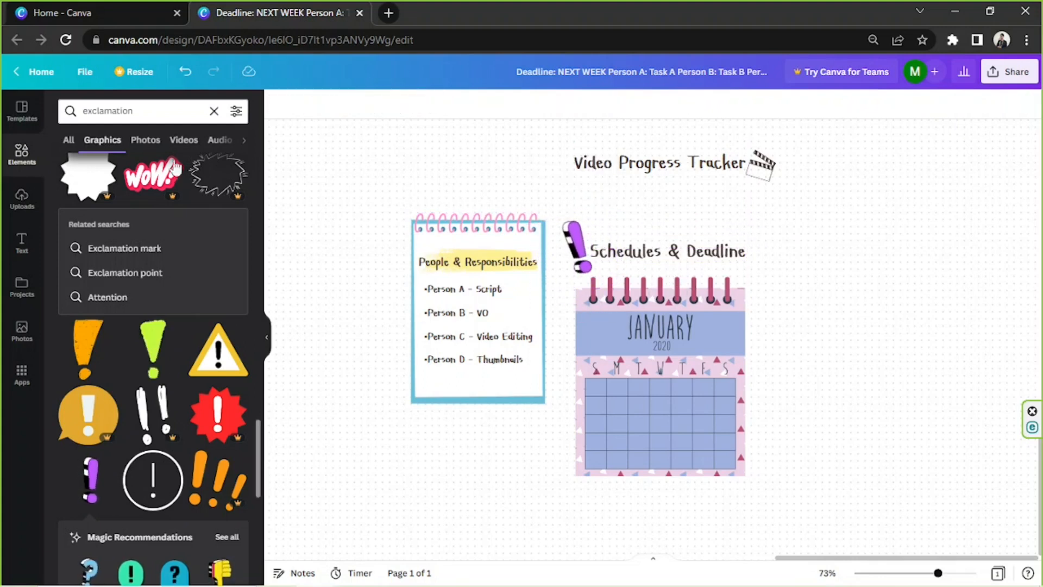
text(arrow)
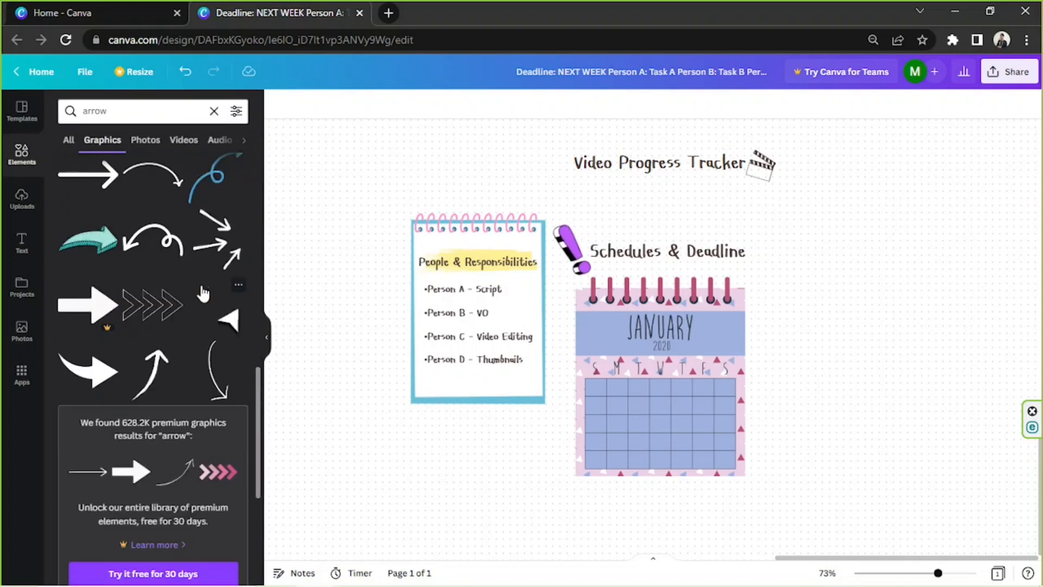
scroll(down, 3)
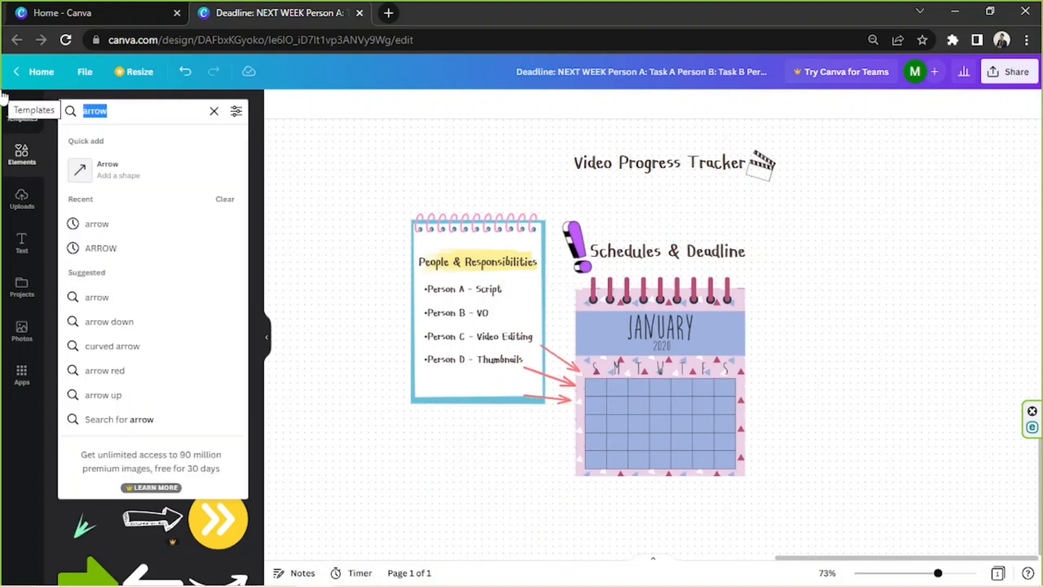
text(notepad)
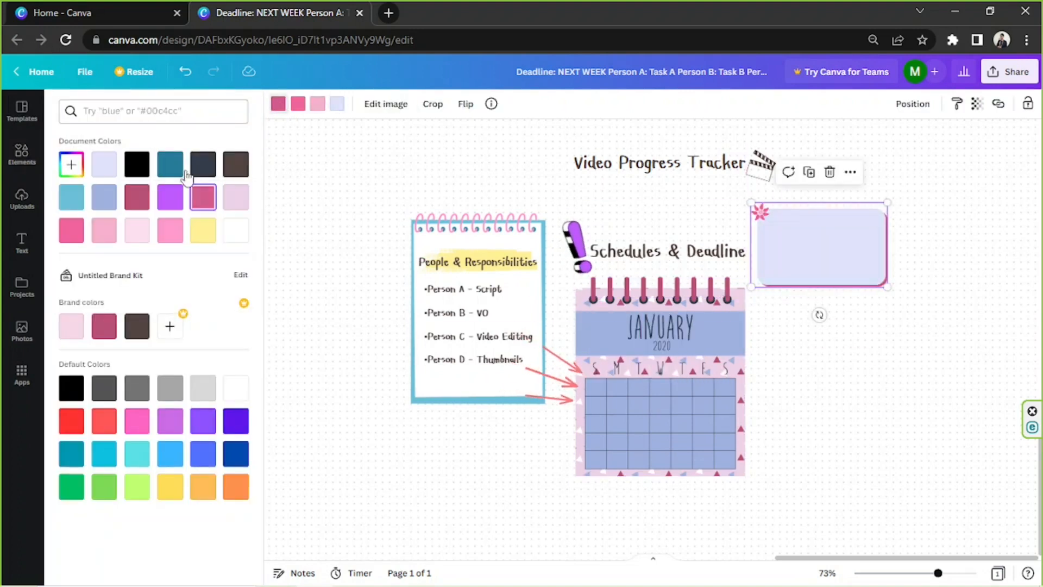
- Outline the new box in purple and add a brainstorm sticker with a 'Brainstorm Ideas!' heading
click(72, 164)
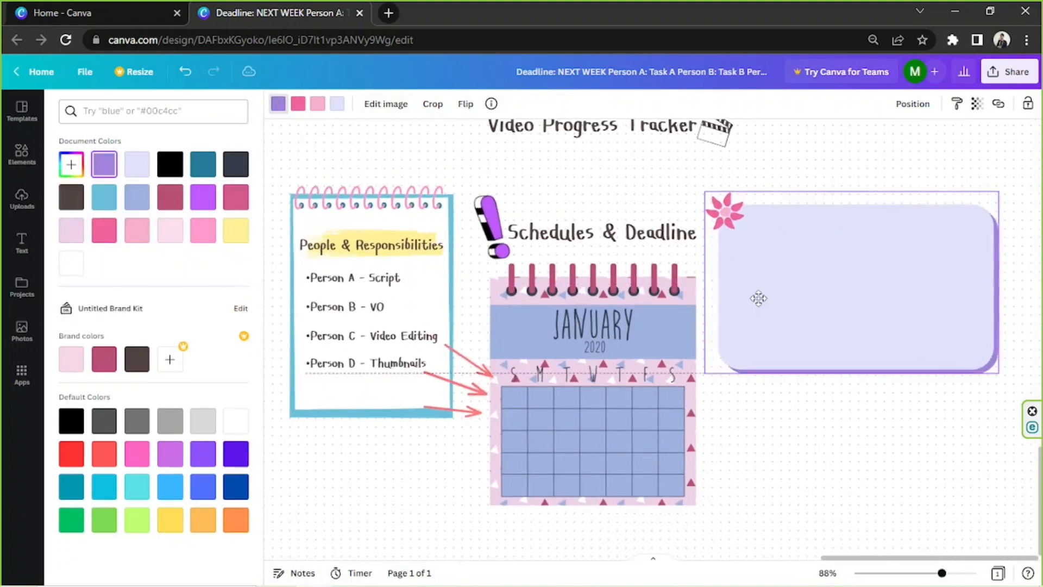
text(brainstor)
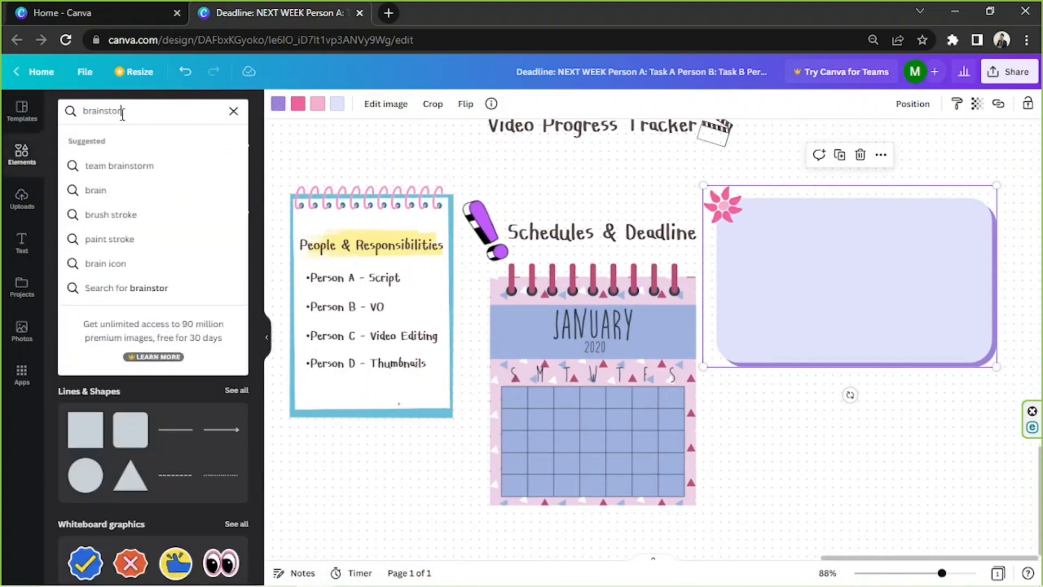
key(Enter)
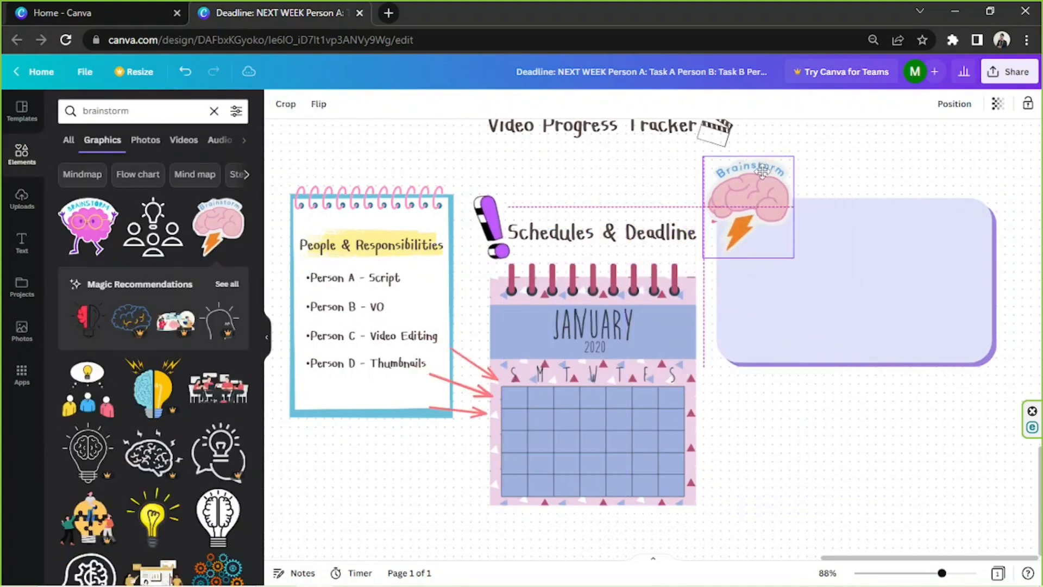
click(748, 207)
text(Brainstorm Ideas)
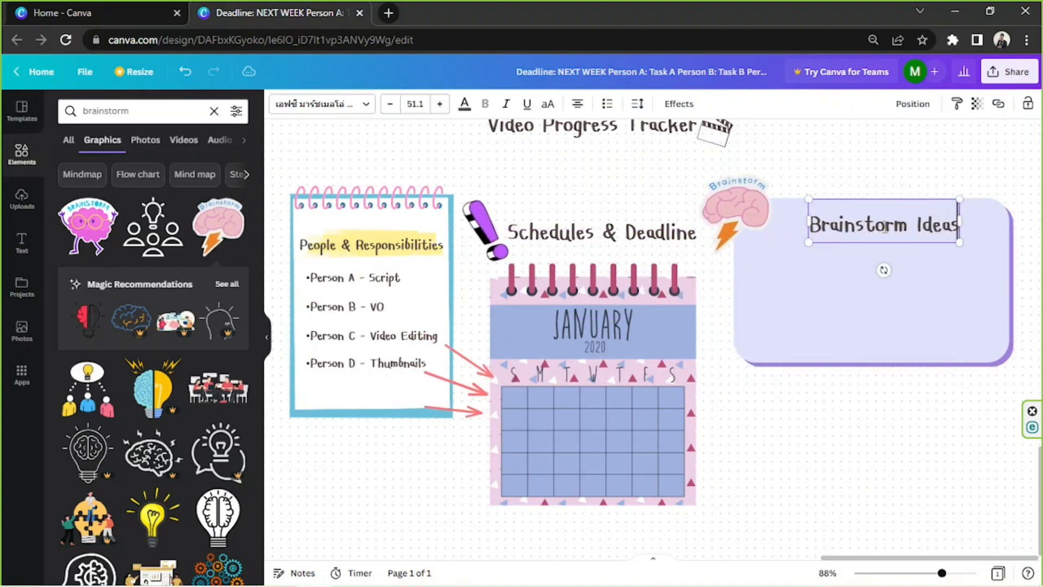
click(865, 299)
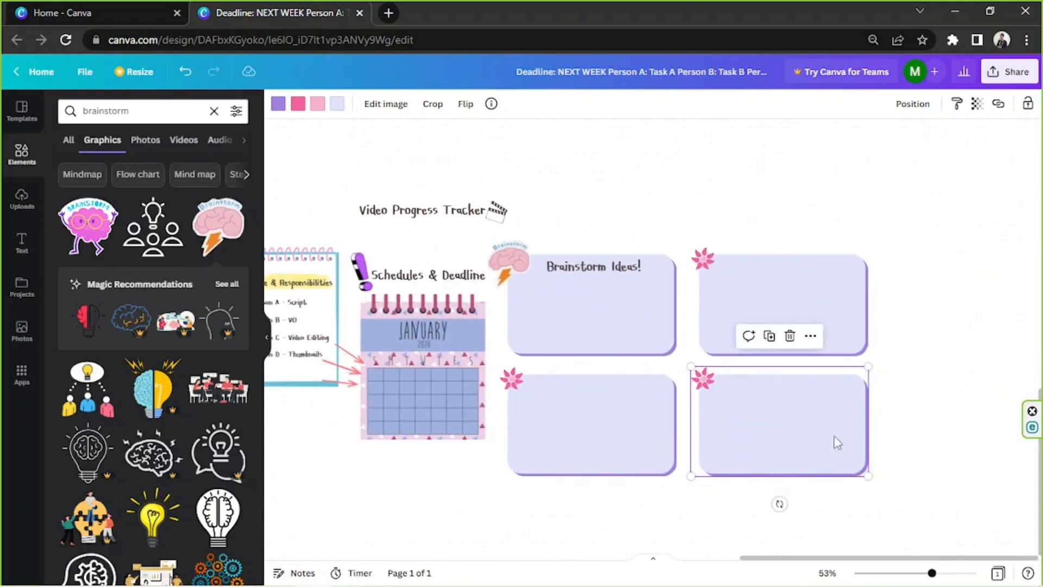
- Add a chevron arrow pointing to the right box and select the Schedules & Deadline heading
text(arrow)
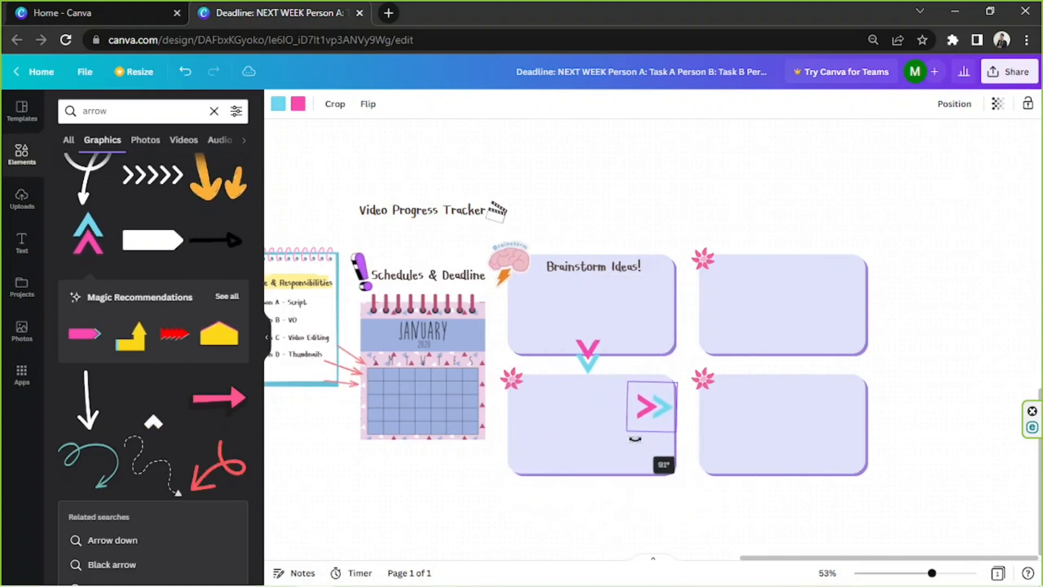
drag(652, 406, 778, 372)
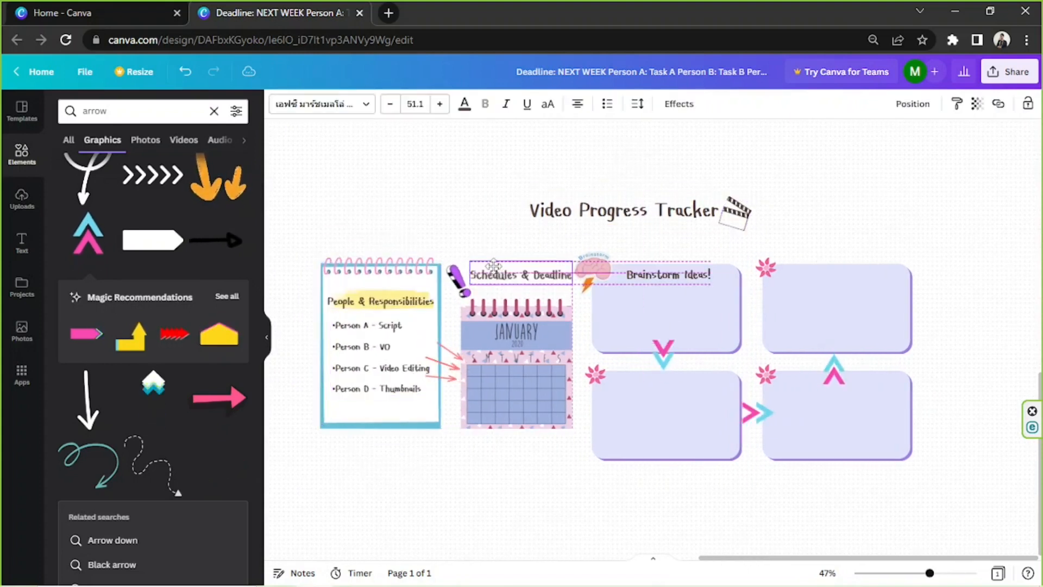
click(326, 456)
text(Approved B)
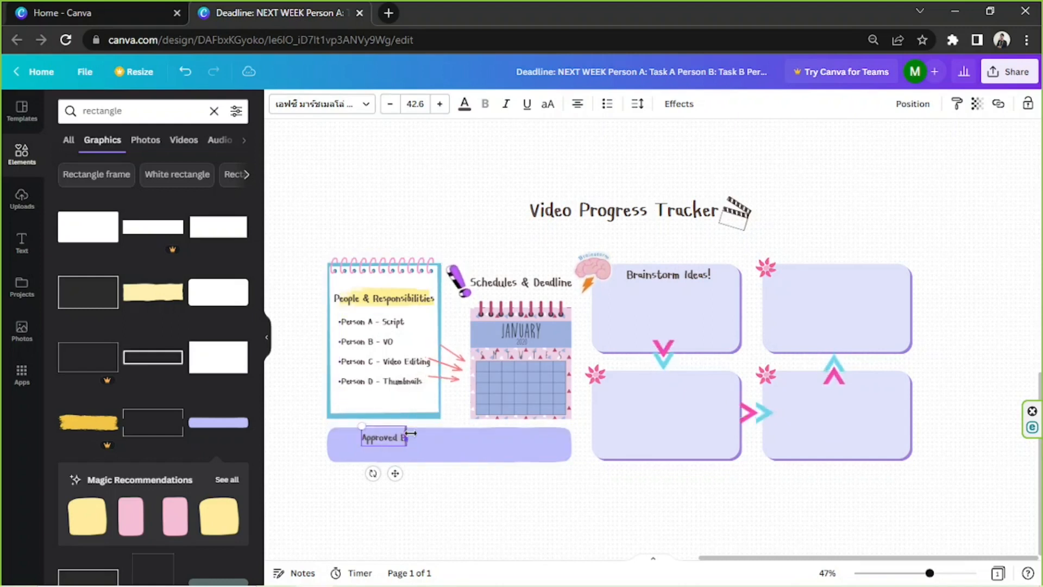
- Finish the bar's 'Important Note:' label and browse 'important' graphics
click(563, 484)
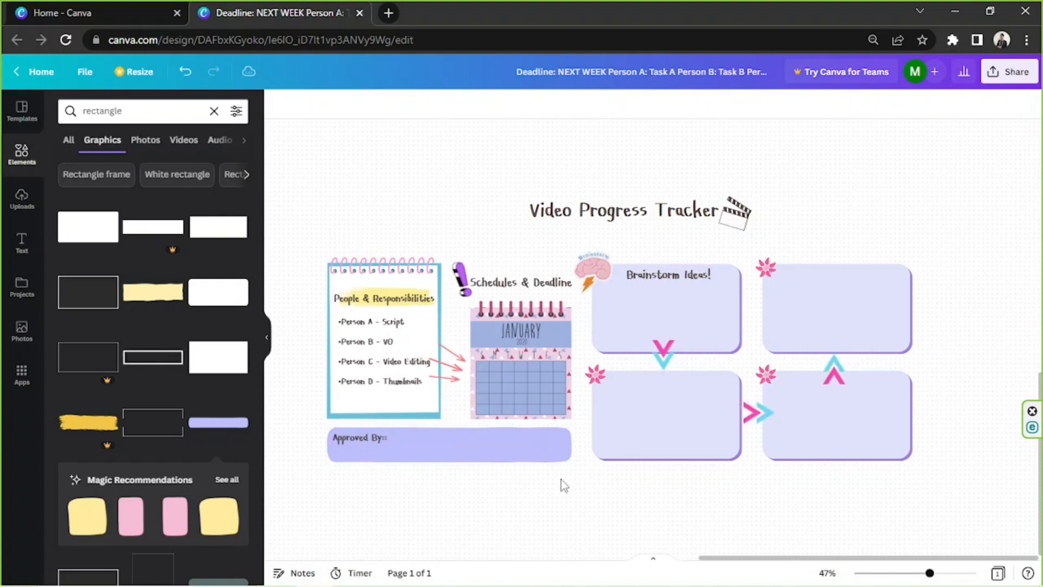
click(358, 437)
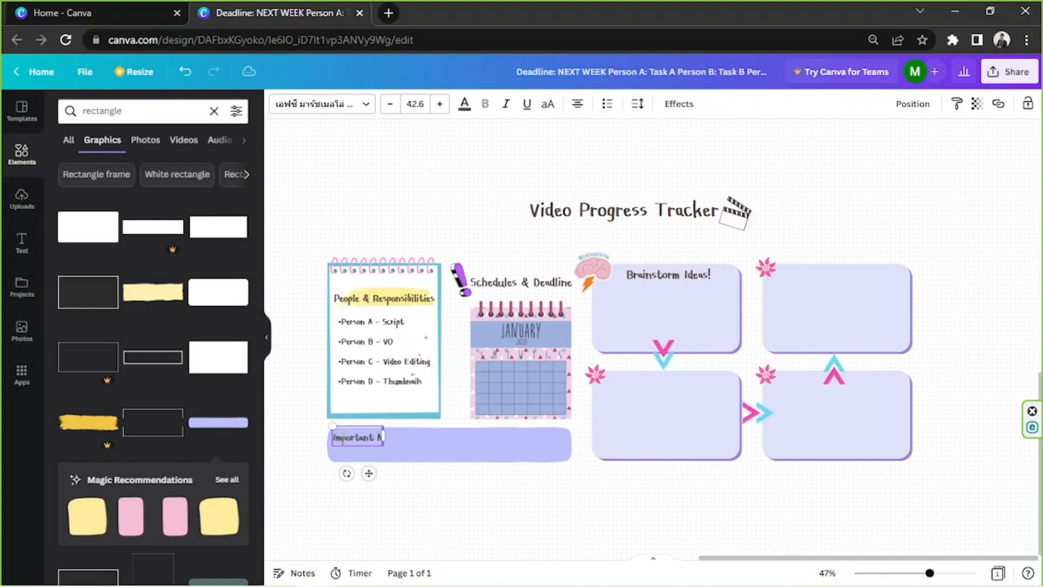
text(important)
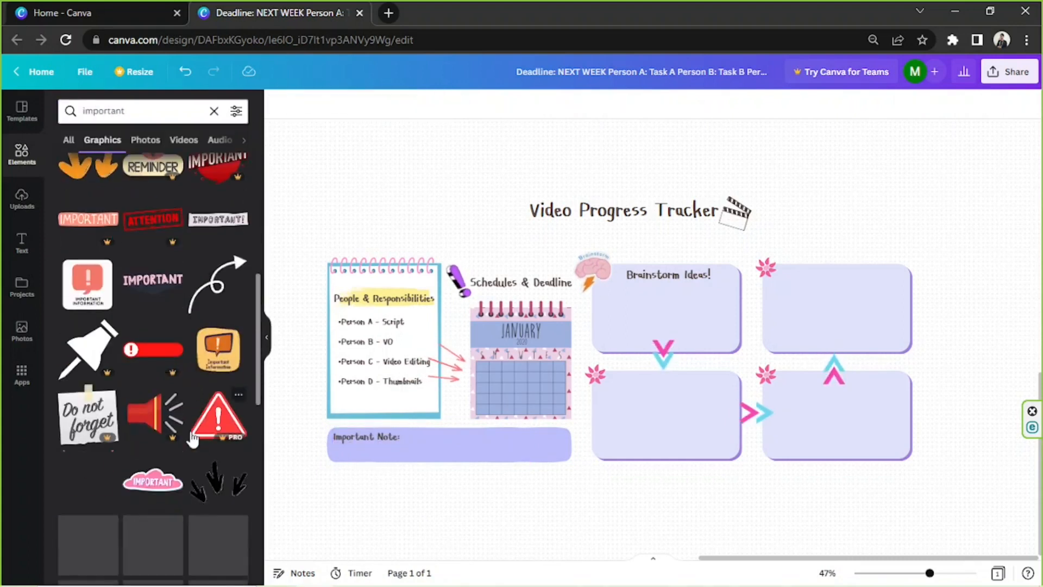
scroll(down, 3)
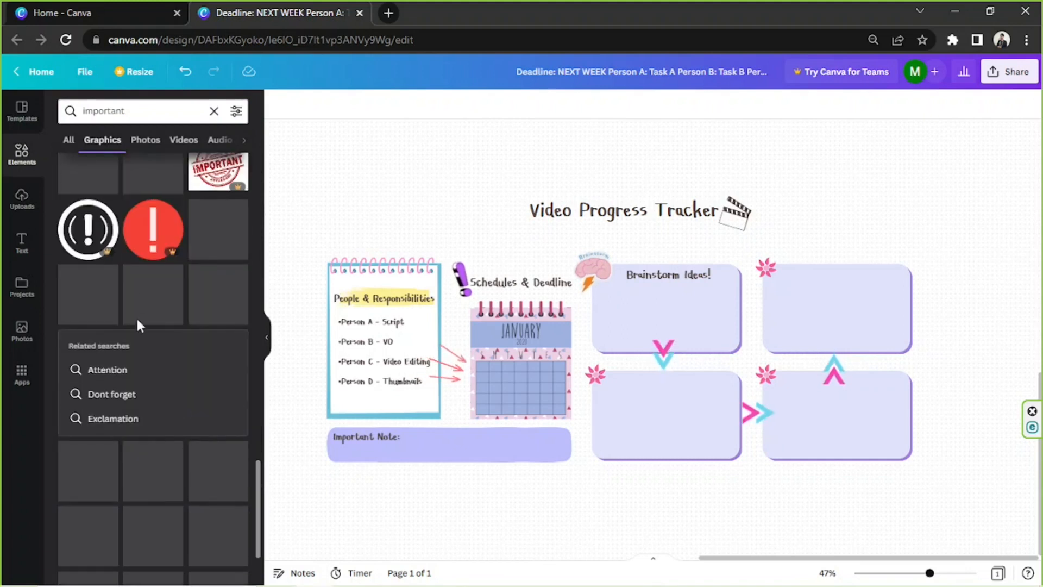
- Browse 'underline' and 'write' graphics, then search Elements for encircle shapes
text(underline)
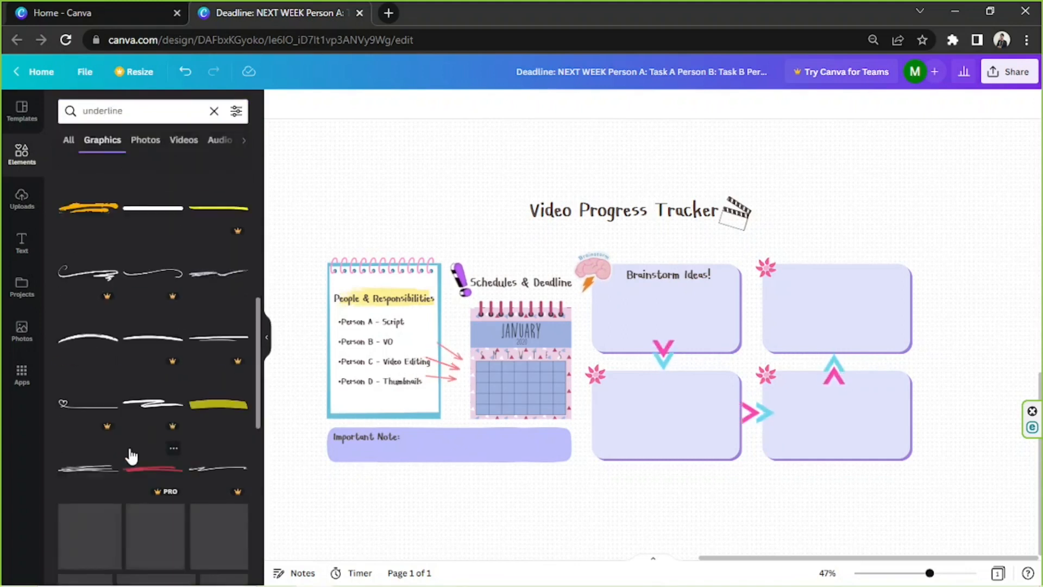
scroll(down, 3)
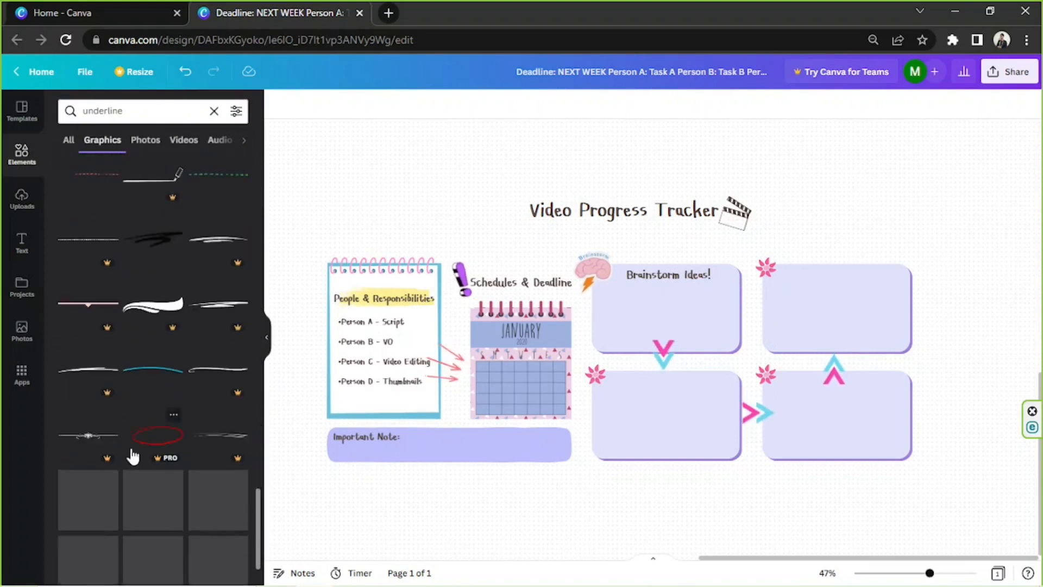
text(write)
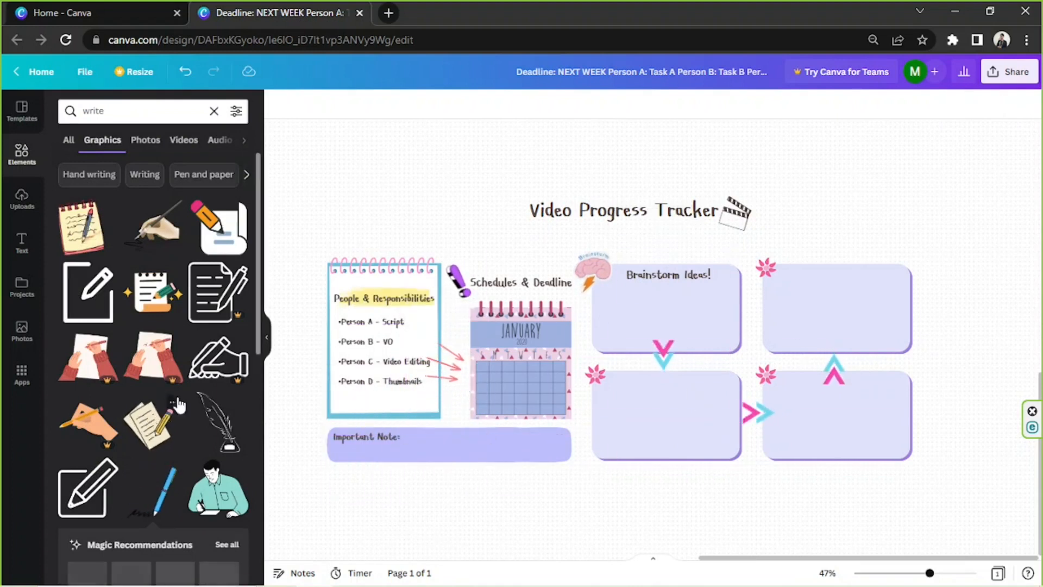
scroll(down, 3)
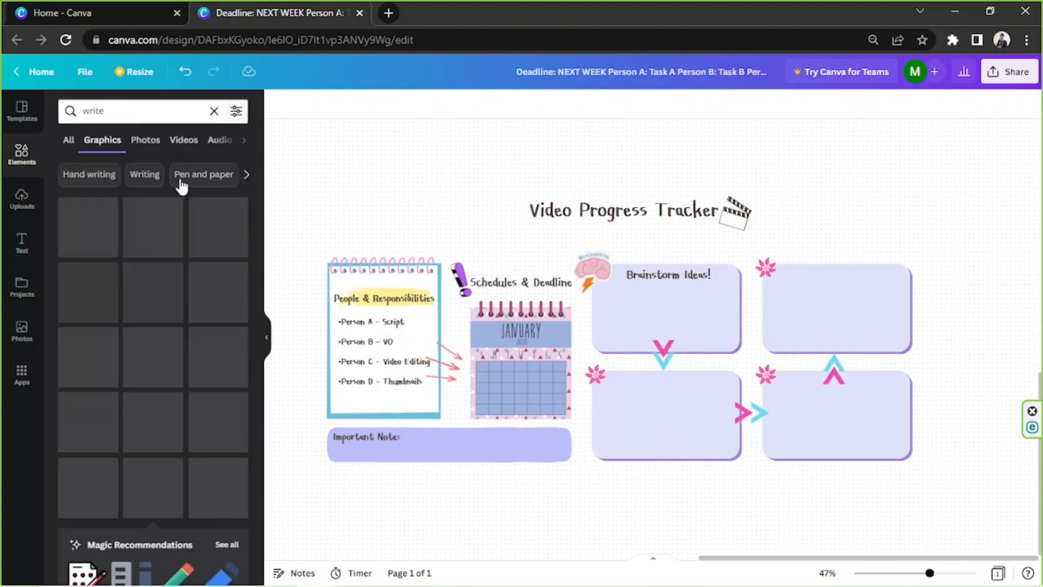
text(en)
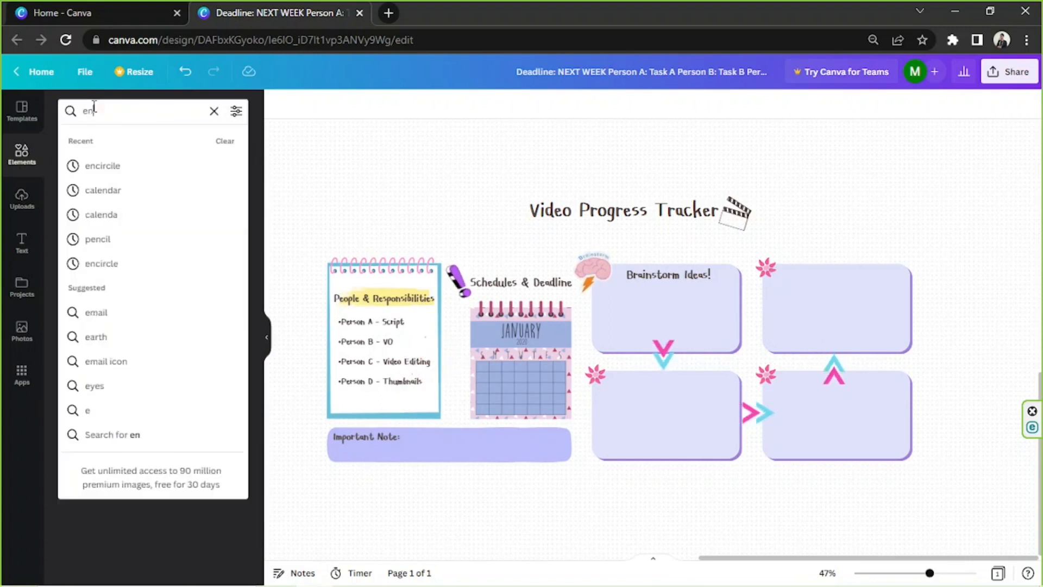
click(102, 165)
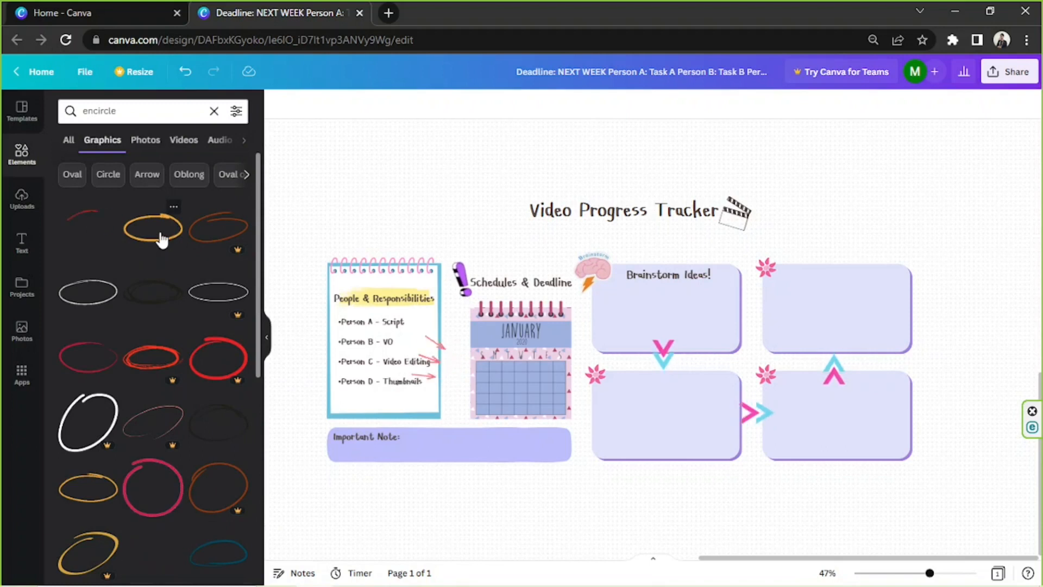
- Fit the two-line Important Note: label inside the purple oval and add a sparkle to the top-right box
scroll(down, 3)
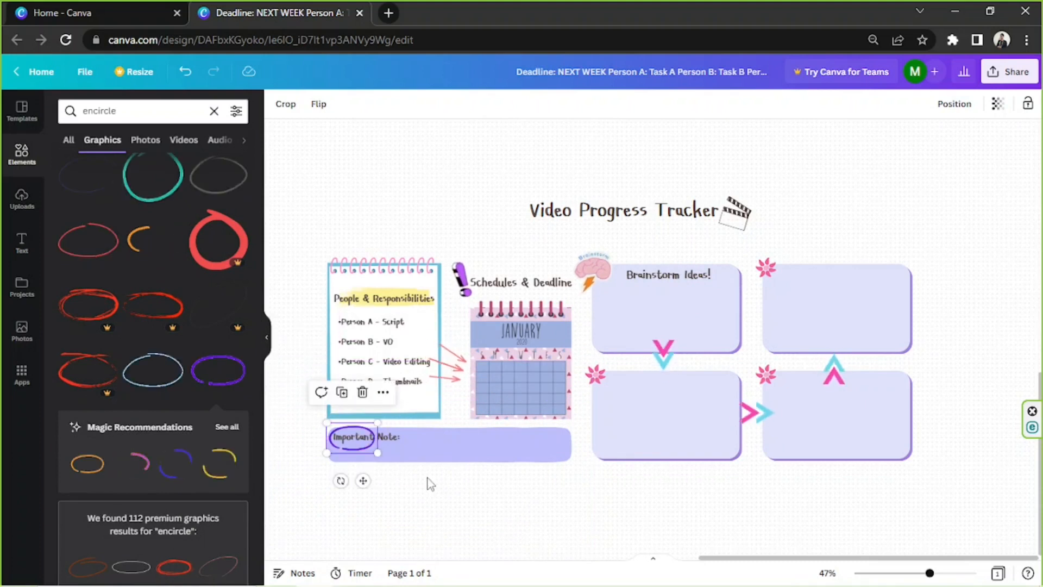
scroll(down, 3)
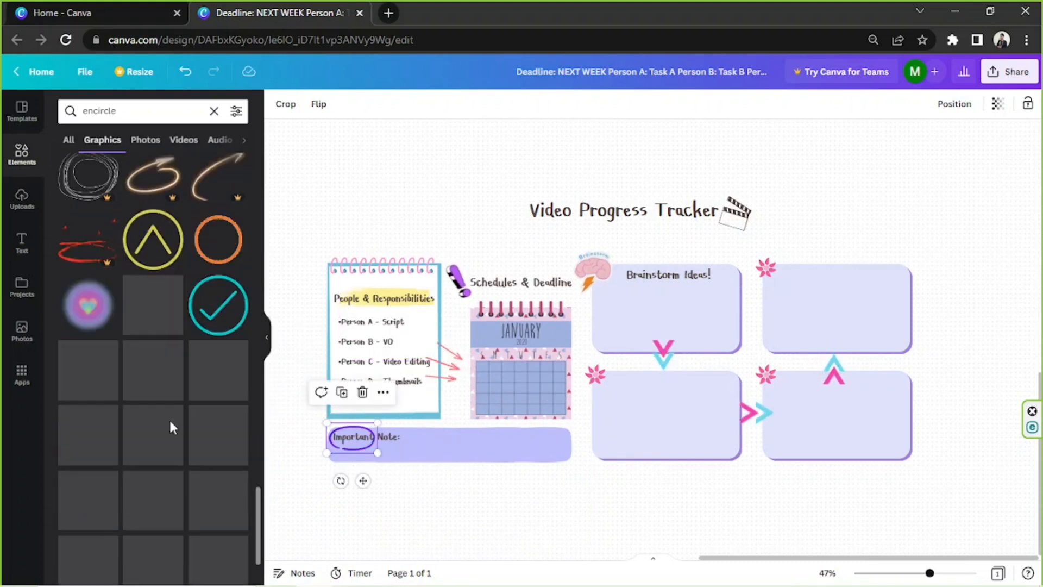
scroll(down, 3)
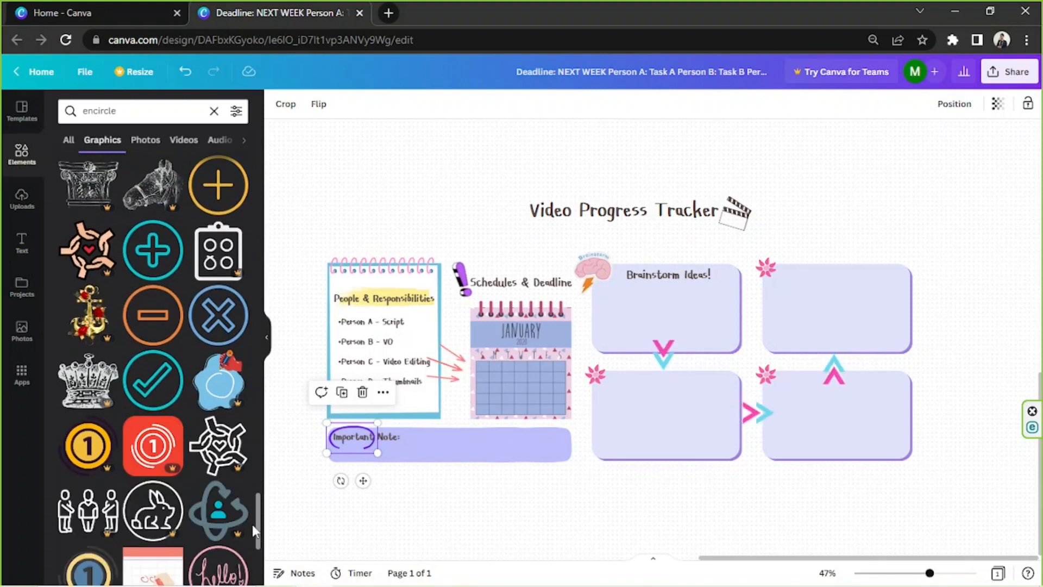
click(636, 104)
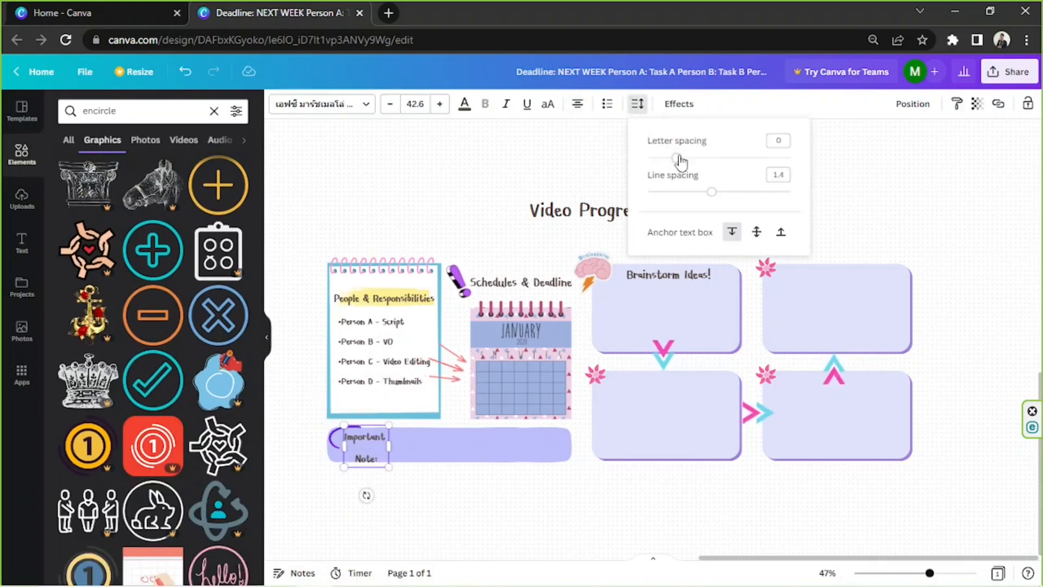
drag(711, 192, 703, 191)
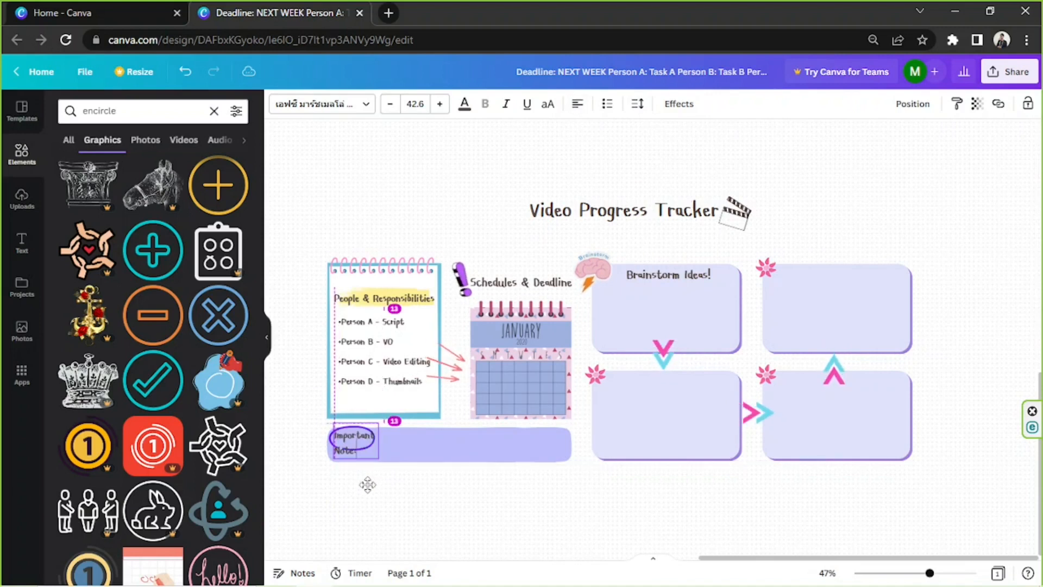
click(912, 104)
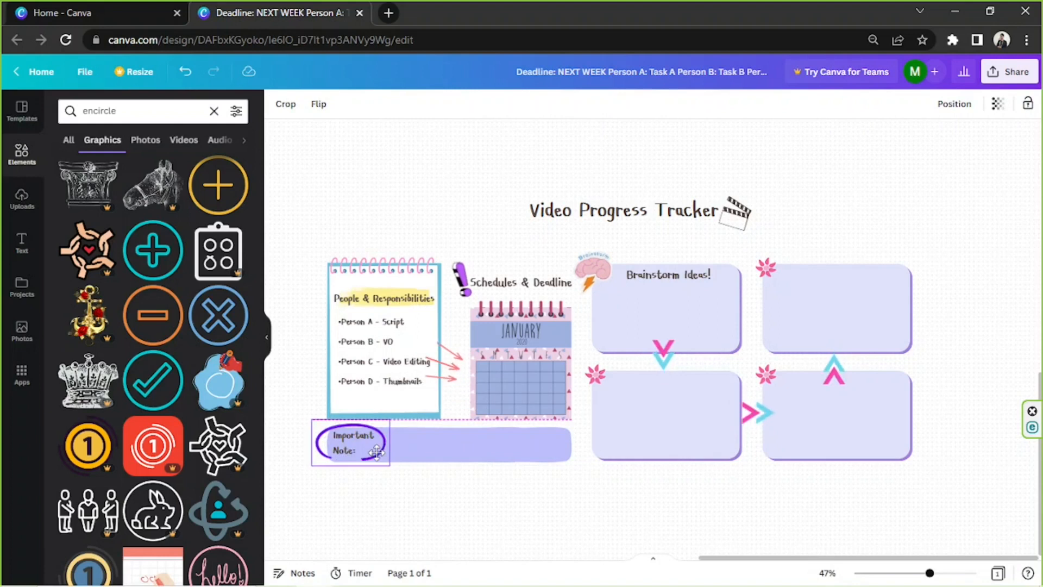
text(sparkle)
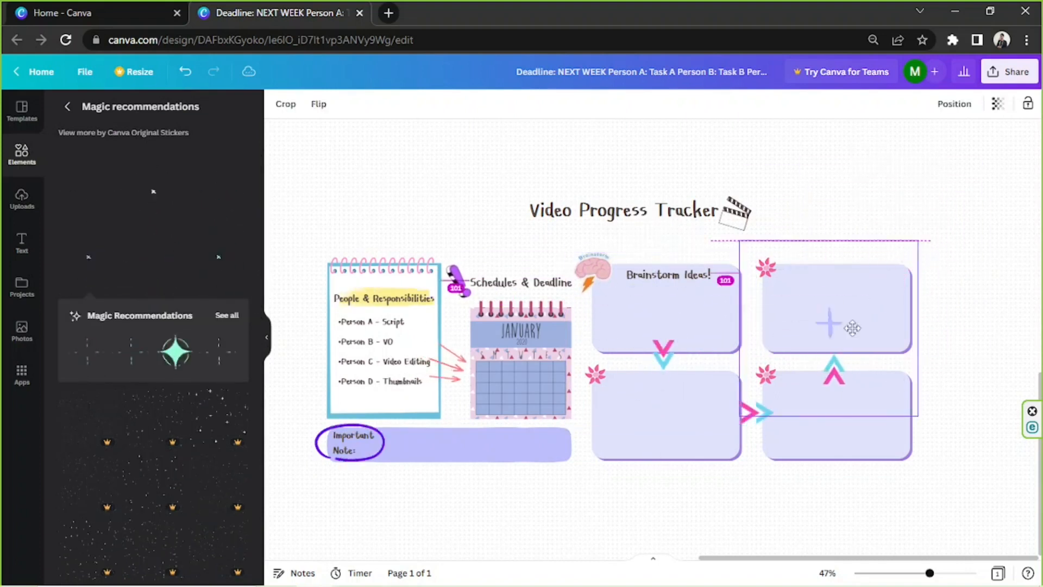
drag(930, 573, 935, 572)
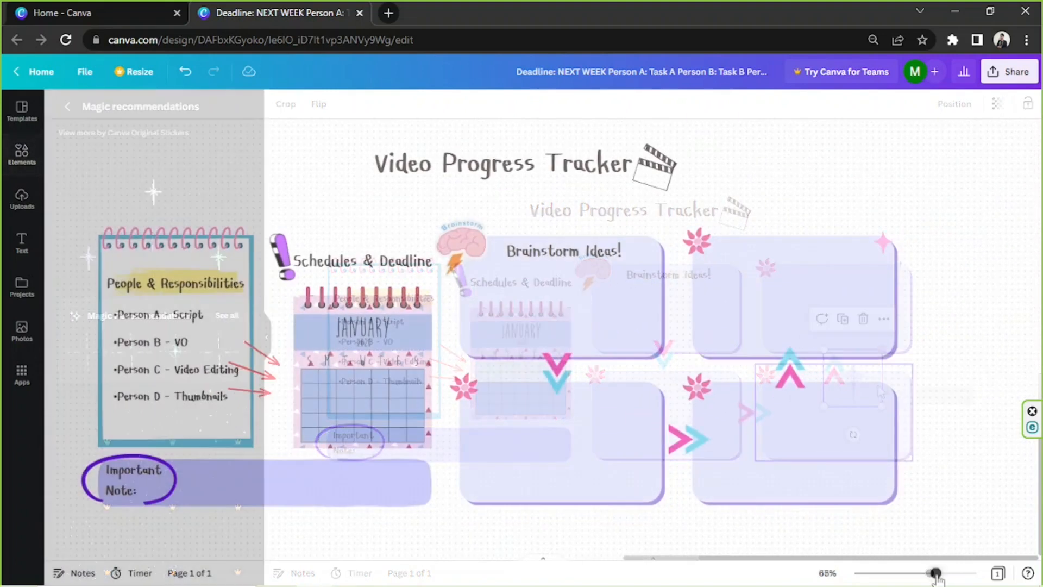